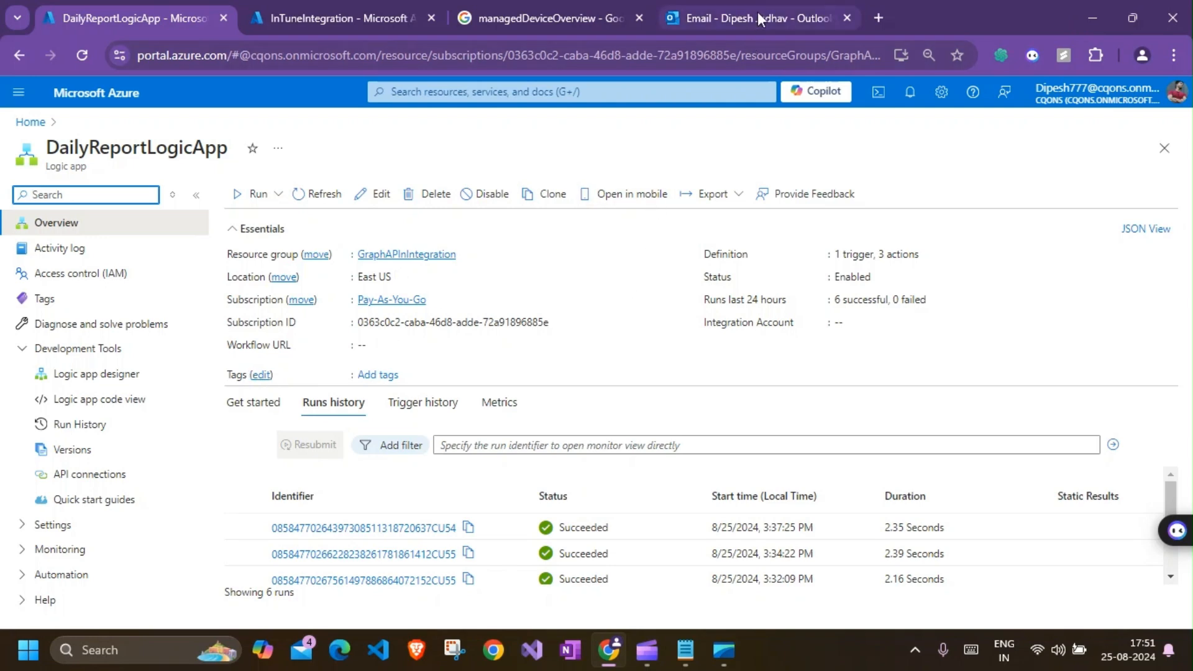
Step: Open the 'Your Daily MDM Report' email and highlight its greeting and zero Total devices count
{"action": "left_click", "coordinate": [753, 17]}
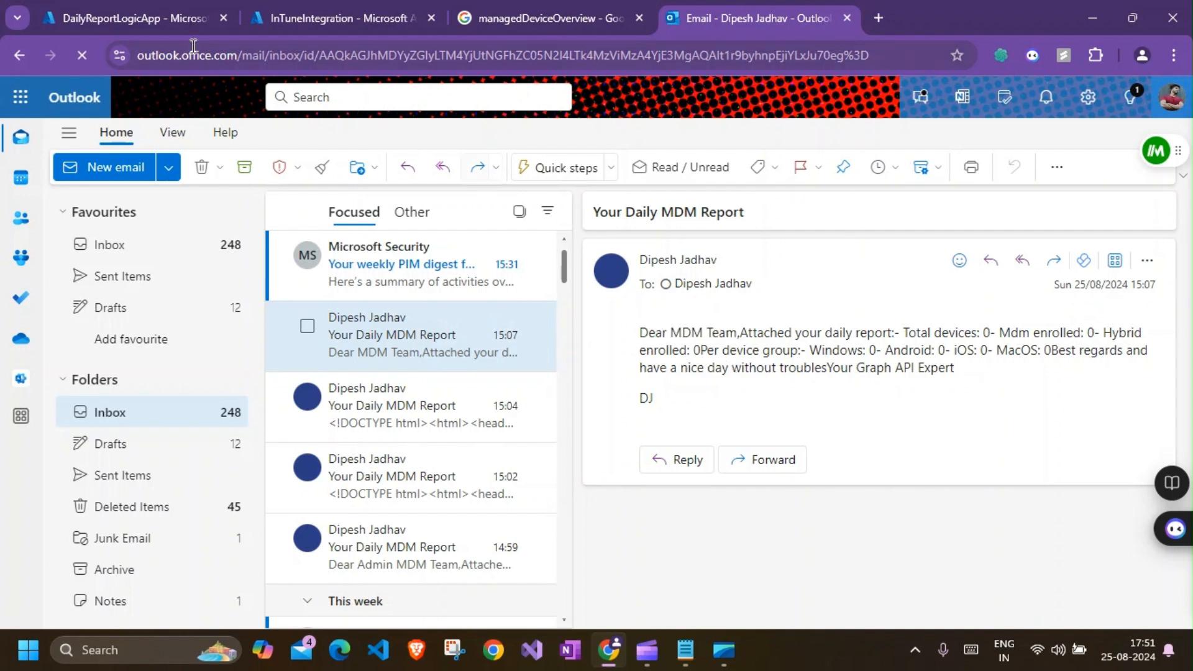
{"action": "left_click_drag", "start_coordinate": [639, 333], "coordinate": [791, 332]}
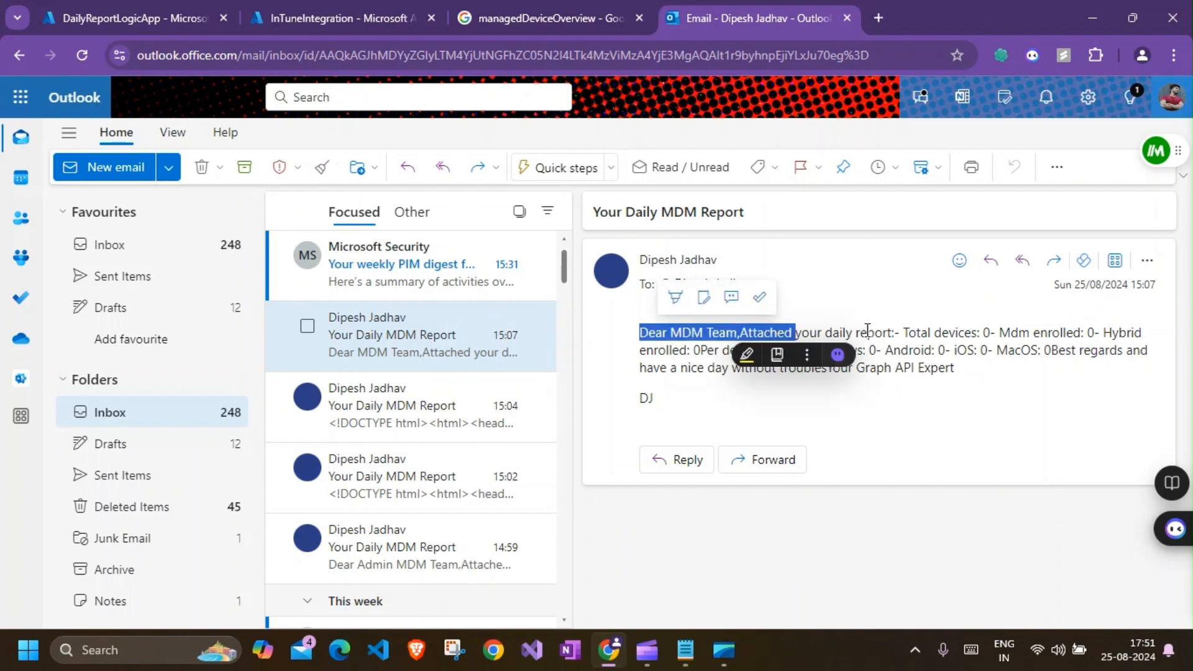
{"action": "double_click", "coordinate": [939, 332]}
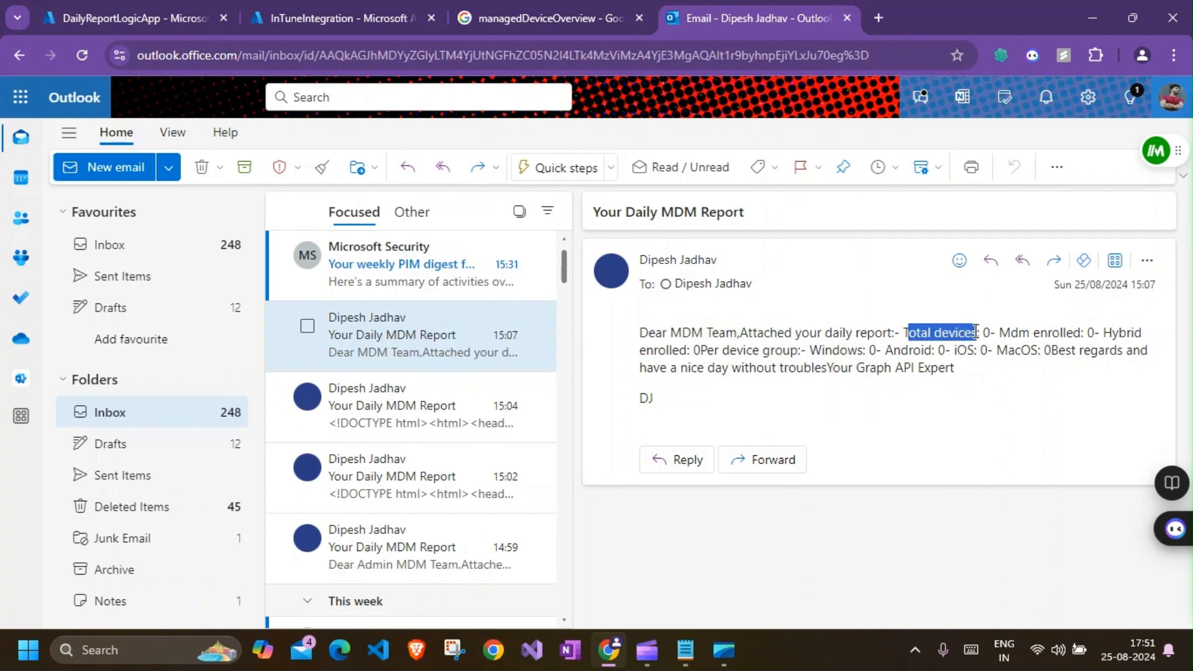
{"action": "left_click", "coordinate": [1111, 360]}
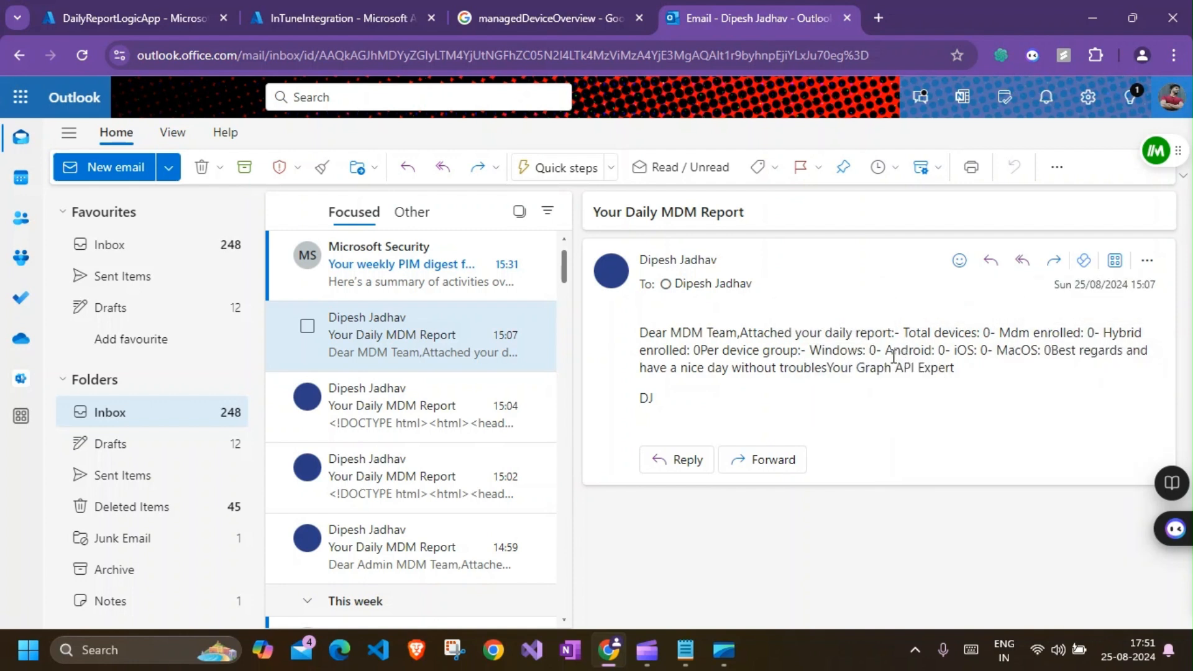
{"action": "mouse_move", "coordinate": [882, 350]}
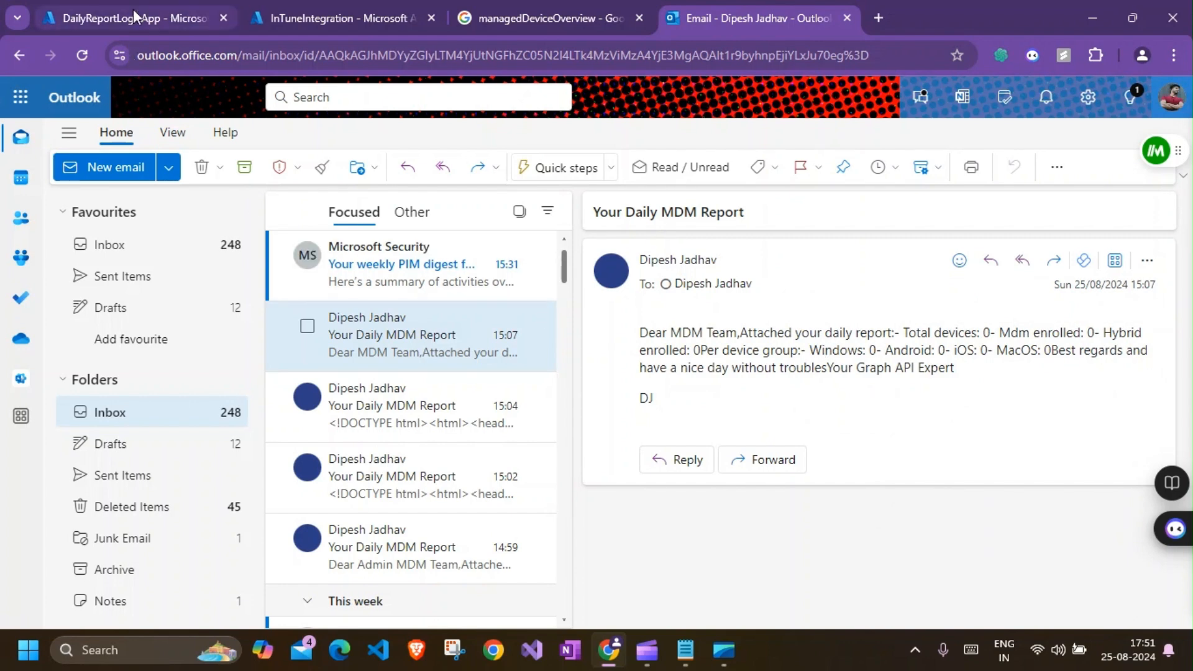
Step: Open DailyReportLogicApp's Logic app designer, glancing at the report email while it loads
{"action": "left_click", "coordinate": [125, 18]}
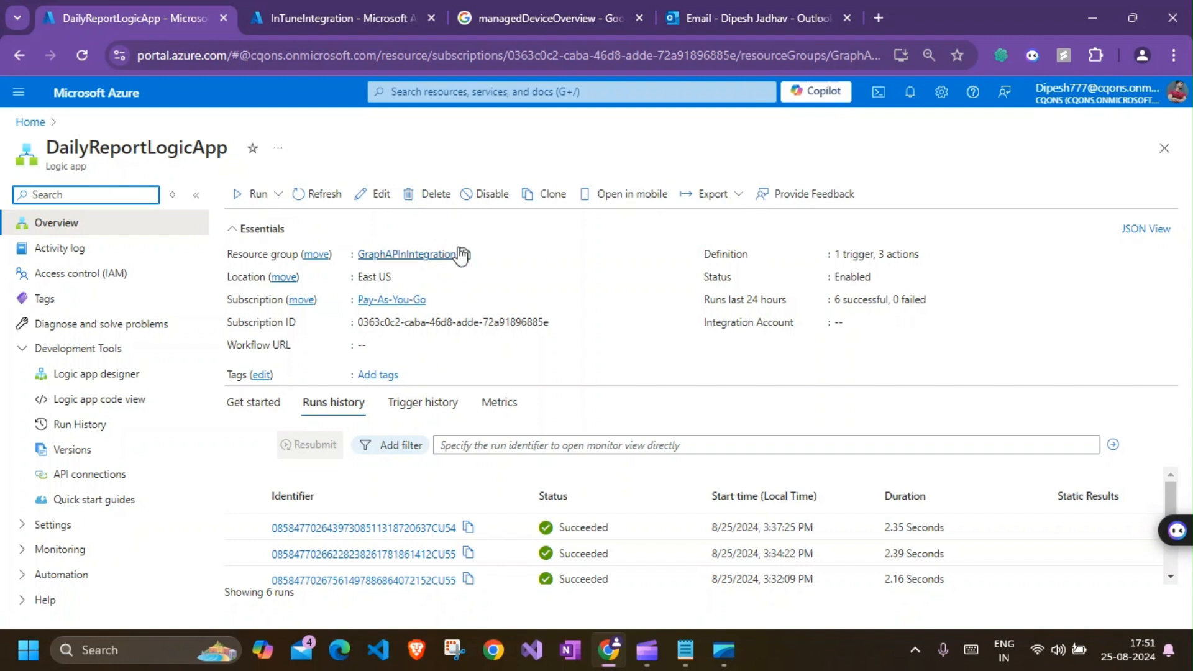
{"action": "left_click", "coordinate": [97, 374]}
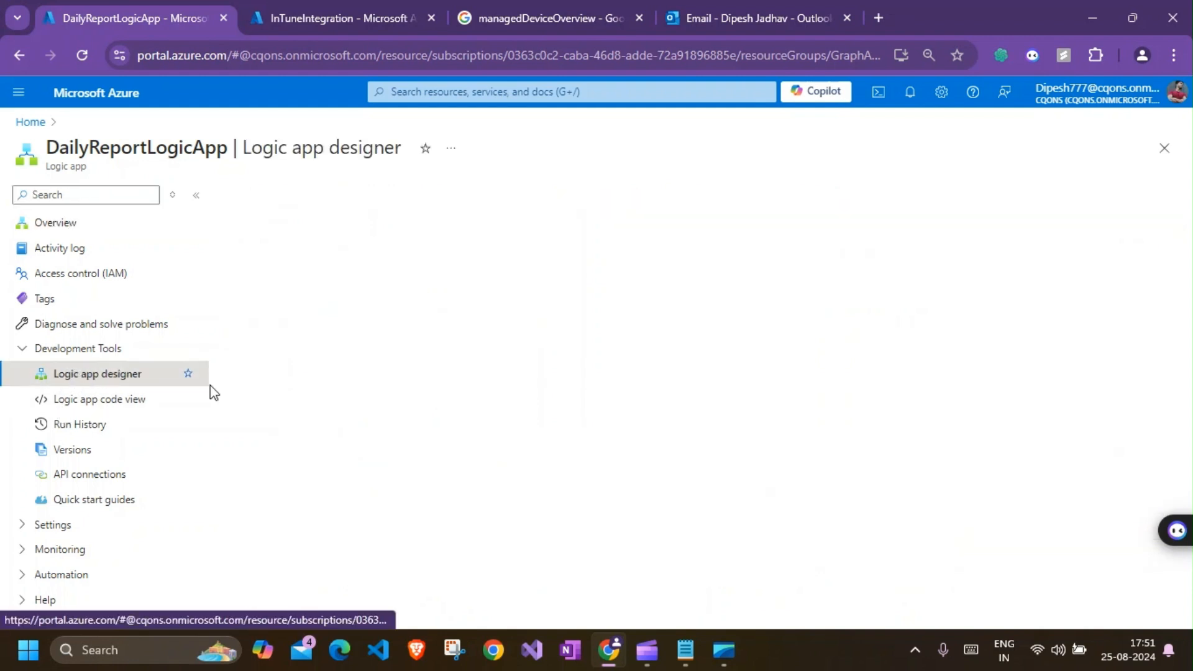
{"action": "left_click", "coordinate": [97, 374]}
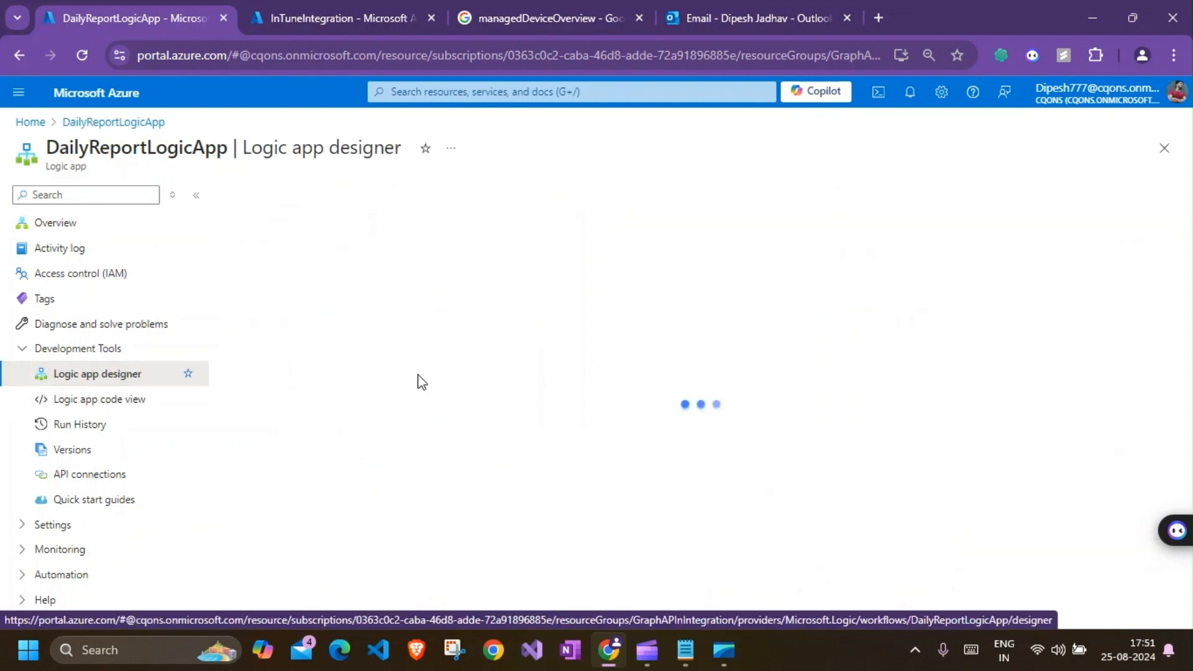
{"action": "left_click", "coordinate": [754, 18]}
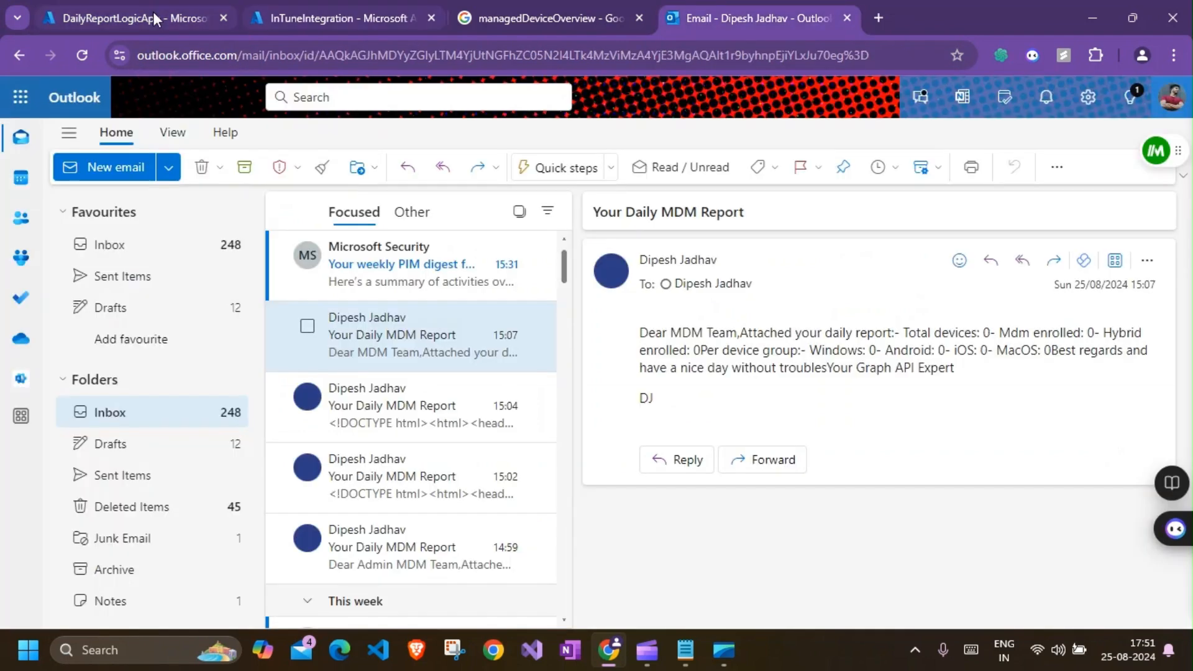
{"action": "left_click", "coordinate": [124, 18]}
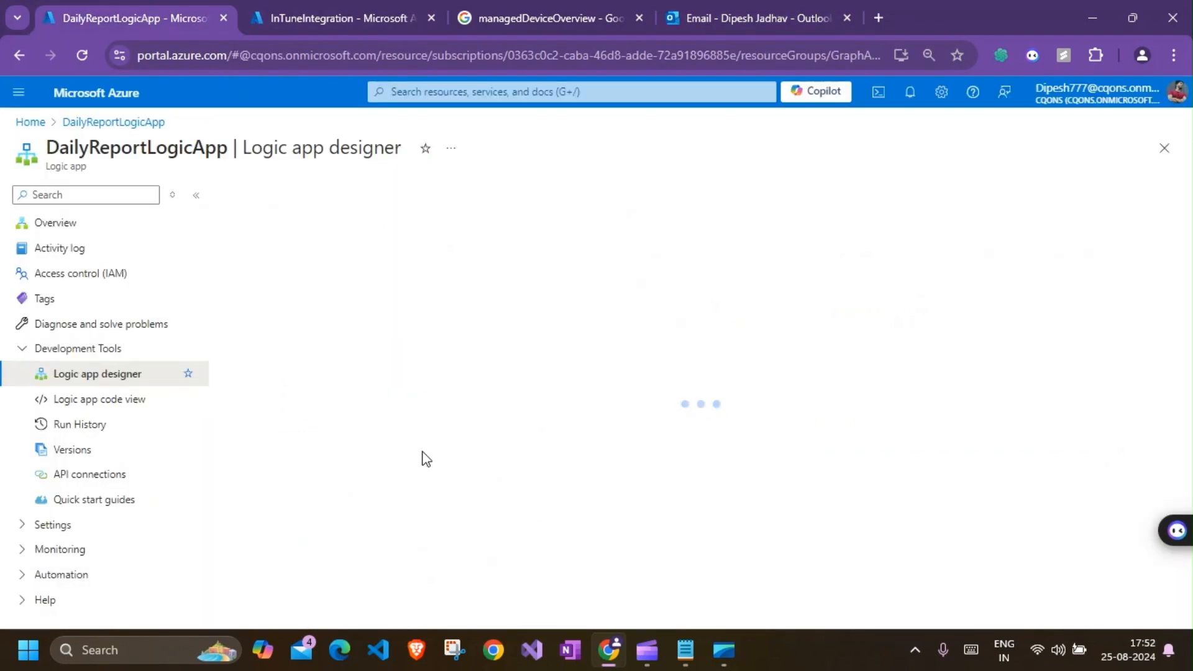
{"action": "mouse_move", "coordinate": [399, 366]}
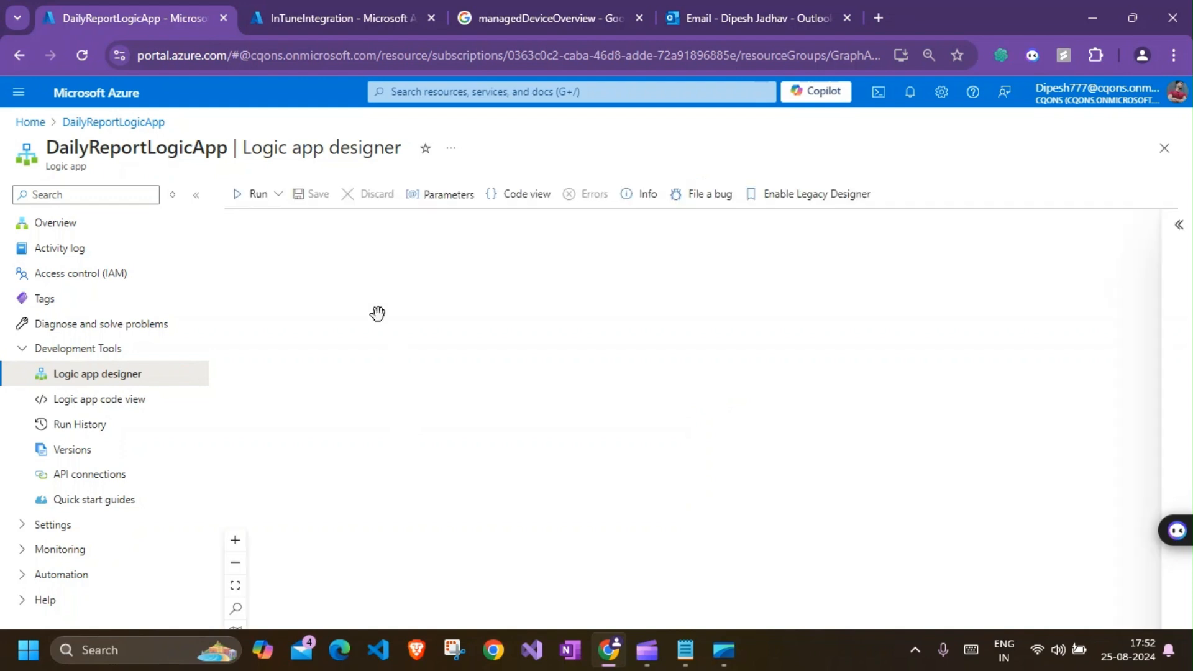
Step: View InTuneIntegration's API permissions, showing DeviceManagementManagedDevices.Read.All and User.Read granted
{"action": "left_click", "coordinate": [338, 18]}
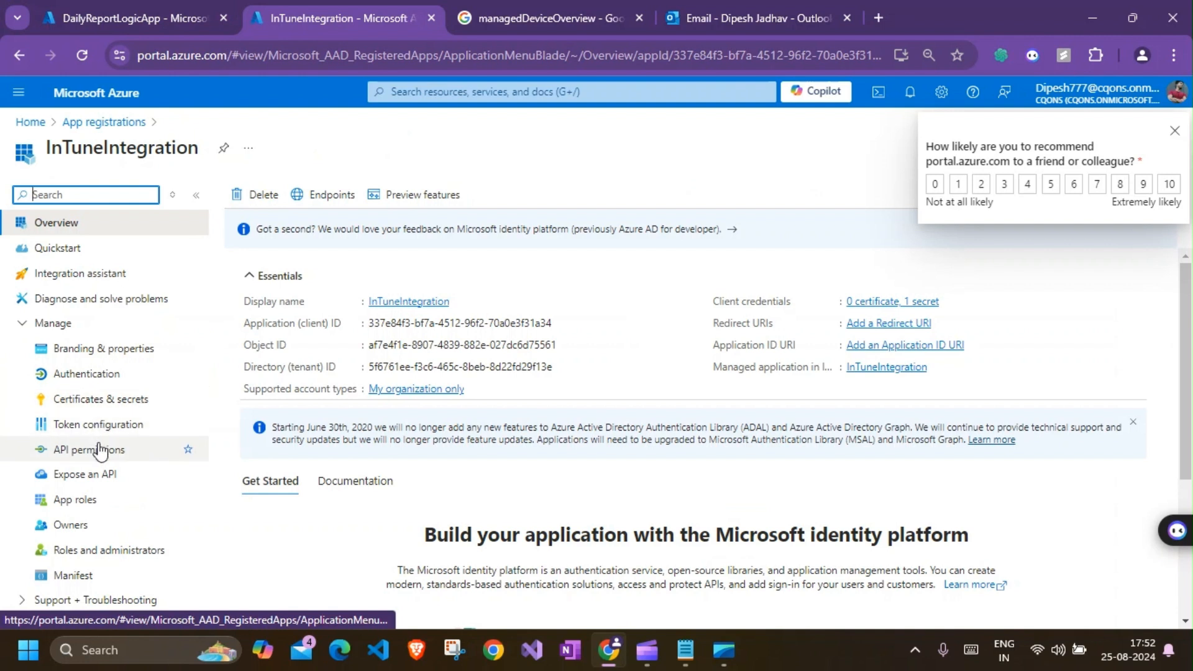
{"action": "left_click", "coordinate": [88, 449]}
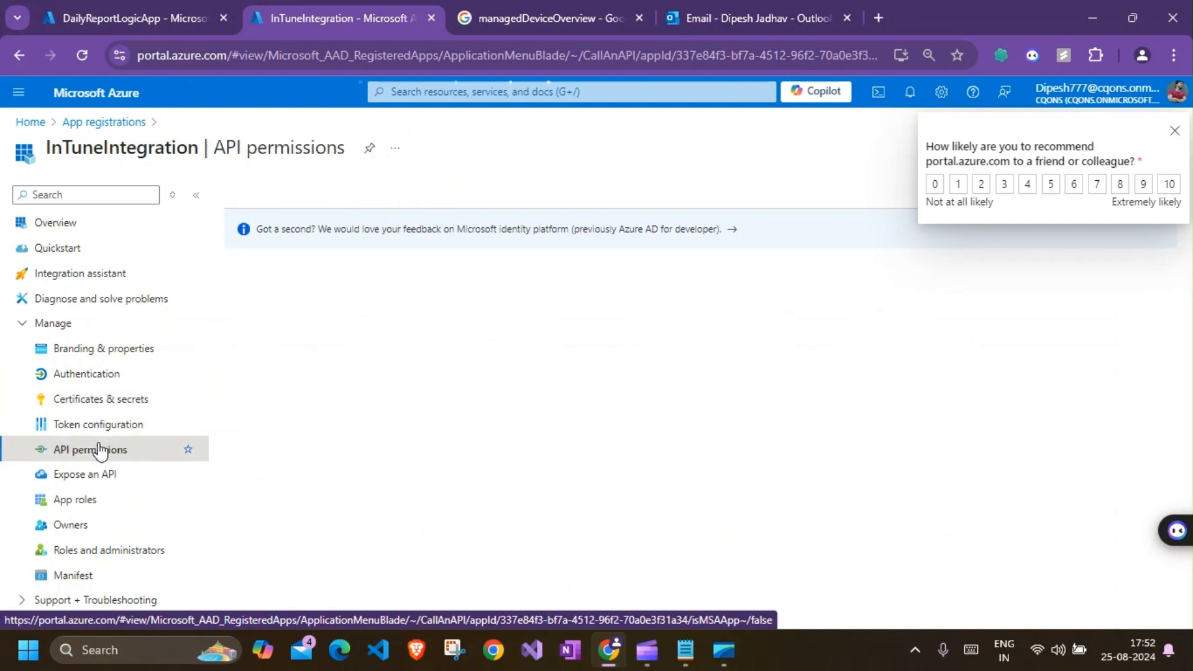
{"action": "left_click", "coordinate": [89, 449]}
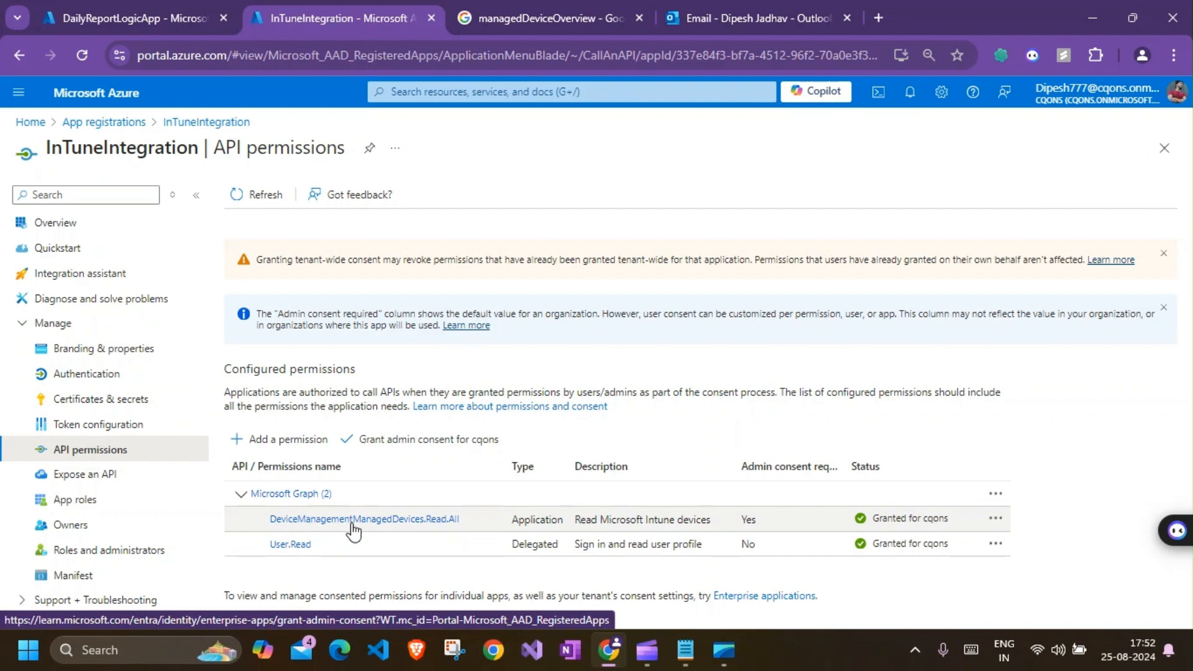
{"action": "mouse_move", "coordinate": [544, 536]}
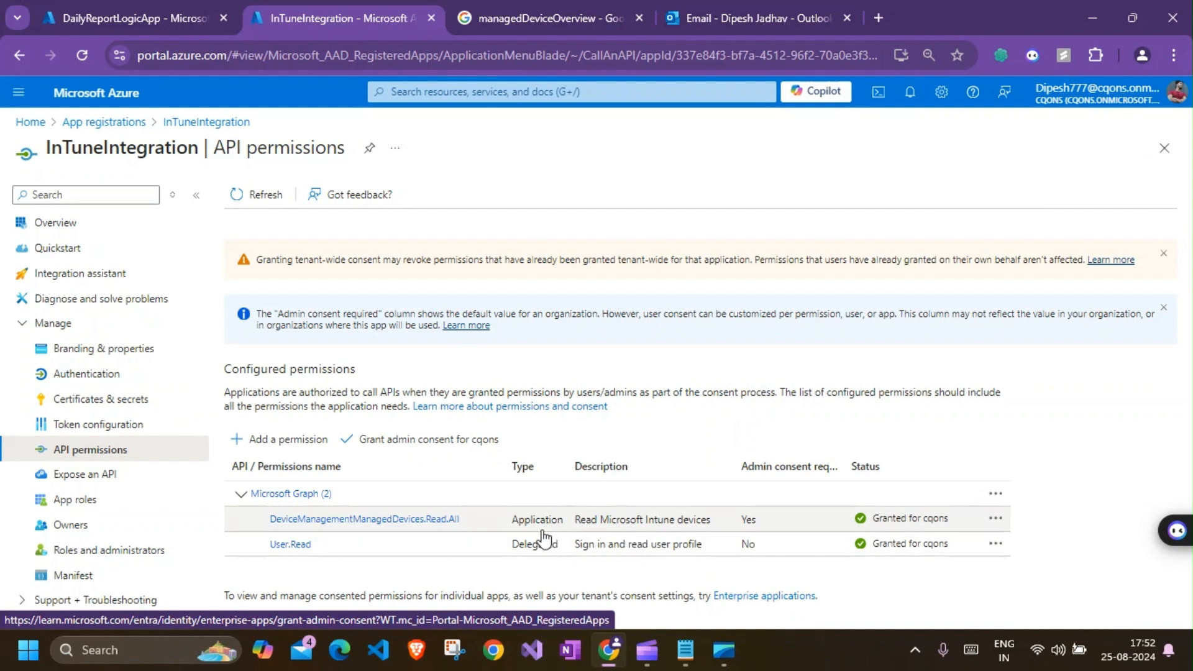
{"action": "mouse_move", "coordinate": [413, 452]}
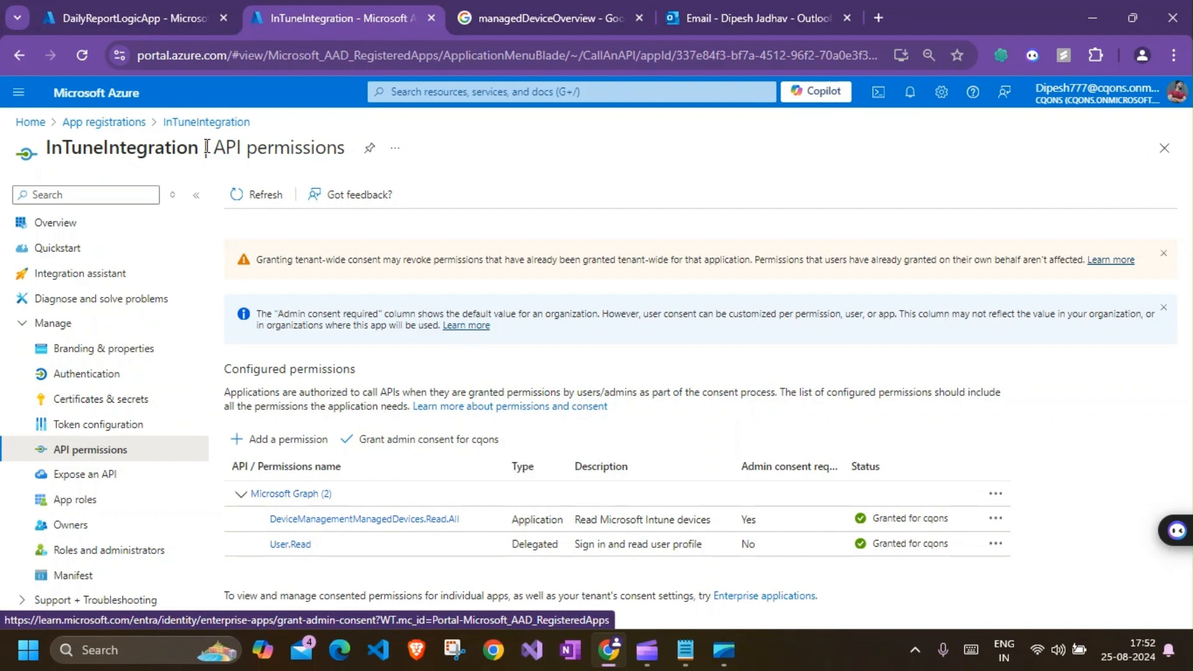
Step: Scroll the DailyReportLogicApp designer to show Recurrence, Graph call, Parse JSON and Send email
{"action": "left_click", "coordinate": [125, 18]}
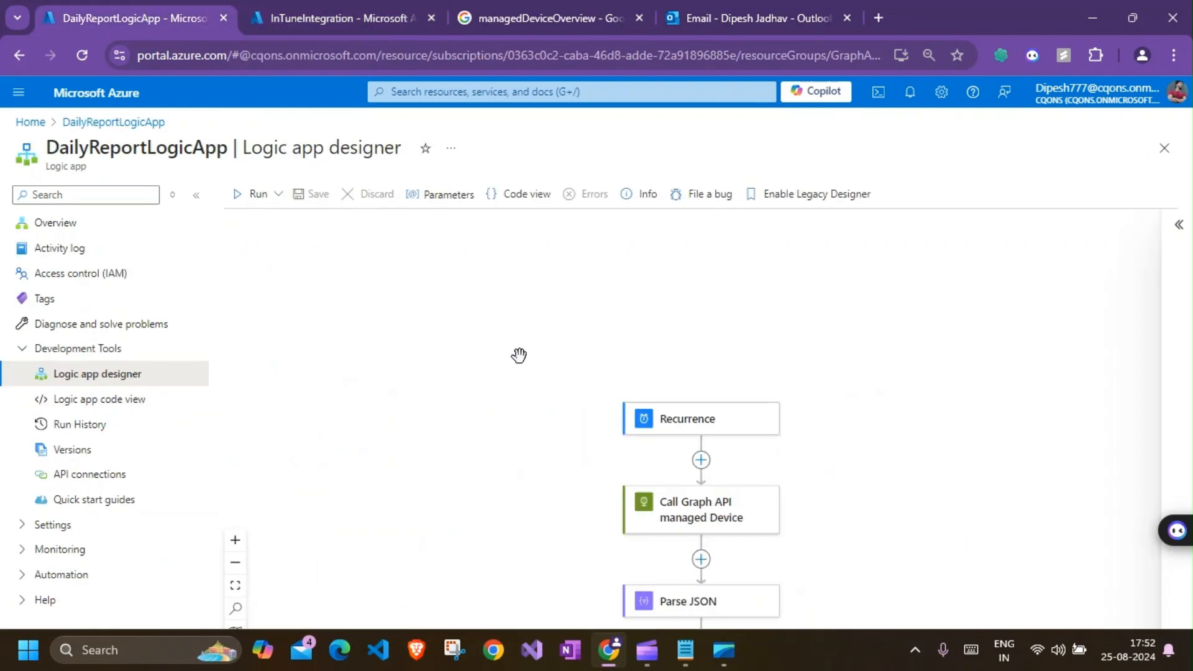
{"action": "scroll", "scroll_direction": "up", "scroll_amount": 3}
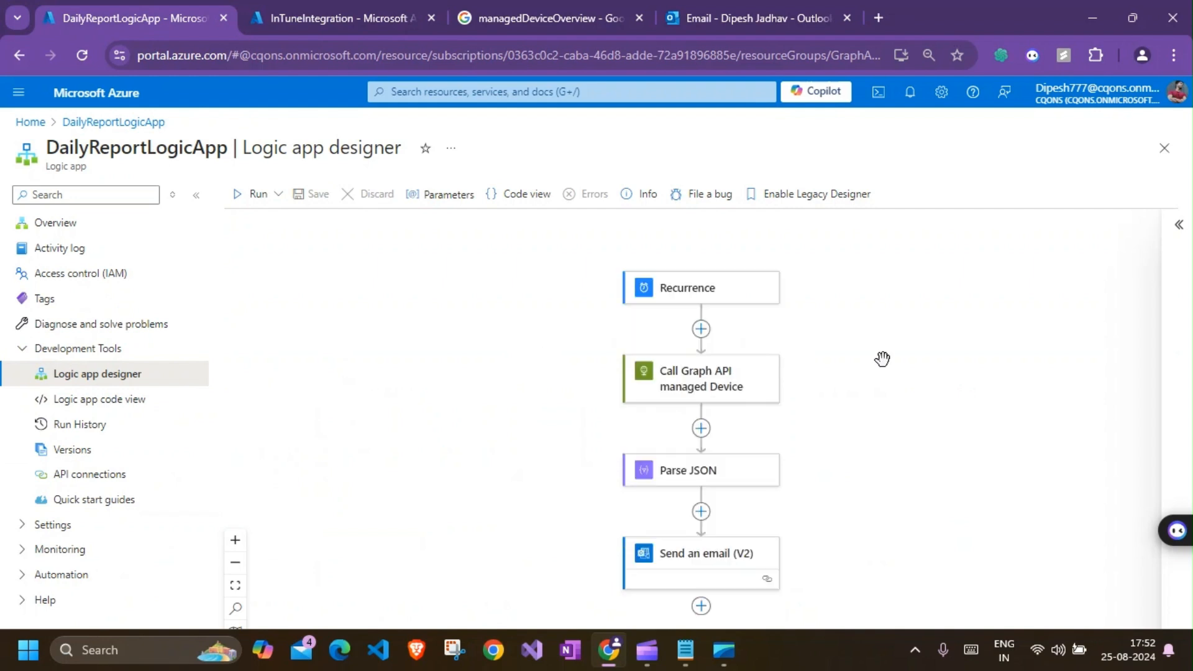
{"action": "mouse_move", "coordinate": [447, 314]}
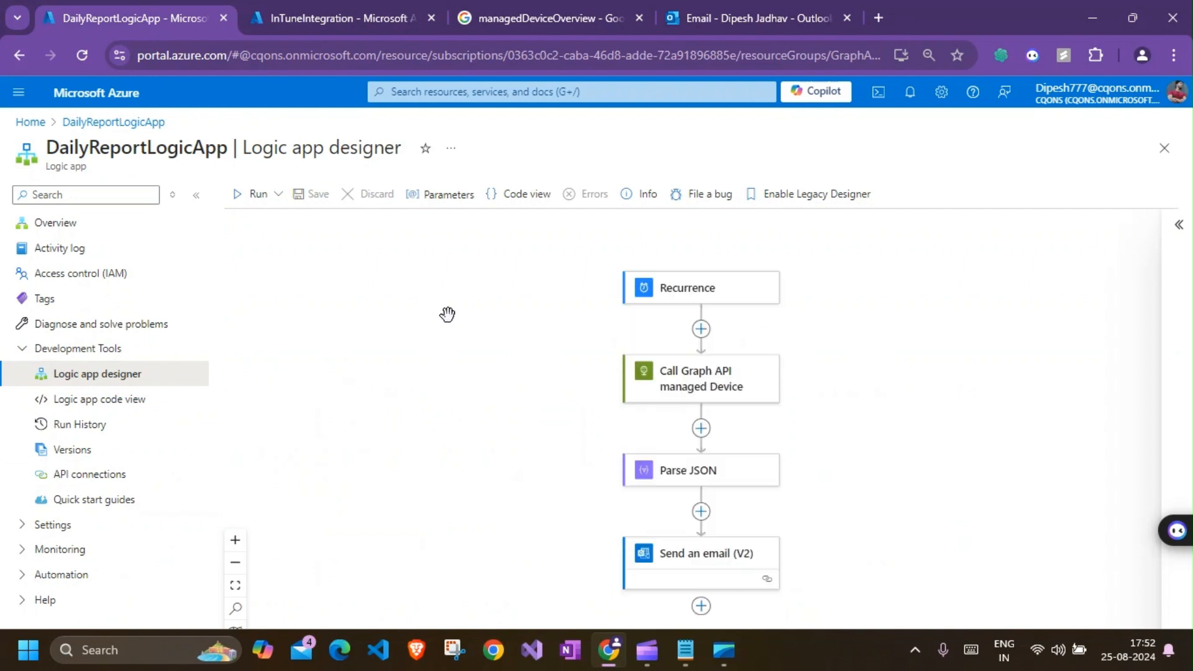
{"action": "mouse_move", "coordinate": [686, 313]}
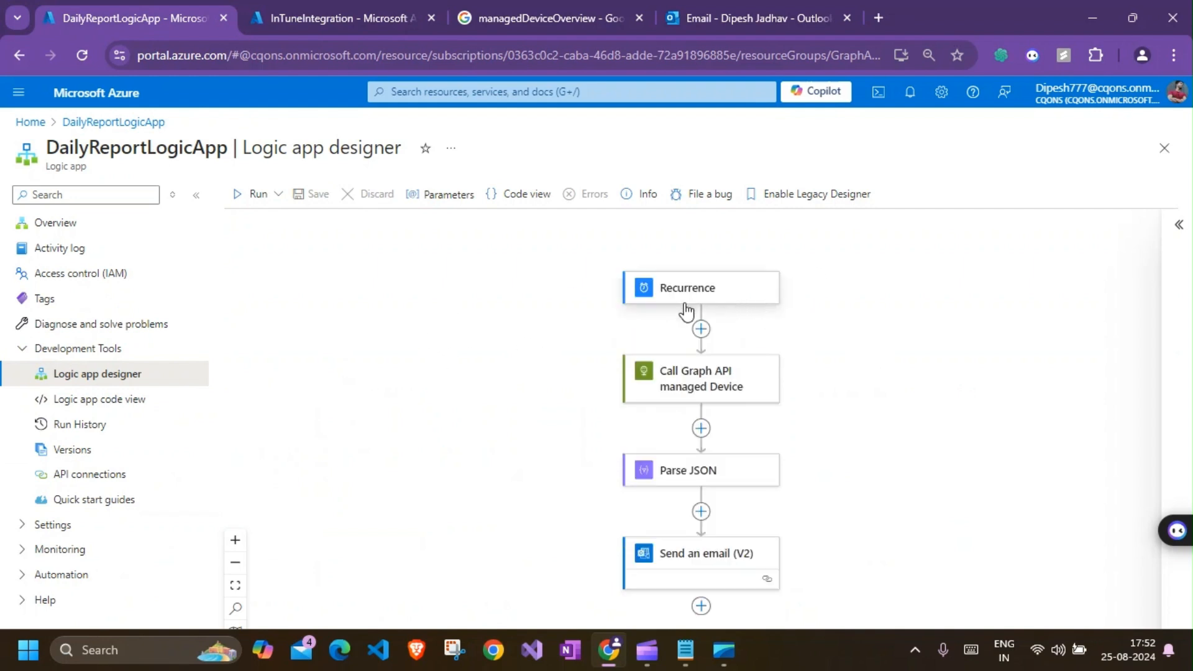
{"action": "mouse_move", "coordinate": [581, 249]}
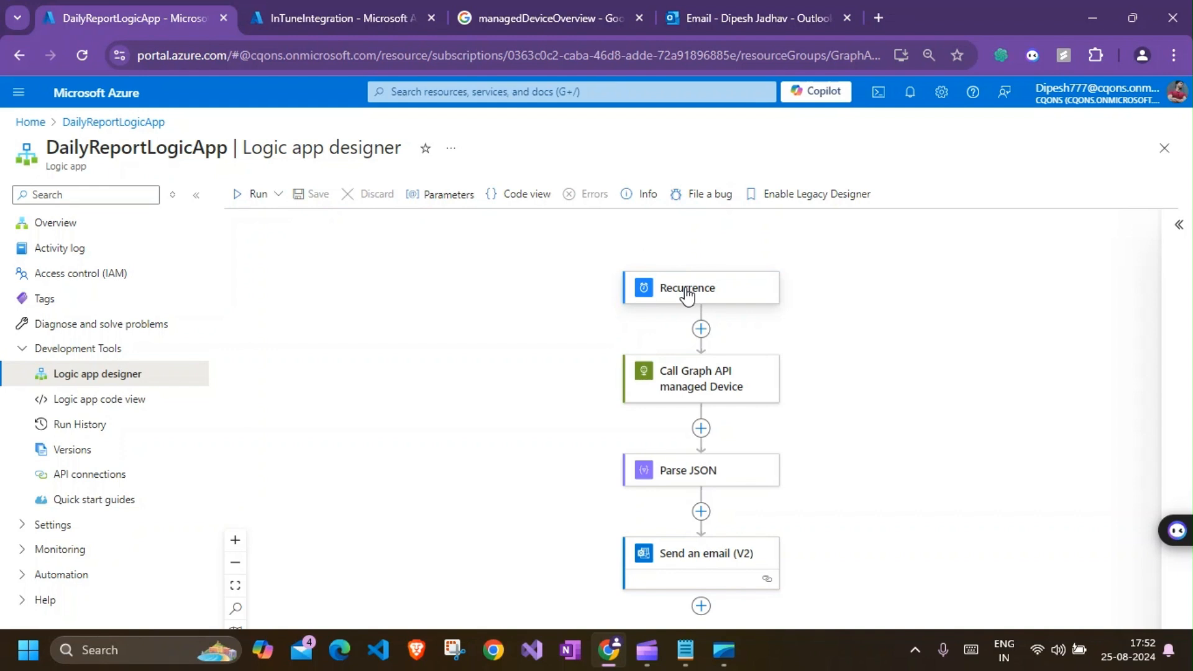
{"action": "mouse_move", "coordinate": [687, 292]}
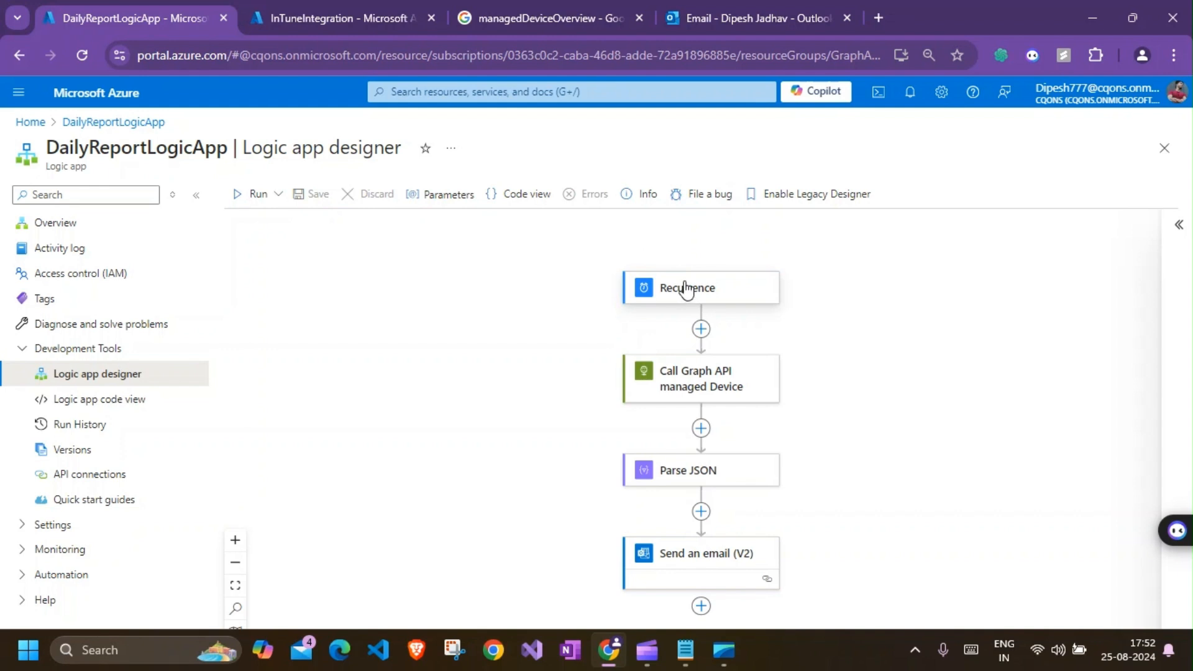
{"action": "mouse_move", "coordinate": [709, 297]}
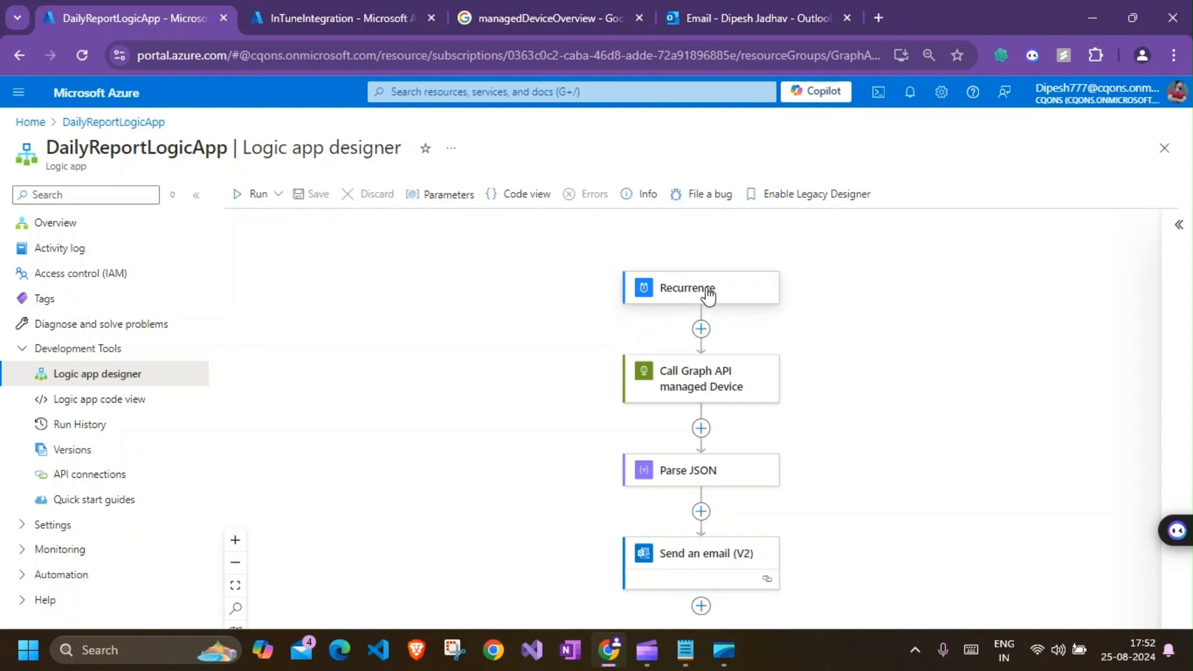
{"action": "mouse_move", "coordinate": [699, 310]}
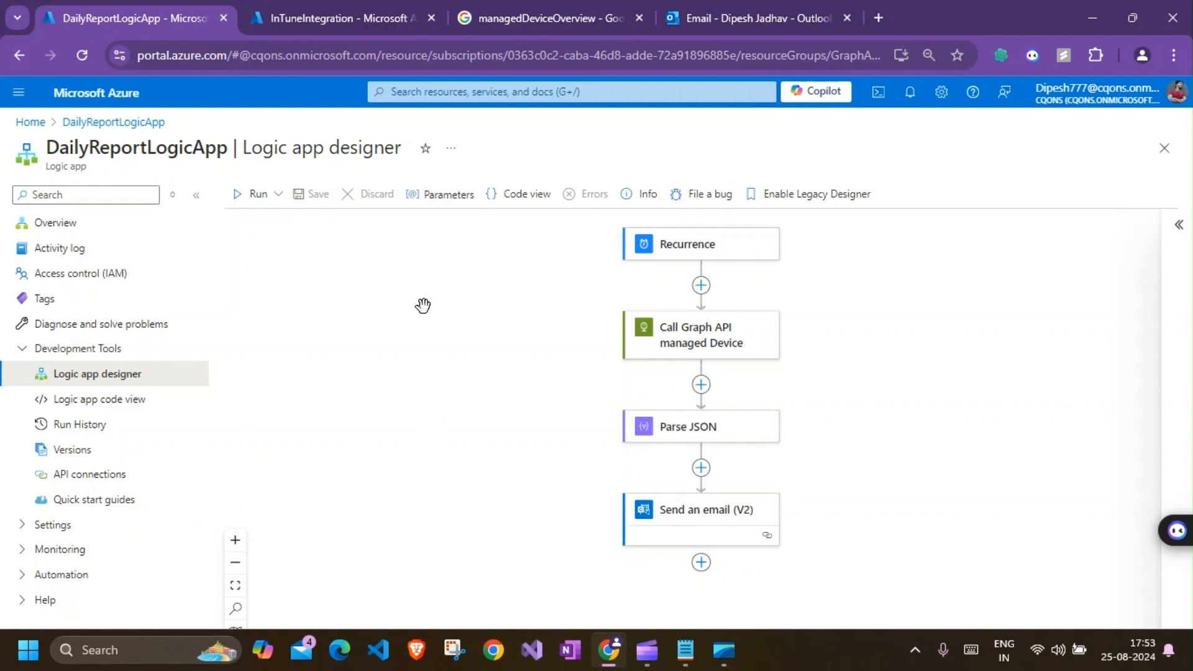
Step: Recheck the zero-count MDM report email, then return to the Azure portal tab
{"action": "left_click", "coordinate": [753, 19]}
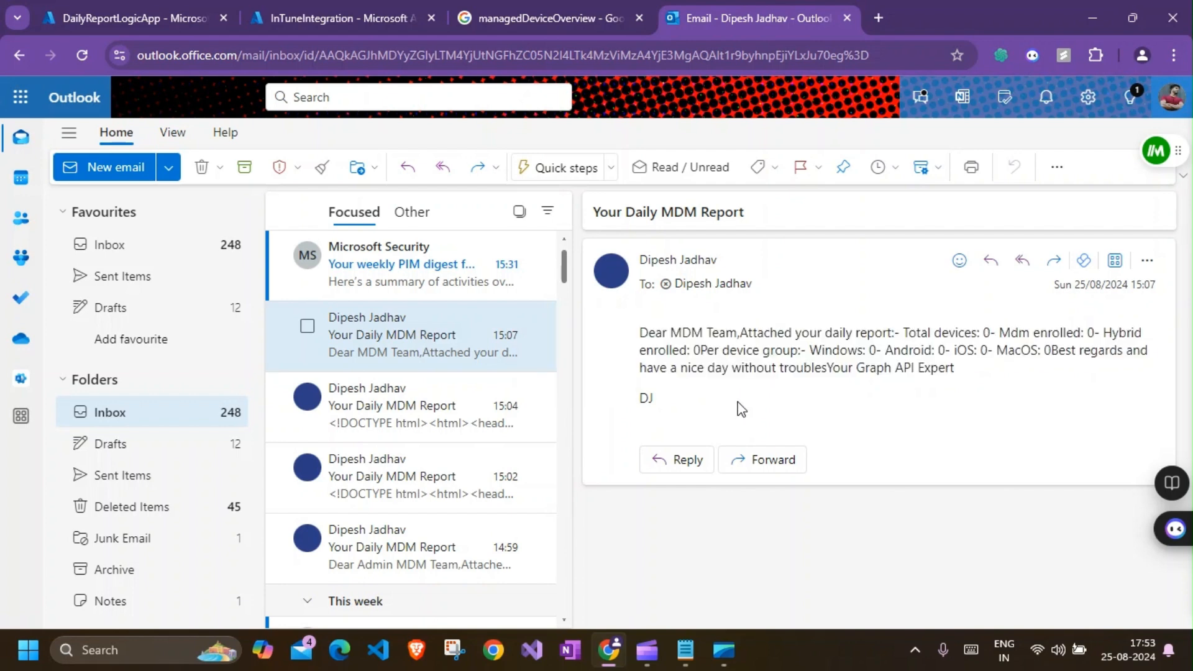
{"action": "mouse_move", "coordinate": [795, 361]}
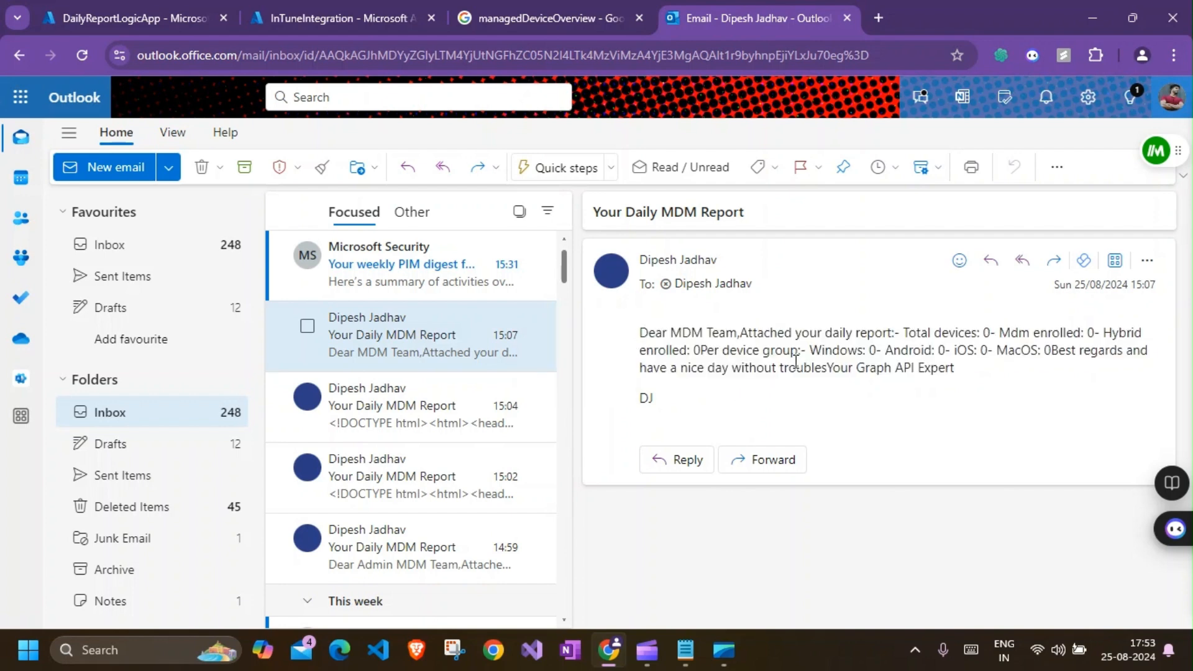
{"action": "left_click", "coordinate": [131, 17]}
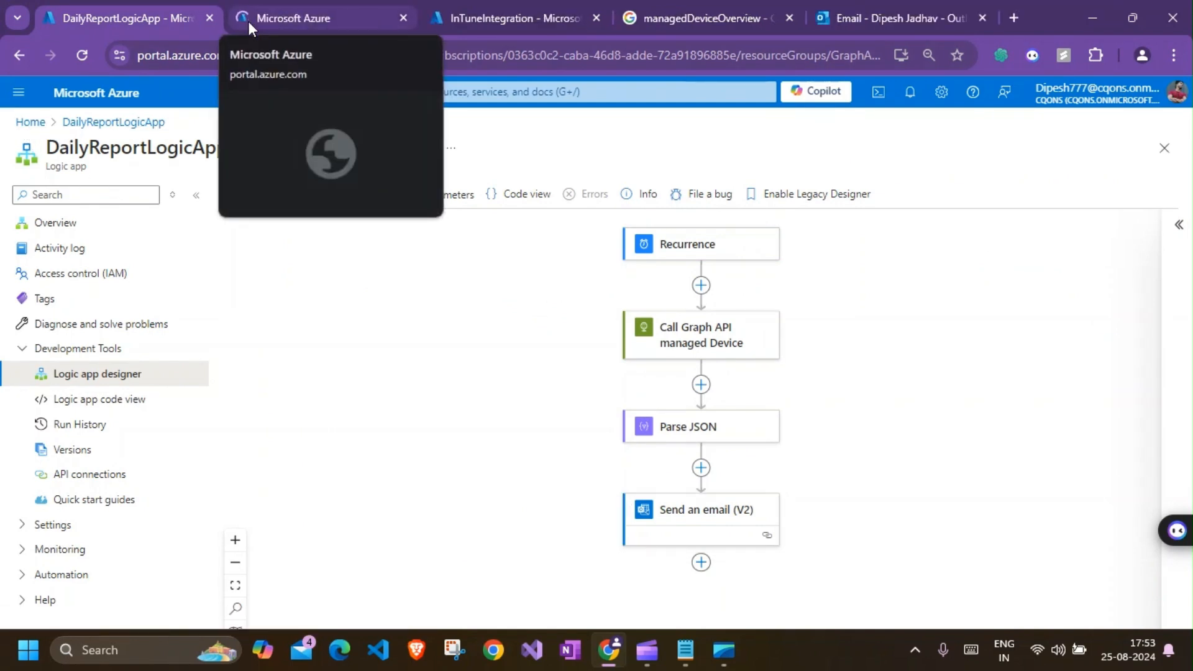
Step: Go to the Logic apps list in the new portal tab and start adding a logic app
{"action": "left_click", "coordinate": [293, 18]}
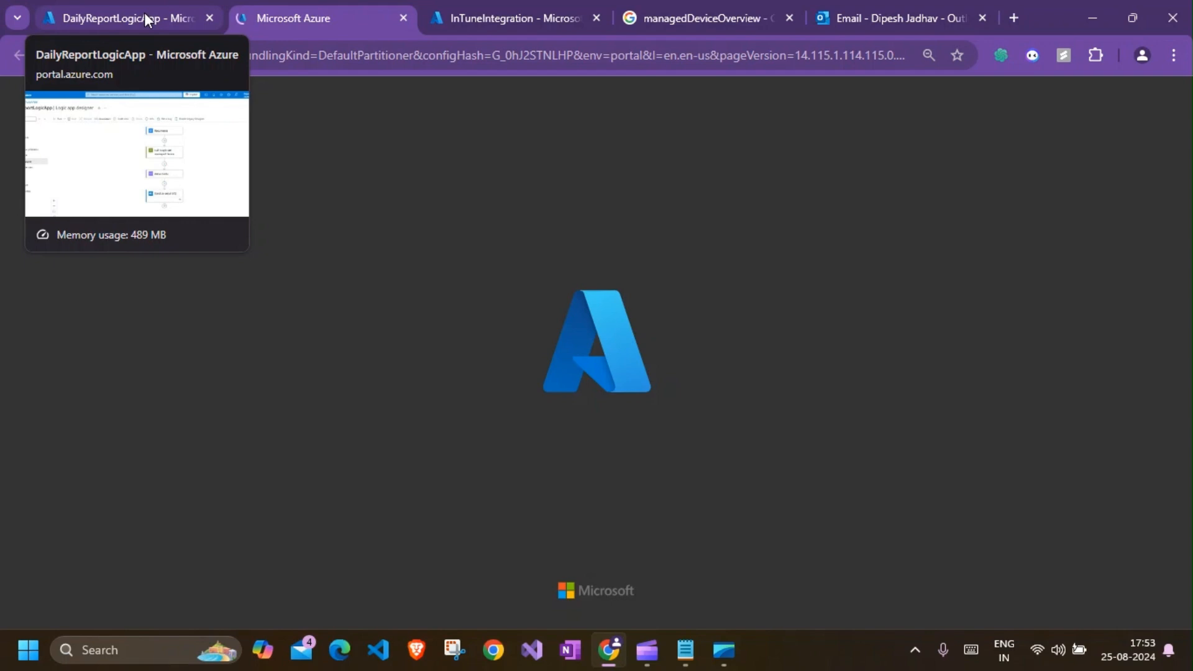
{"action": "left_click", "coordinate": [301, 18]}
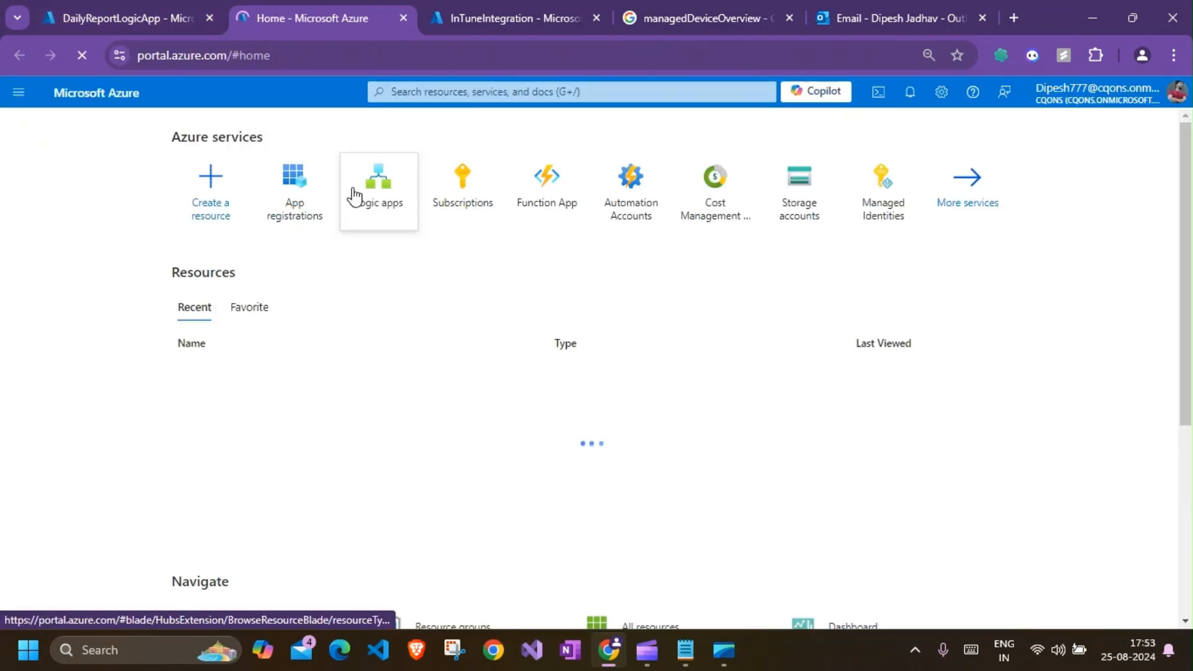
{"action": "left_click", "coordinate": [378, 180]}
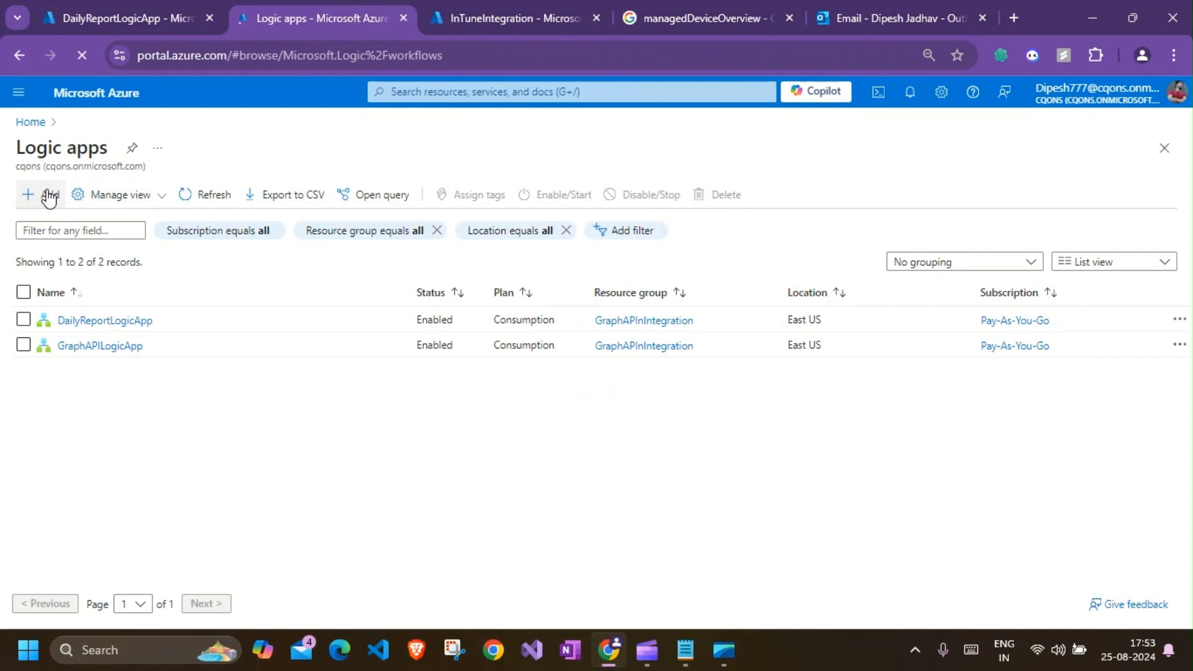
{"action": "left_click", "coordinate": [36, 195]}
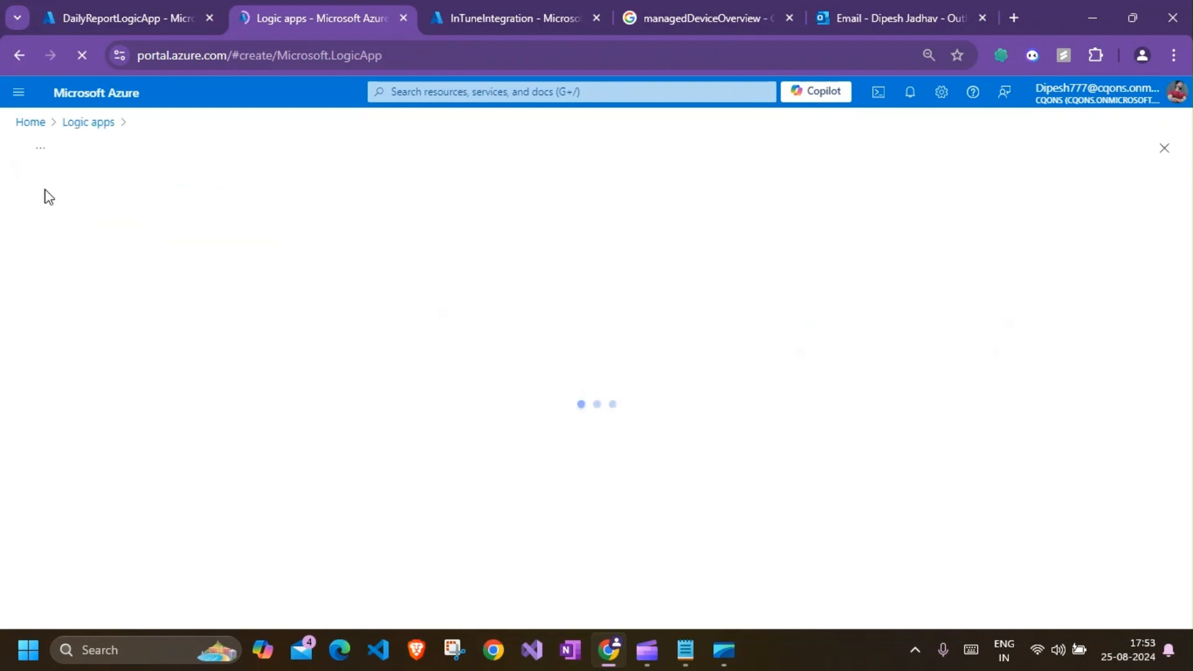
{"action": "mouse_move", "coordinate": [92, 218]}
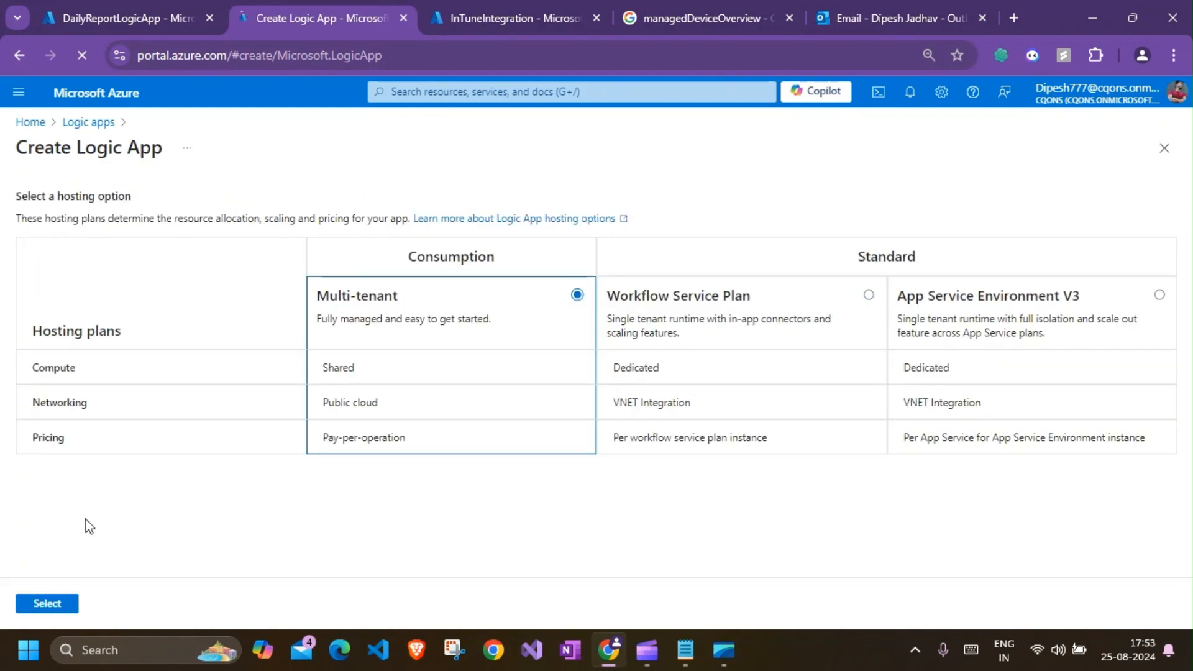
Step: Choose Multi-tenant, resource group GraphAPIInIntegration, name GraphAPIDailyReport, and proceed to review
{"action": "left_click", "coordinate": [47, 603]}
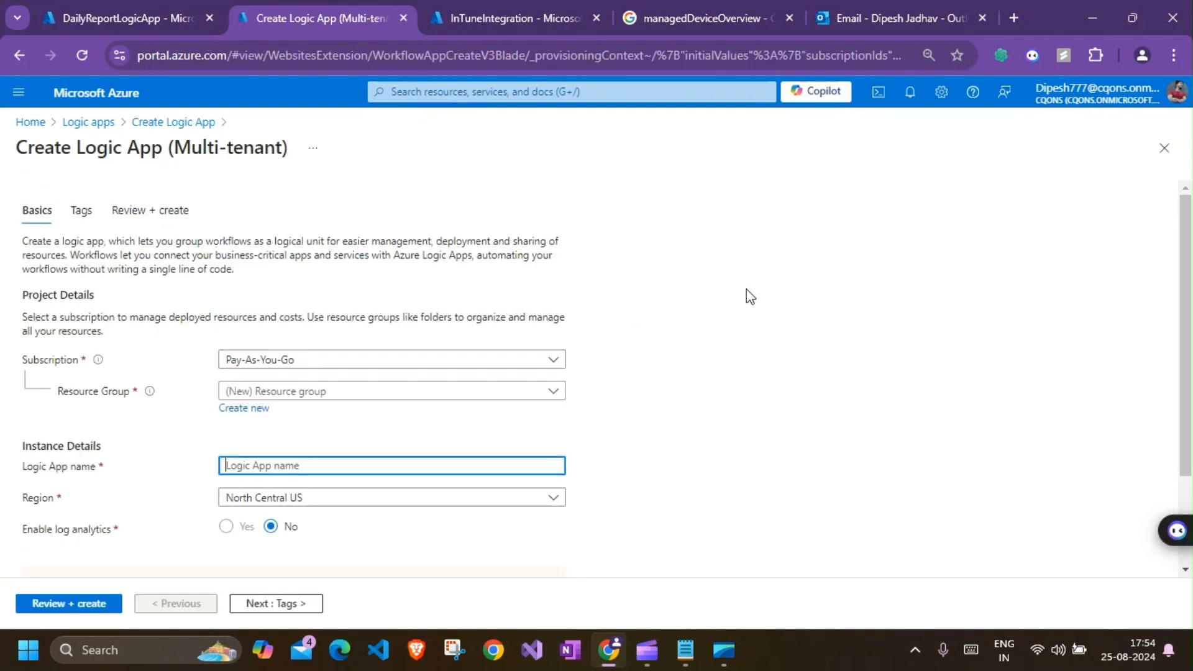
{"action": "left_click", "coordinate": [392, 391]}
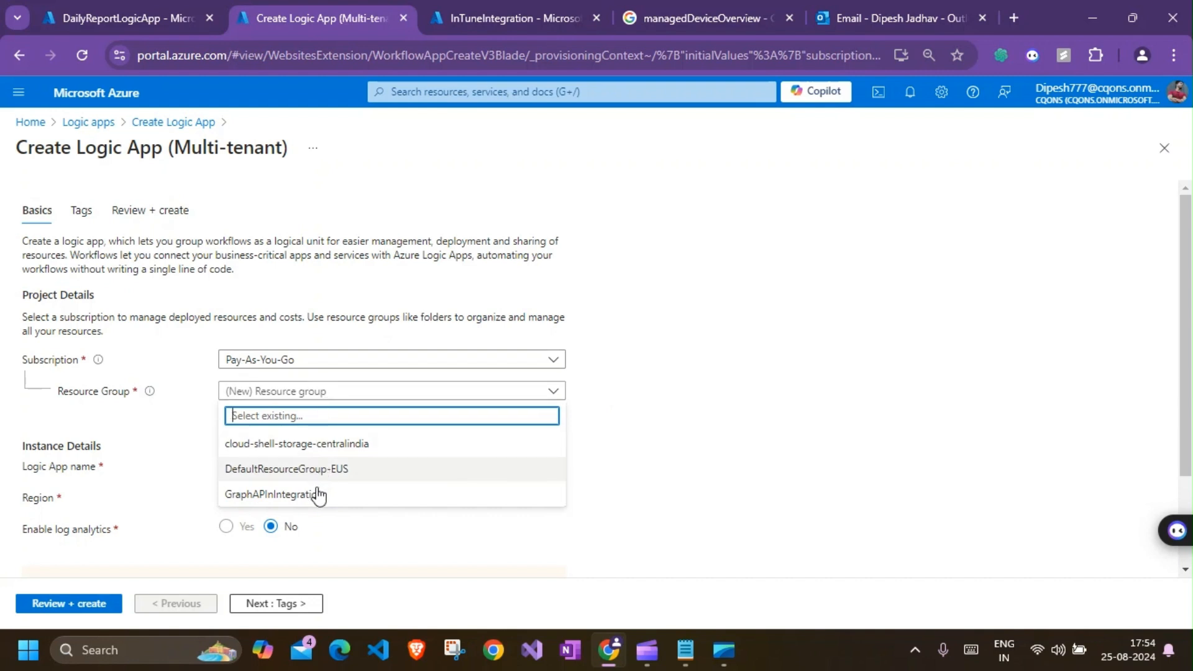
{"action": "left_click", "coordinate": [271, 495]}
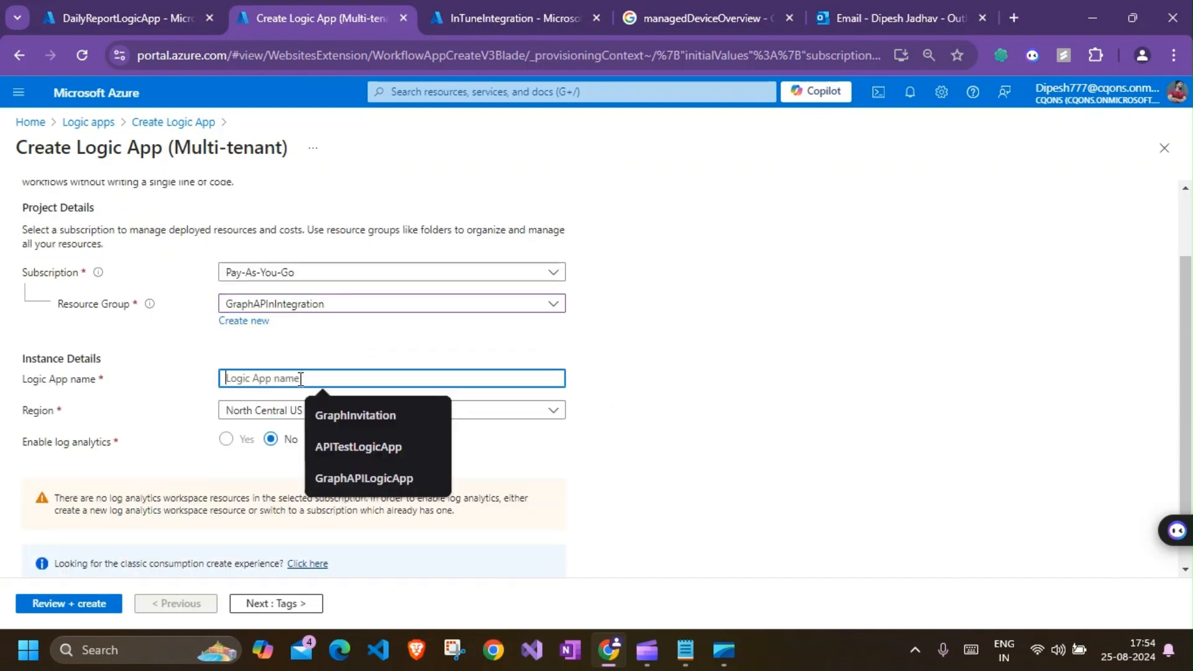
{"action": "type", "text": "GraphAPIDailyReport"}
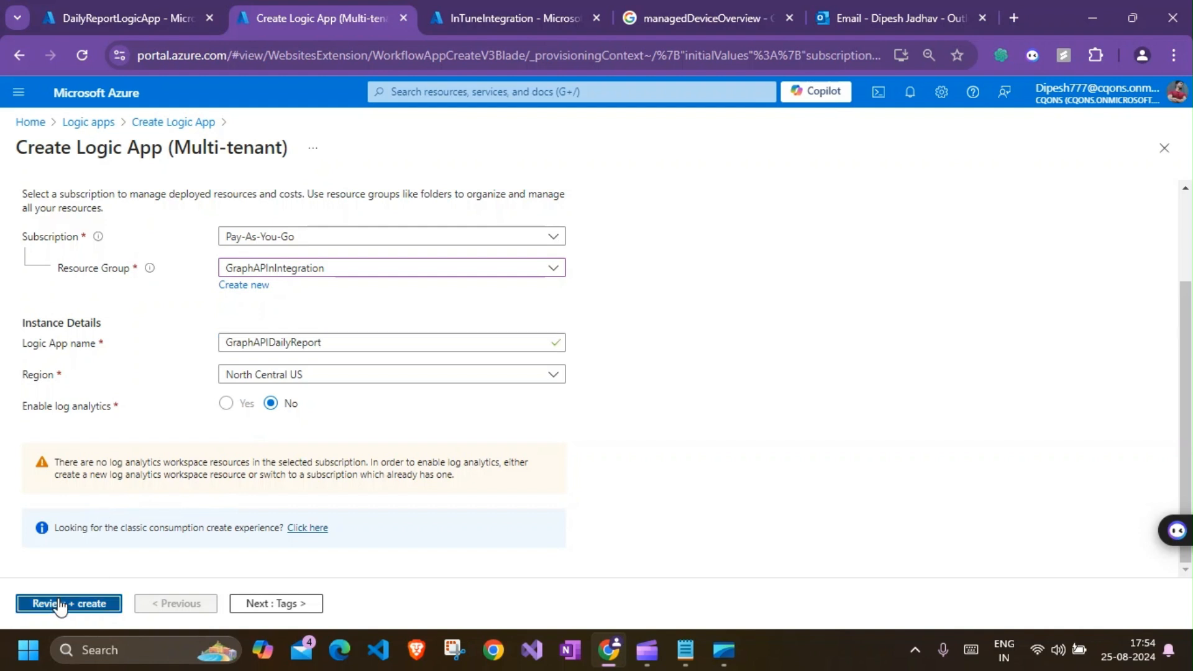
{"action": "left_click", "coordinate": [67, 603]}
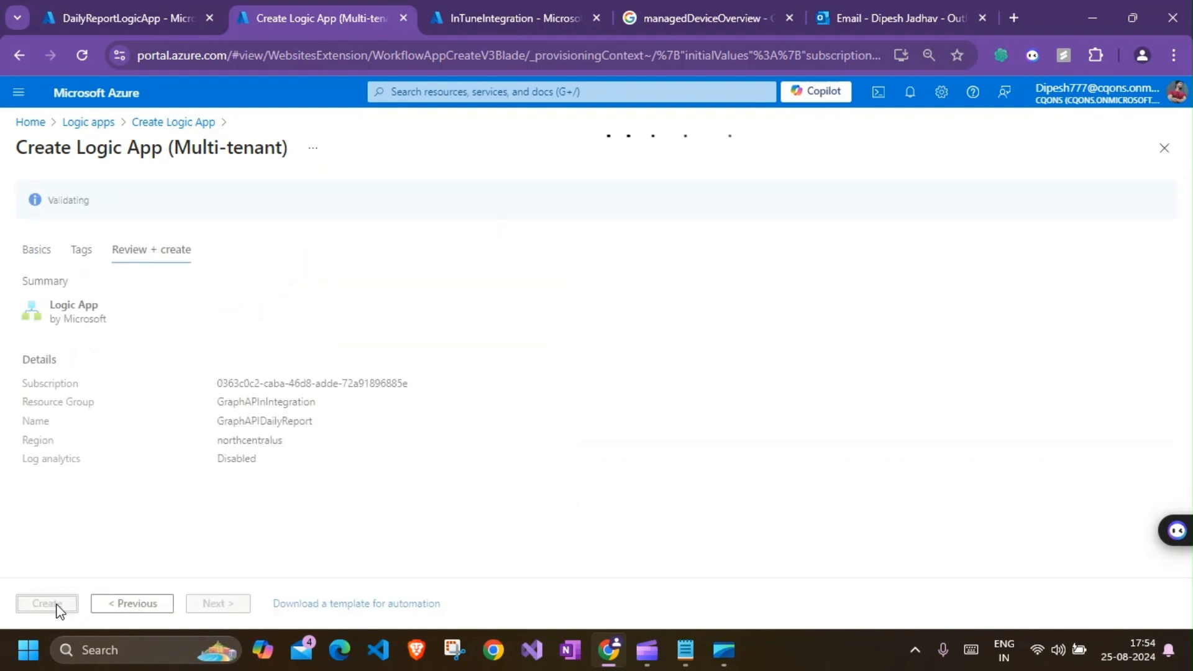
Step: Deploy the GraphAPIDailyReport logic app and bring up the email template in Notepad
{"action": "left_click", "coordinate": [45, 604]}
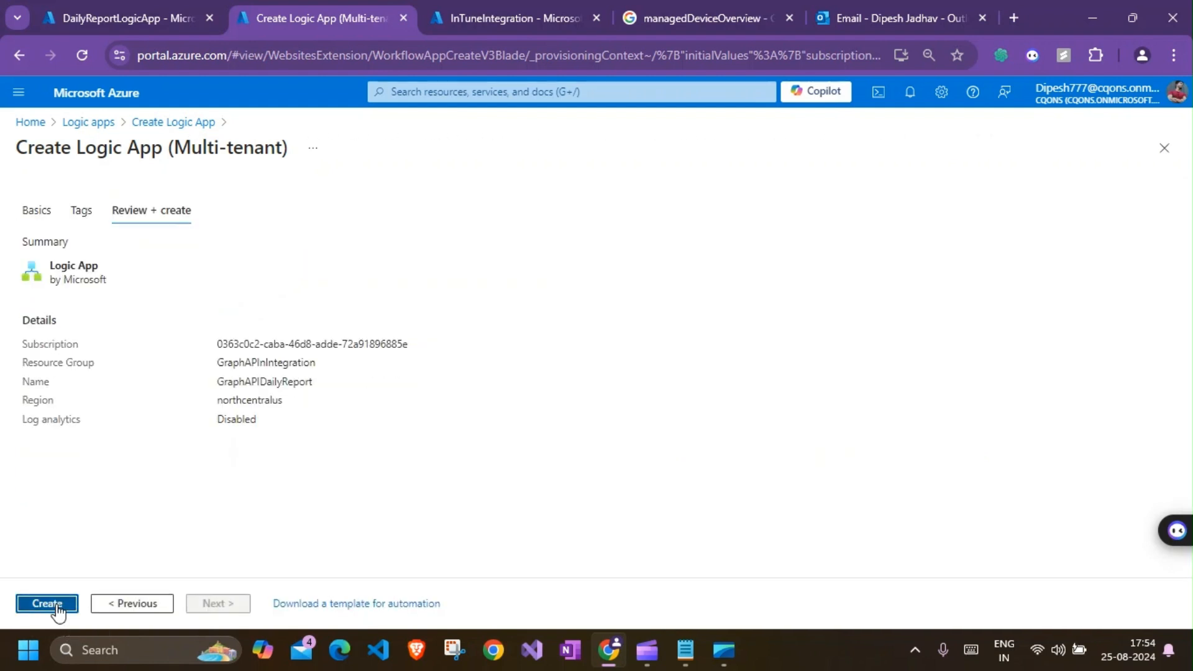
{"action": "left_click", "coordinate": [46, 603]}
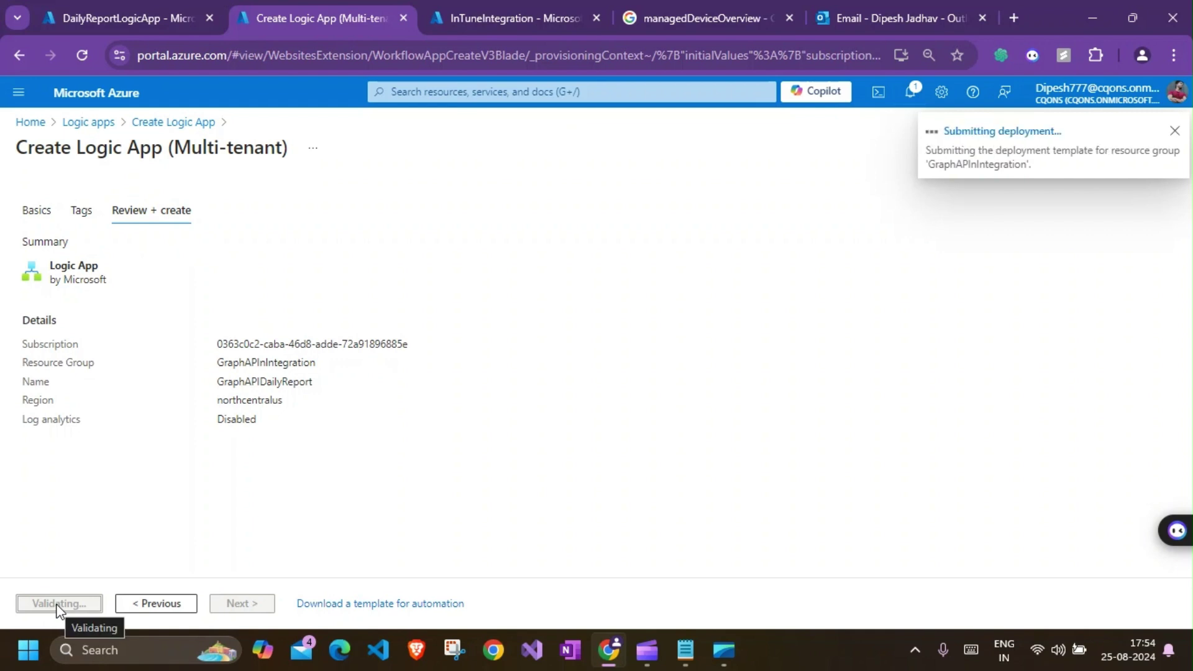
{"action": "left_click", "coordinate": [685, 668]}
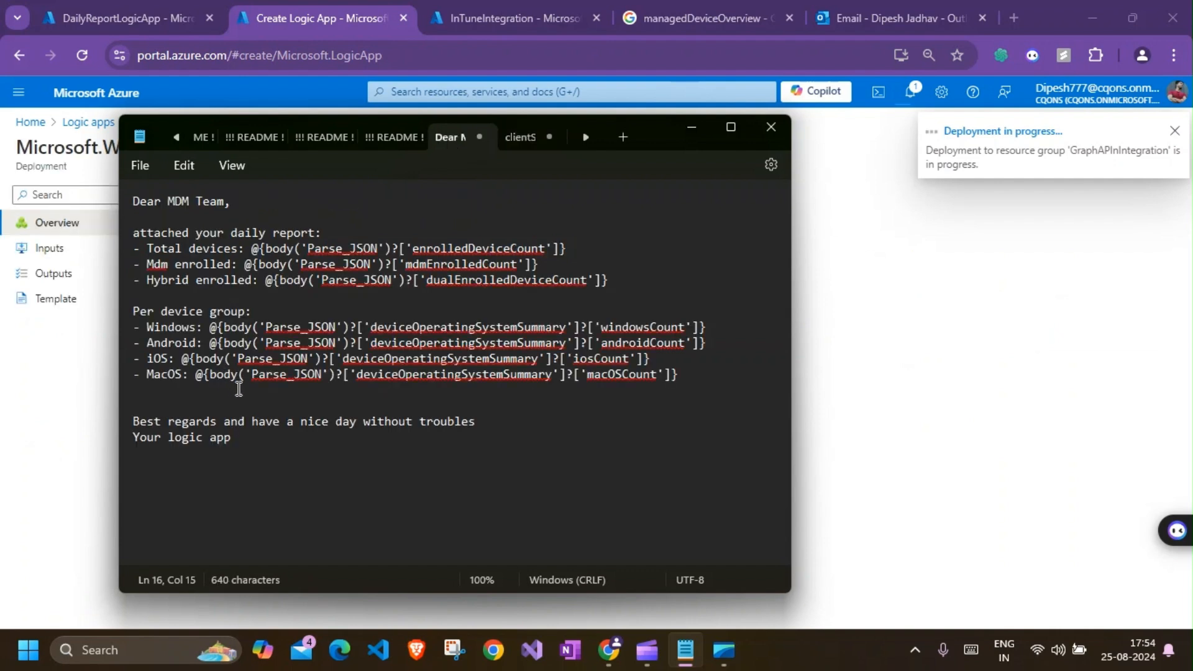
Step: Minimize Notepad to reveal the new GraphAPIDailyReport overview with no runs yet
{"action": "left_click", "coordinate": [521, 136]}
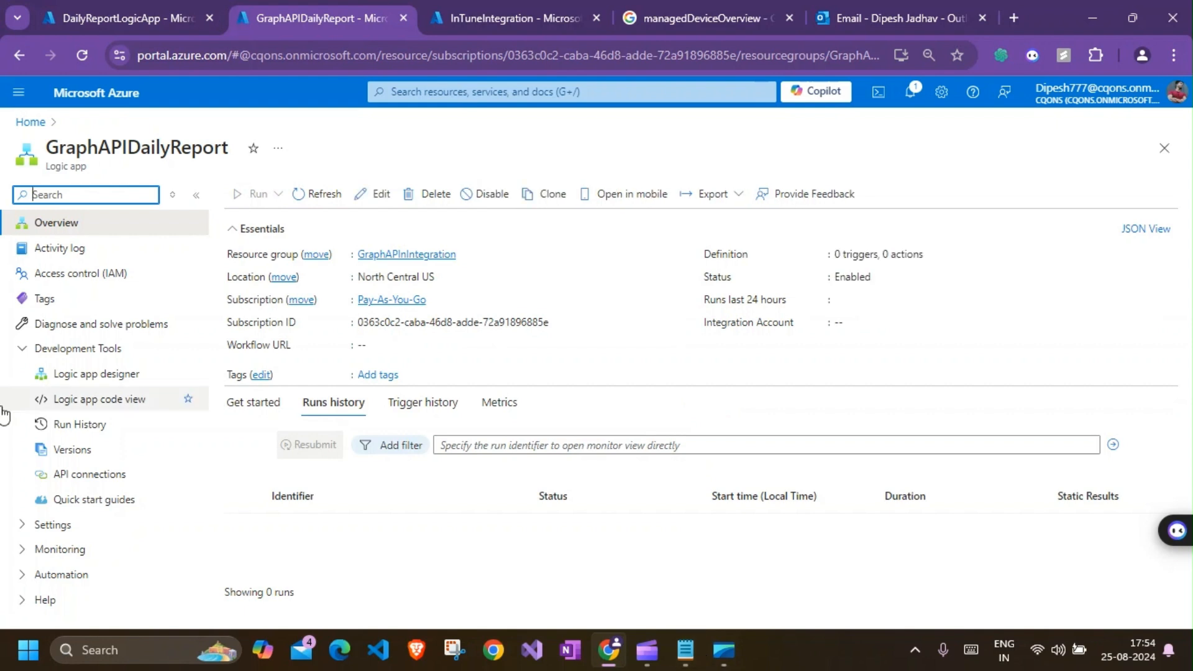
Step: Open the GraphAPIDailyReport designer and select the whole Dear MDM Team template in Notepad
{"action": "left_click", "coordinate": [96, 373]}
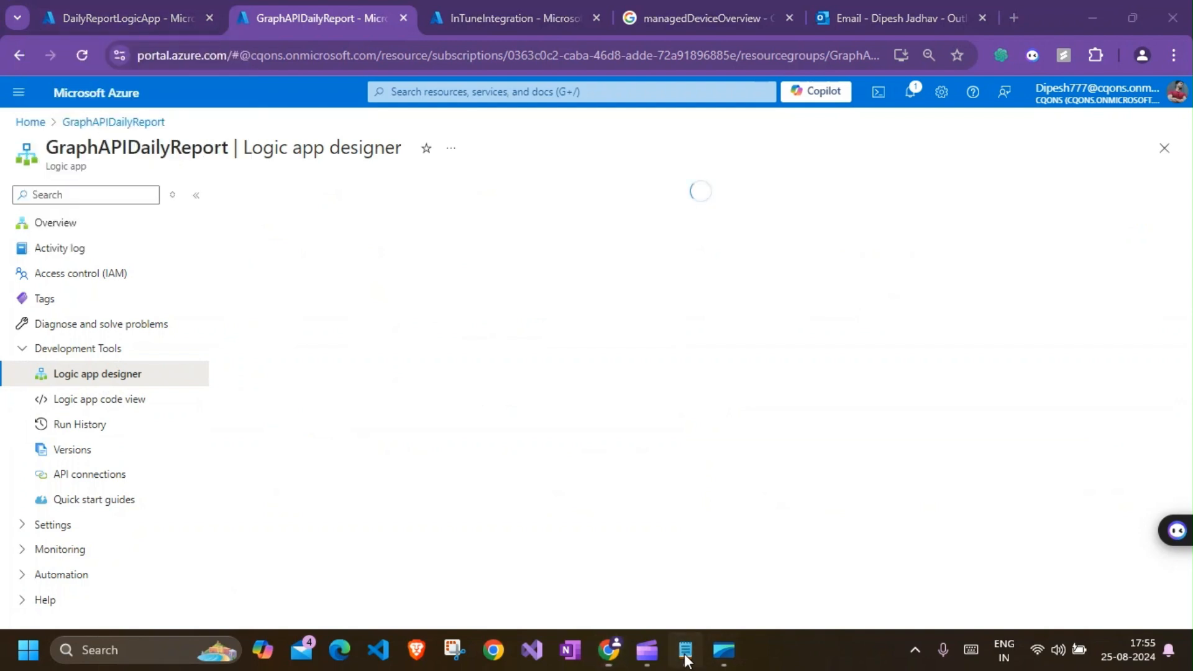
{"action": "left_click", "coordinate": [686, 650]}
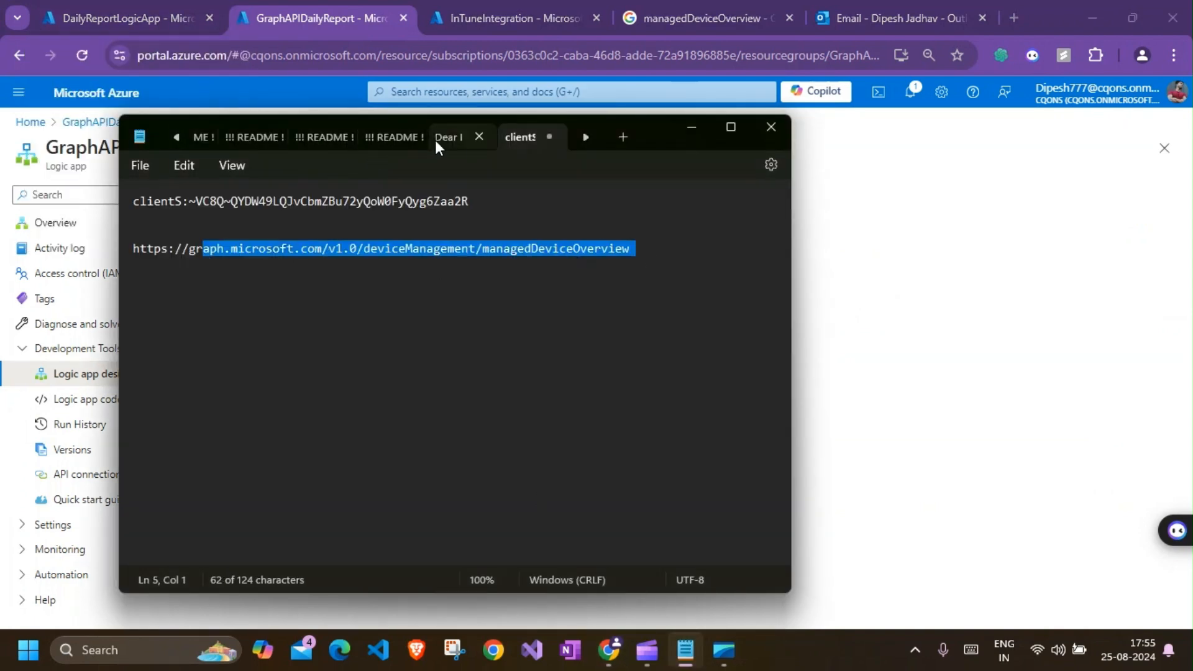
{"action": "left_click", "coordinate": [450, 136]}
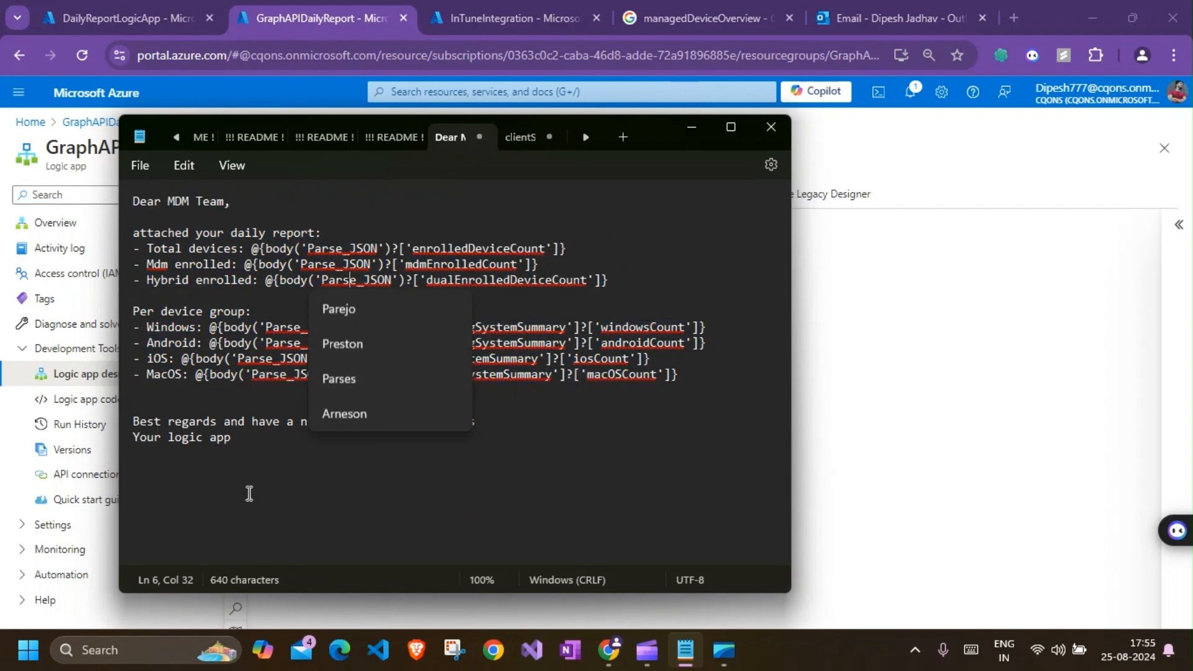
{"action": "key", "text": "ctrl+a"}
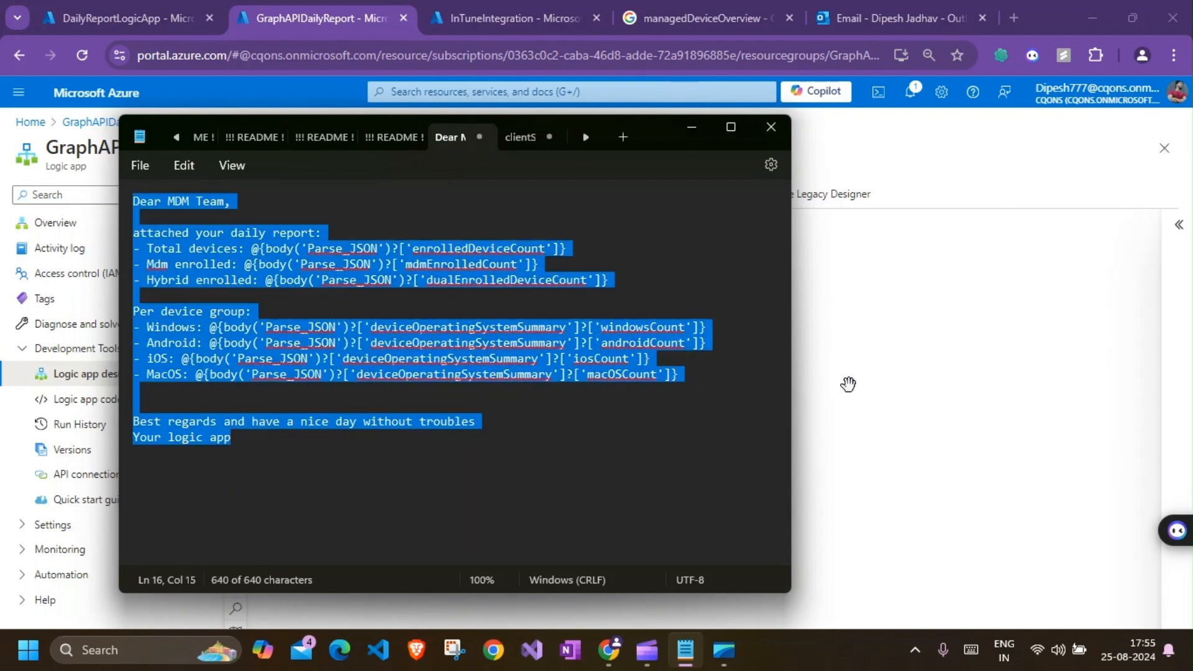
{"action": "left_click", "coordinate": [772, 126]}
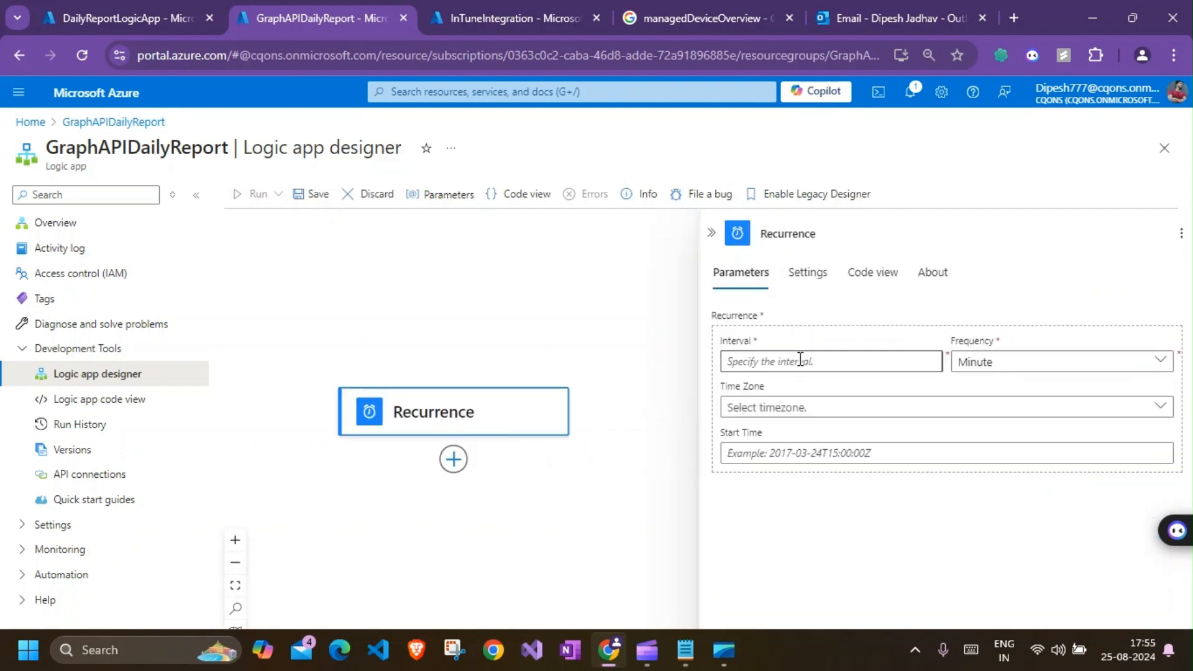
Step: Set the Recurrence trigger's frequency to Day so it repeats every 1 day
{"action": "left_click", "coordinate": [1061, 362]}
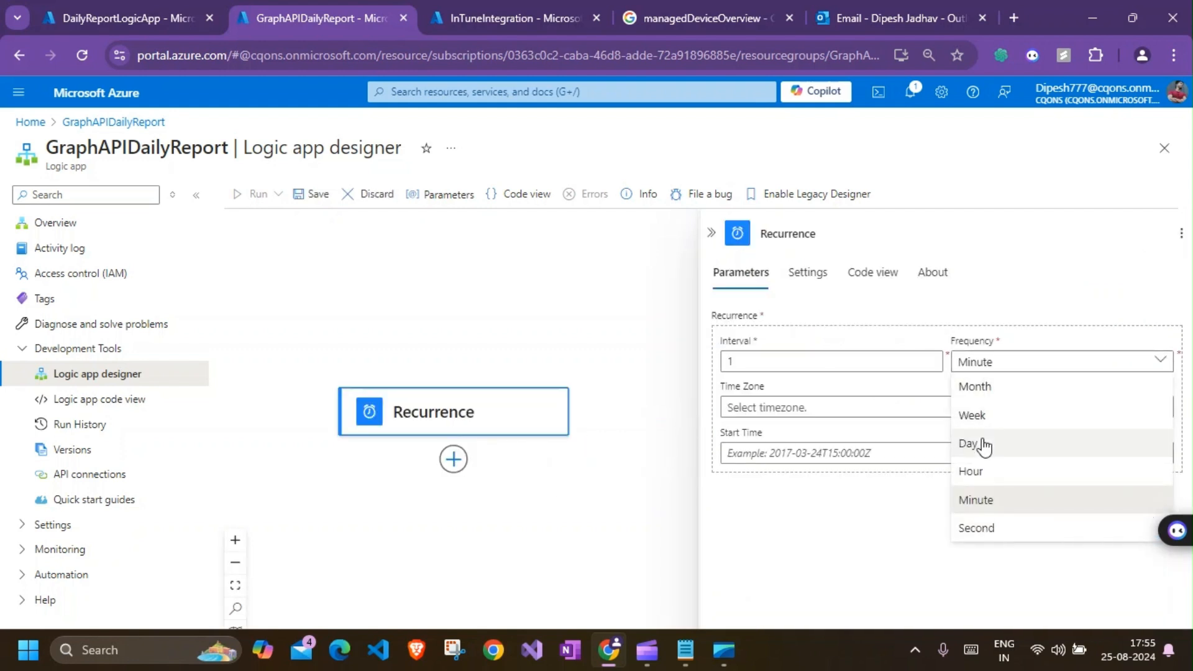
{"action": "left_click", "coordinate": [967, 443]}
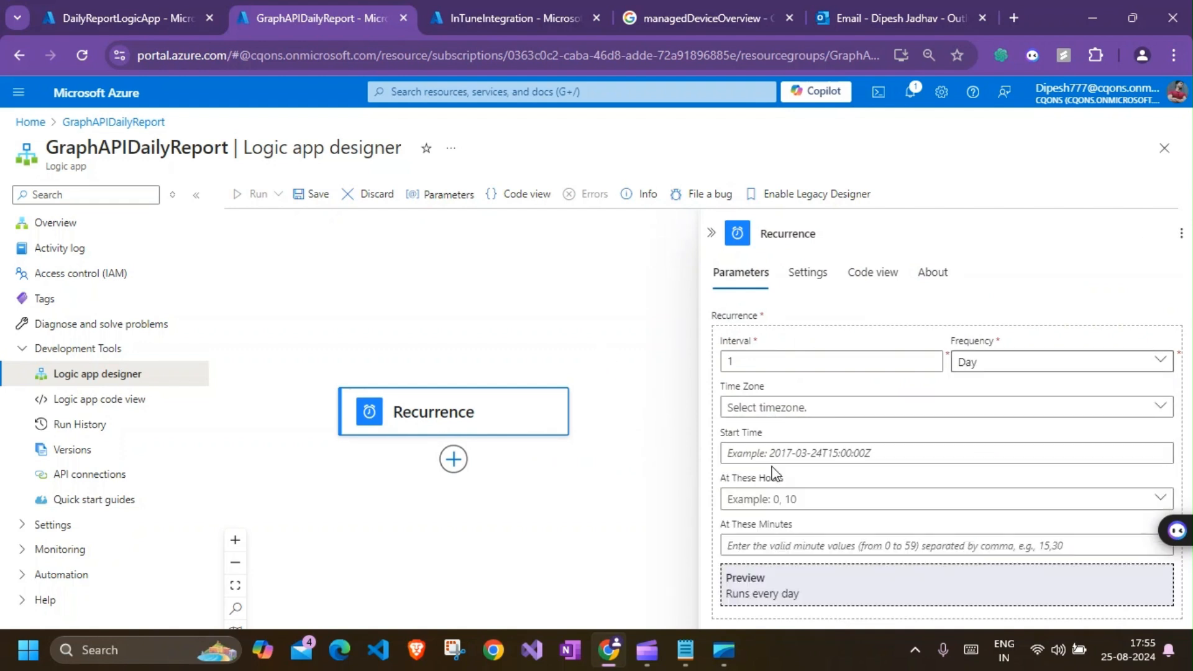
{"action": "mouse_move", "coordinate": [627, 303]}
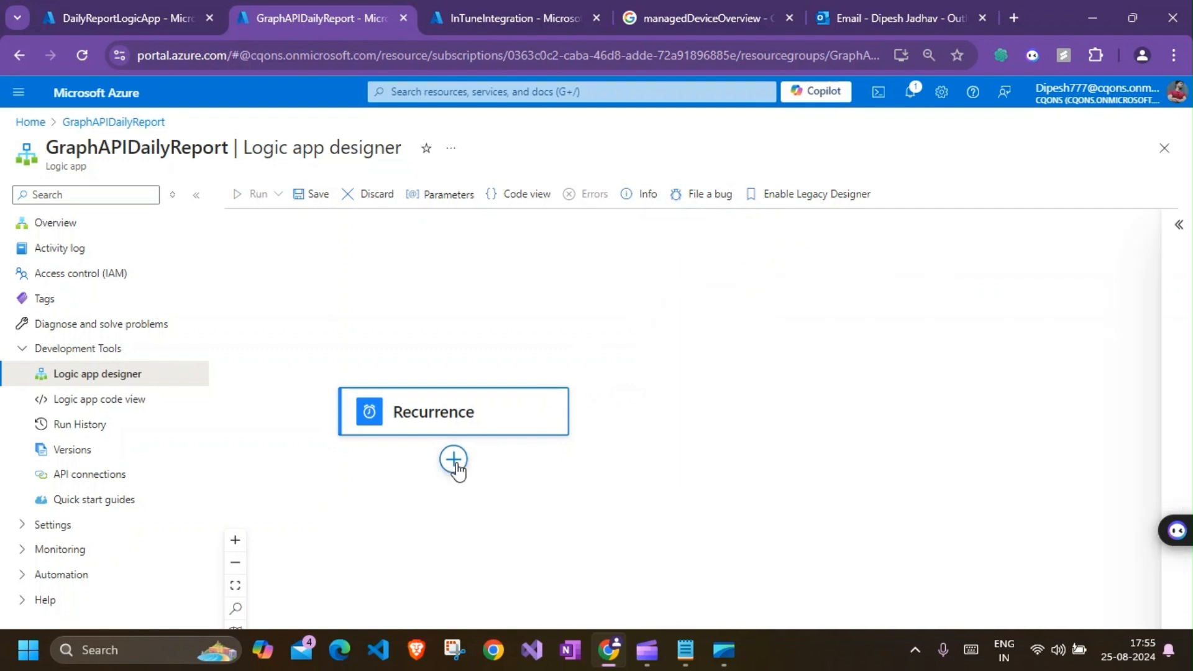
Step: Add an HTTP action after the Recurrence trigger and set its method to GET
{"action": "left_click", "coordinate": [453, 459]}
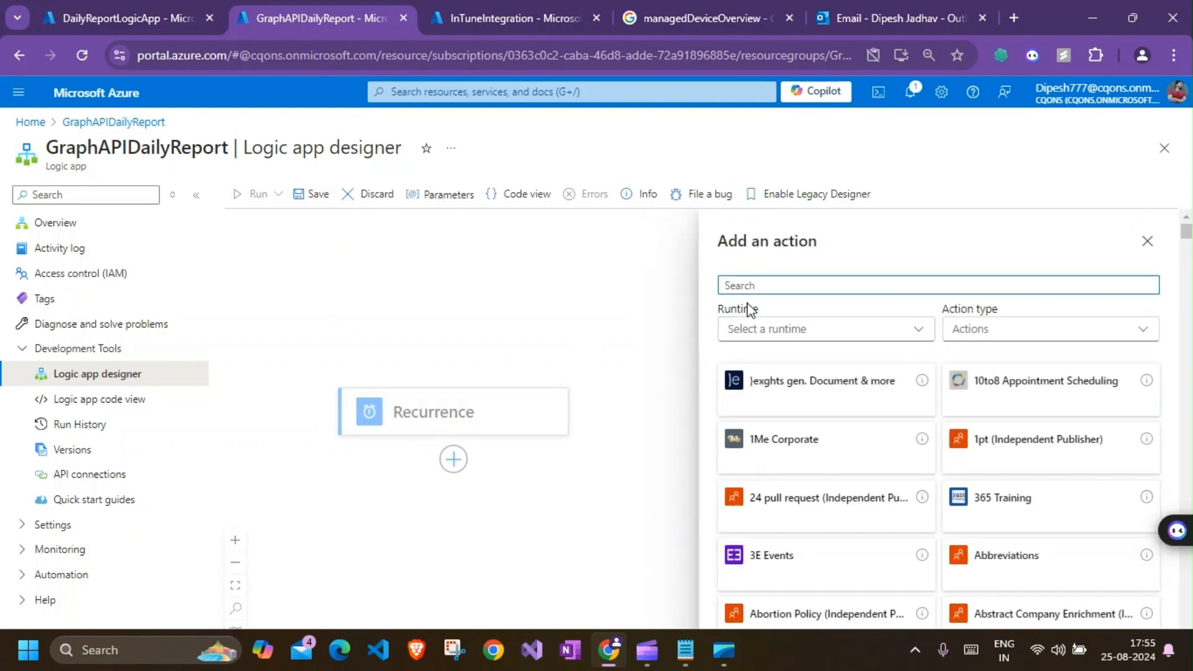
{"action": "type", "text": "http"}
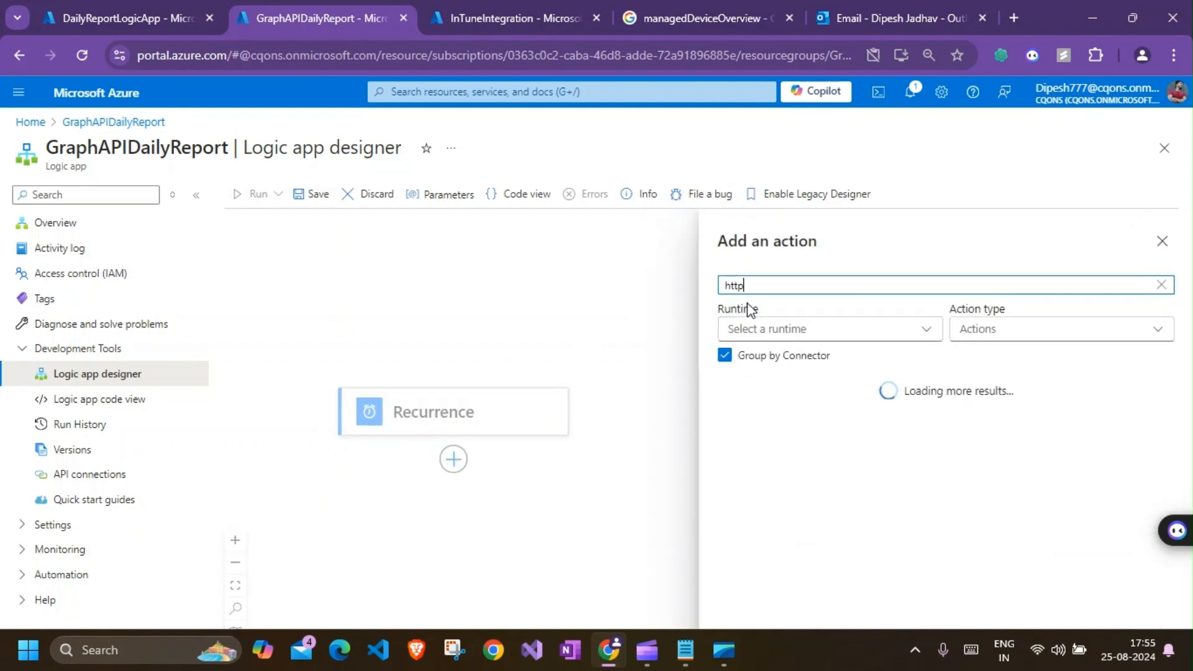
{"action": "mouse_move", "coordinate": [766, 344]}
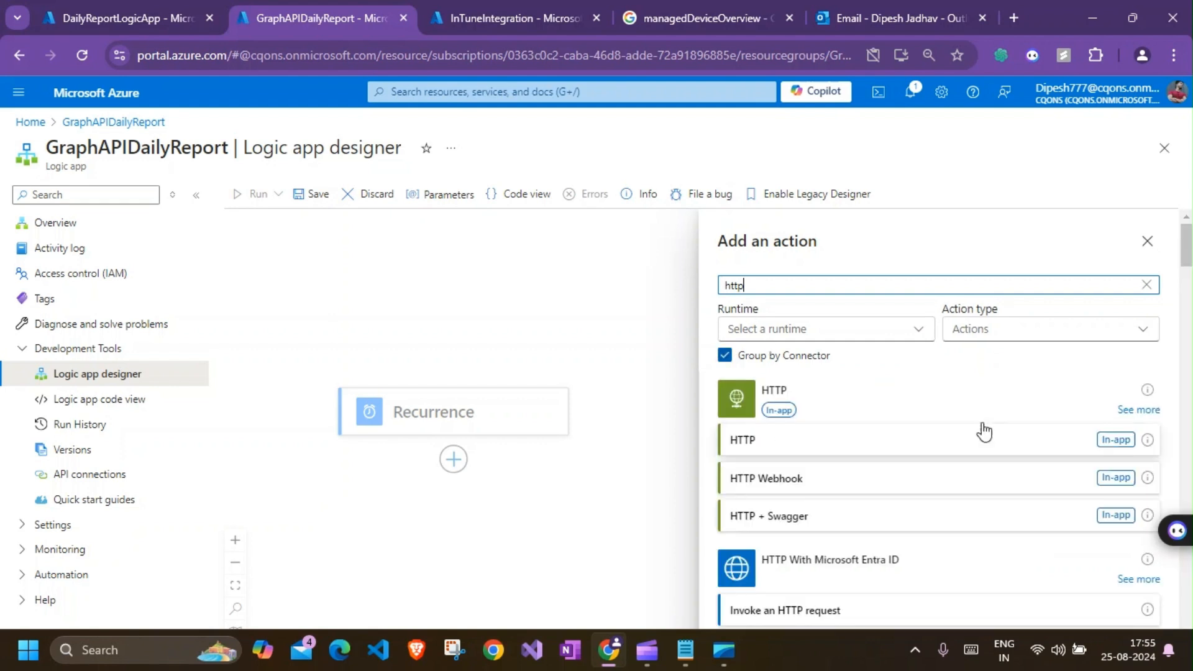
{"action": "left_click", "coordinate": [742, 440]}
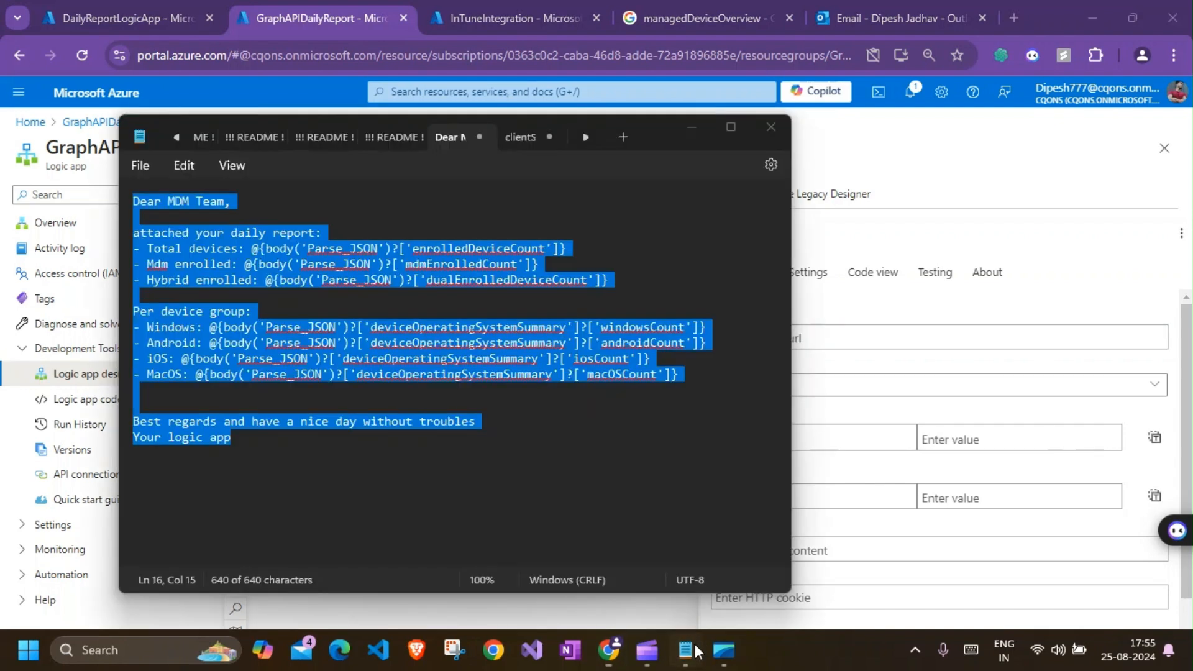
{"action": "left_click", "coordinate": [520, 137]}
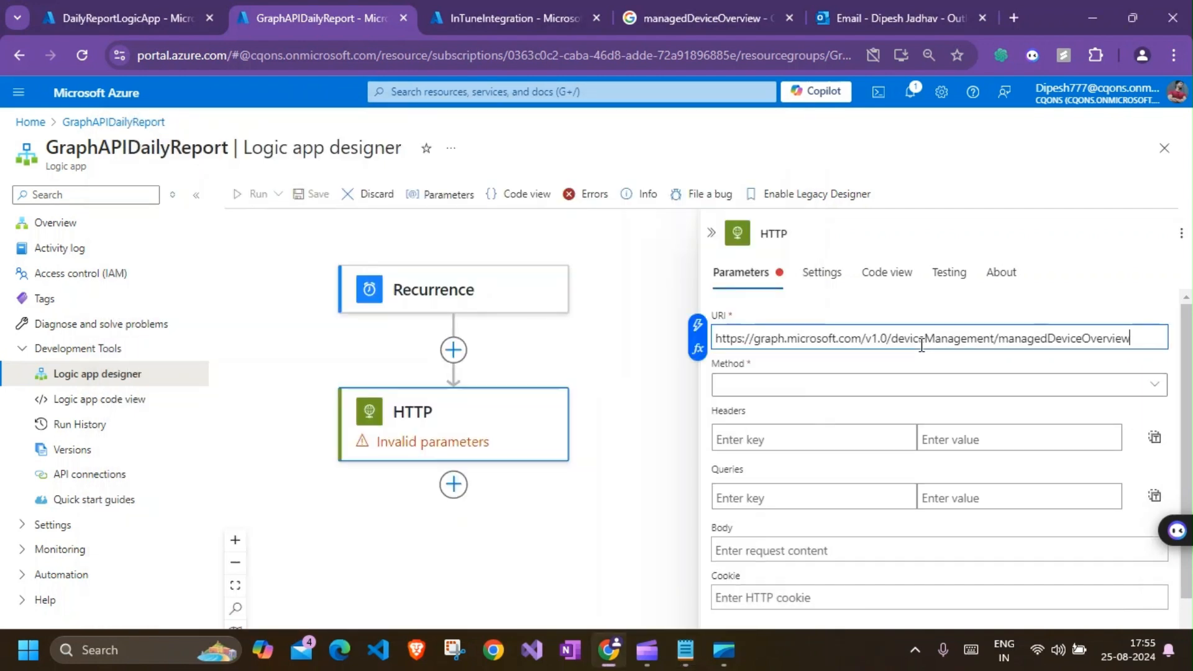
{"action": "left_click", "coordinate": [937, 384]}
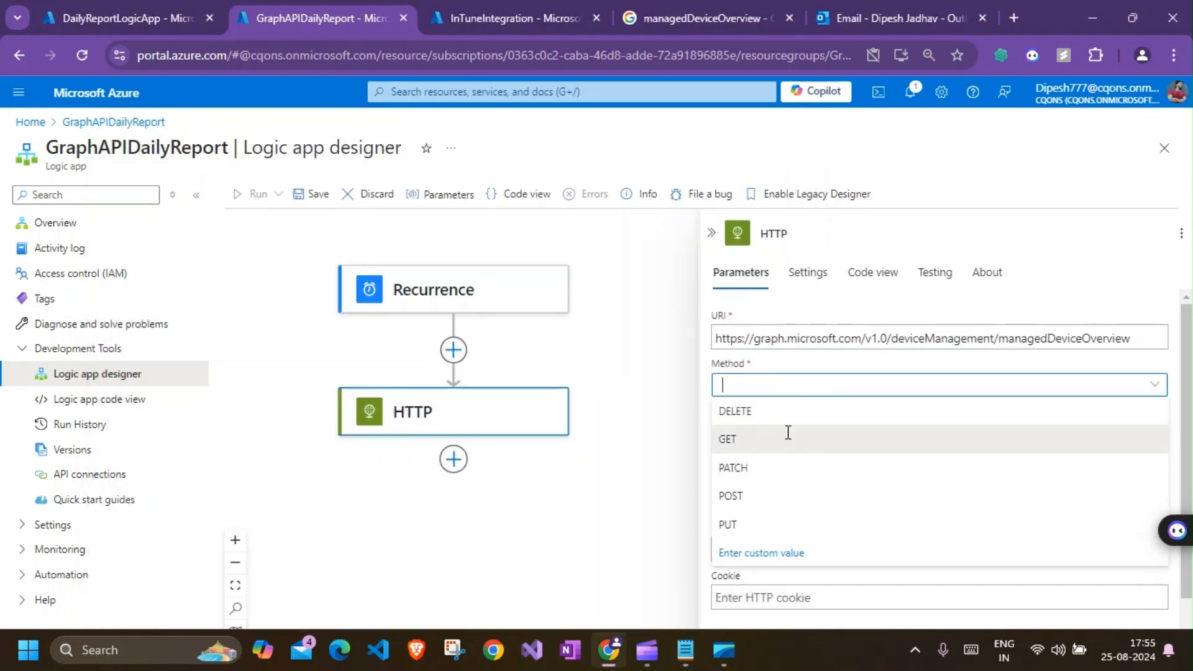
{"action": "left_click", "coordinate": [727, 439]}
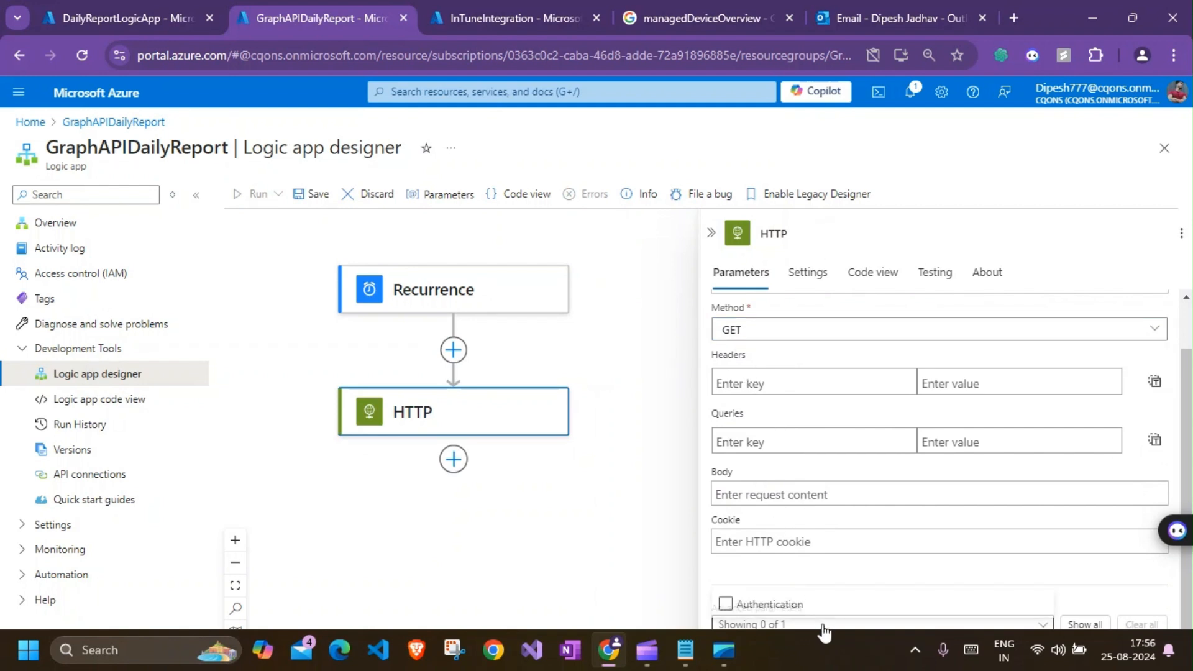
Step: Set authentication to Active Directory OAuth and enter tenant ID 5f6761ee-f3c6-465c-8beb-8d22fd29f13e
{"action": "left_click", "coordinate": [725, 604]}
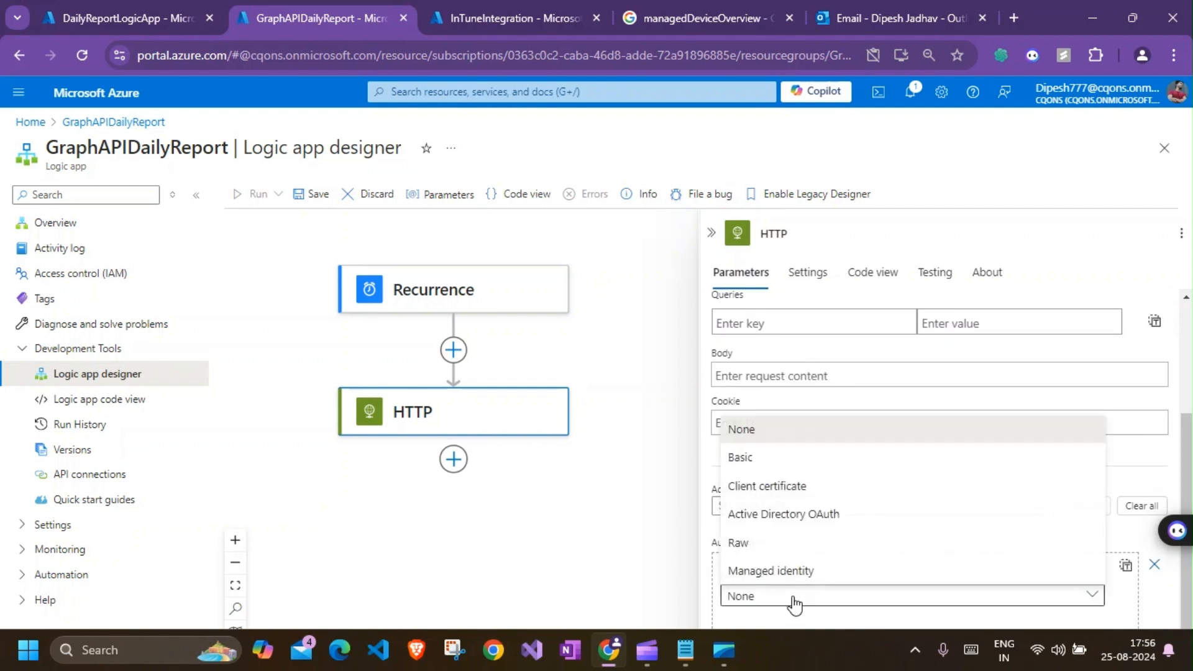
{"action": "left_click", "coordinate": [783, 514]}
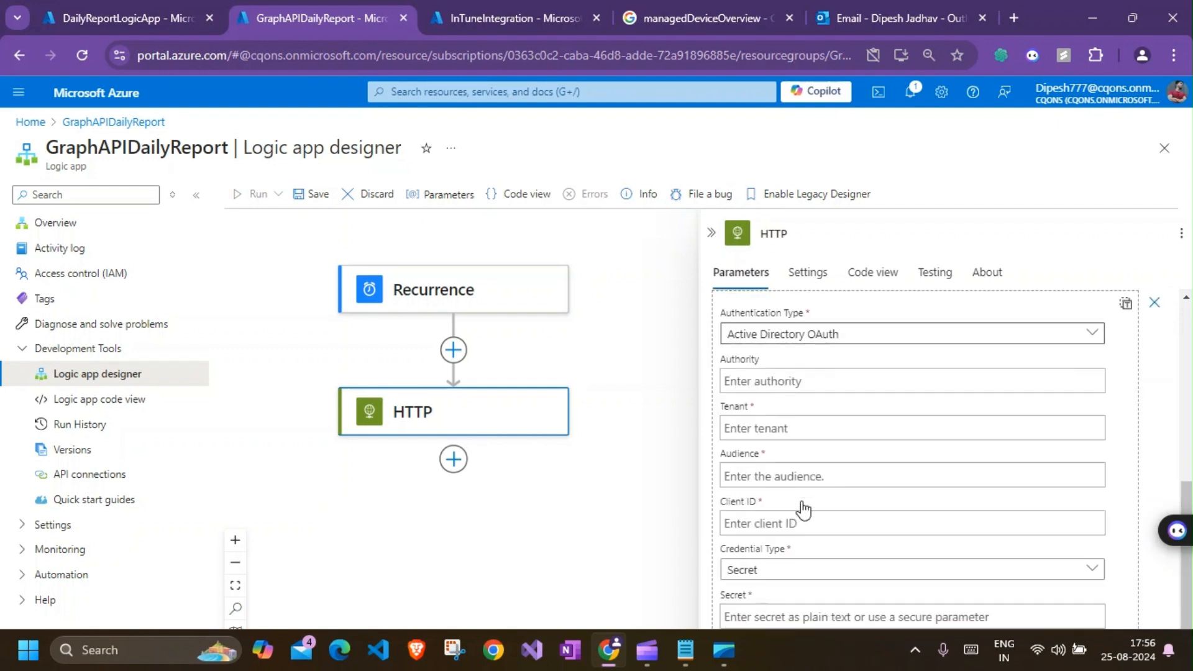
{"action": "mouse_move", "coordinate": [765, 352]}
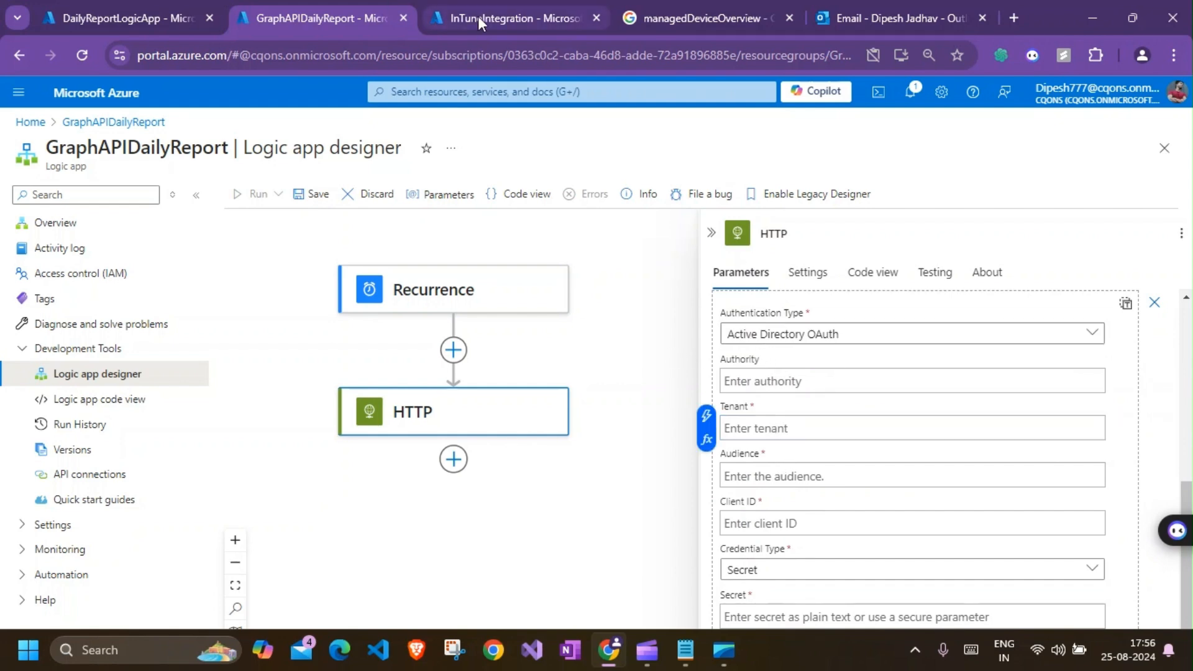
{"action": "left_click", "coordinate": [504, 18]}
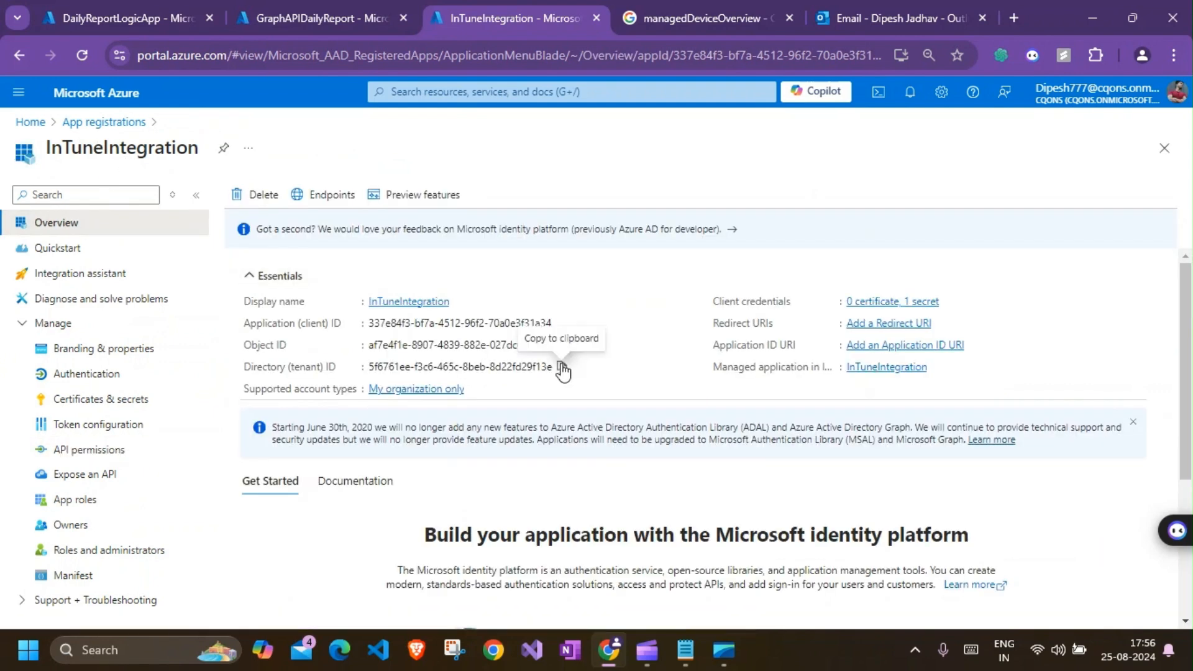
{"action": "left_click", "coordinate": [307, 18]}
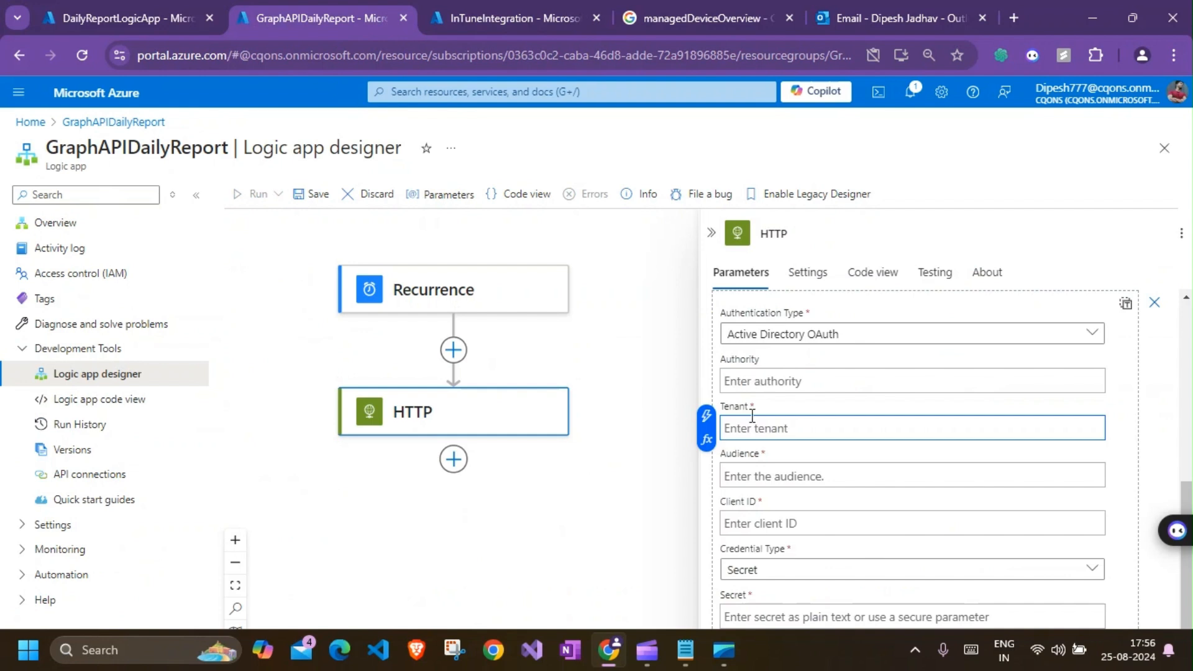
{"action": "type", "text": "5f6761ee-f3c6-465c-8beb-8d22fd29f13e"}
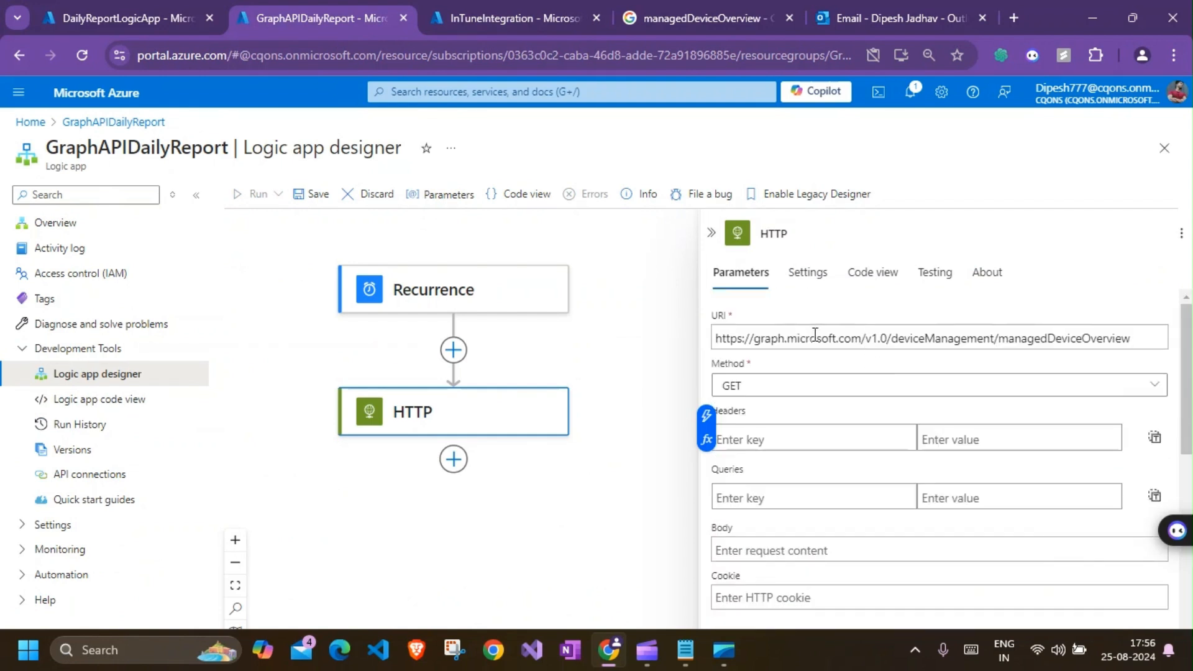
{"action": "scroll", "scroll_direction": "down", "scroll_amount": 3}
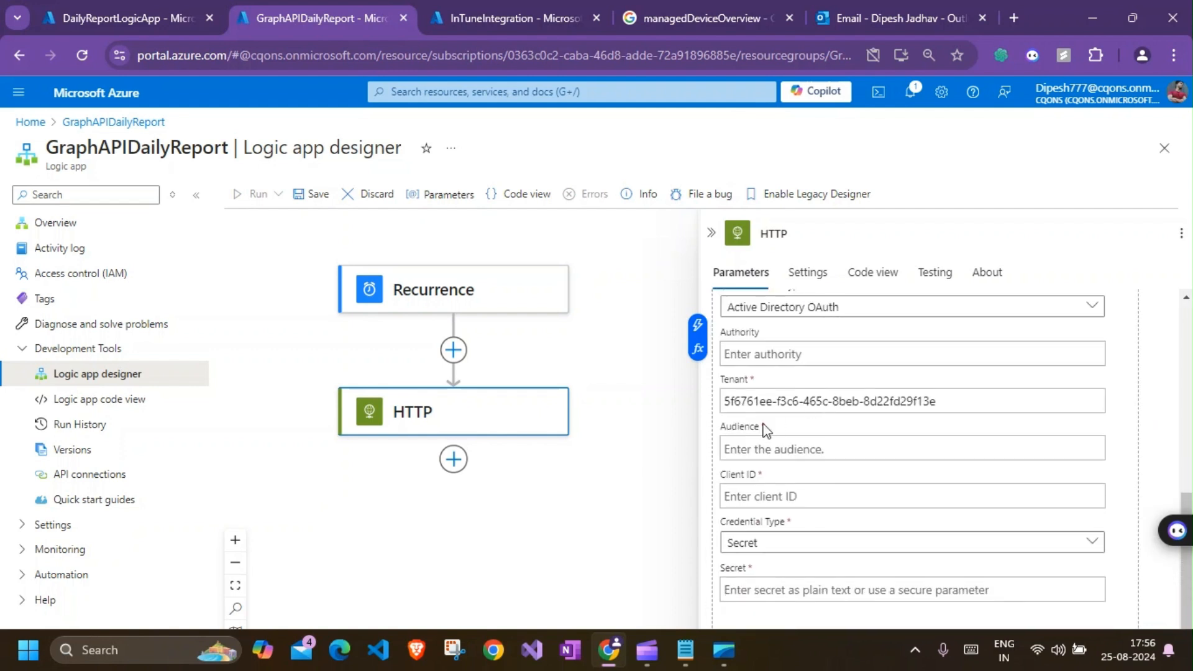
{"action": "type", "text": "https://graph.microsoft.com"}
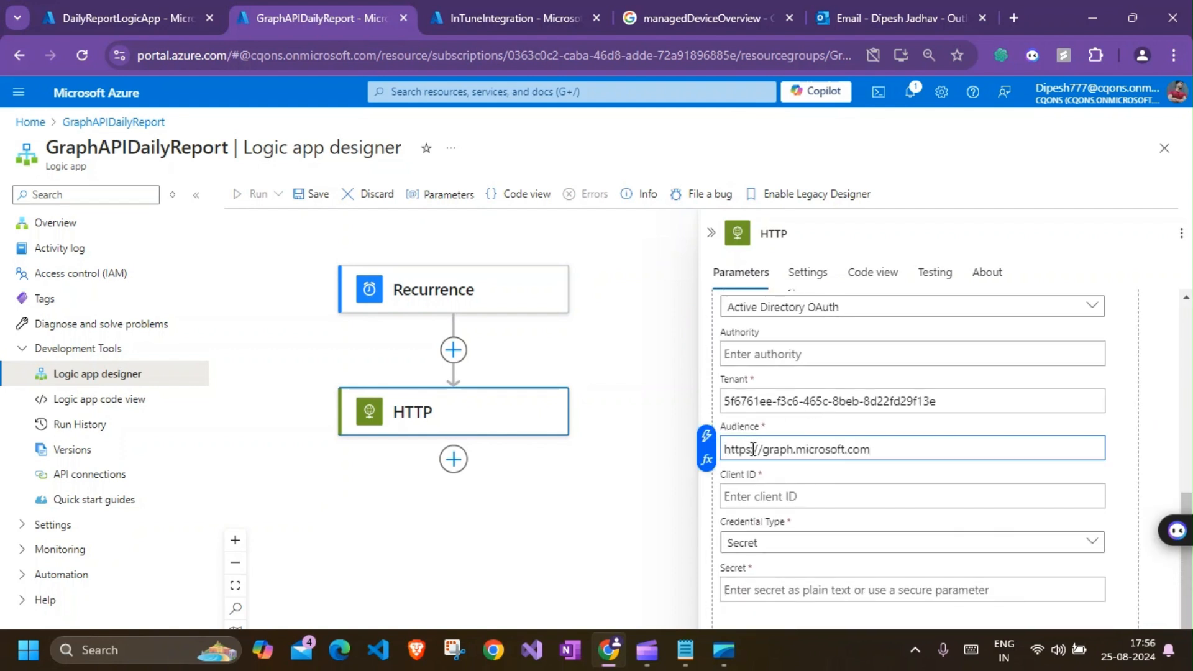
{"action": "left_click", "coordinate": [912, 496]}
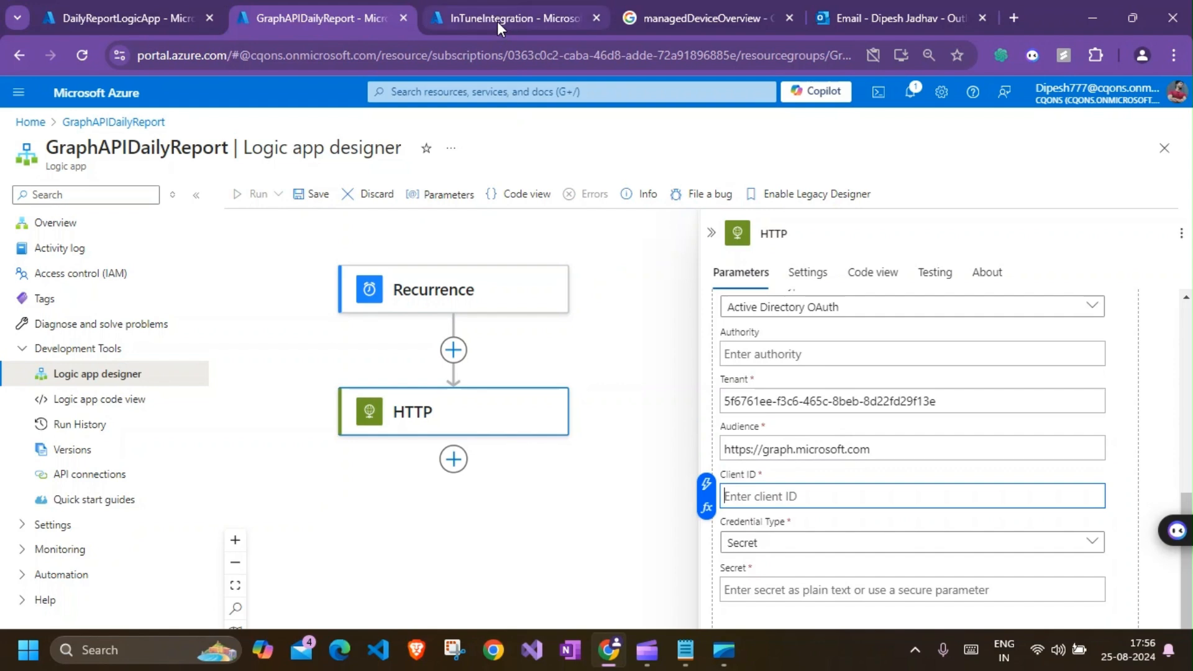
{"action": "left_click", "coordinate": [496, 17]}
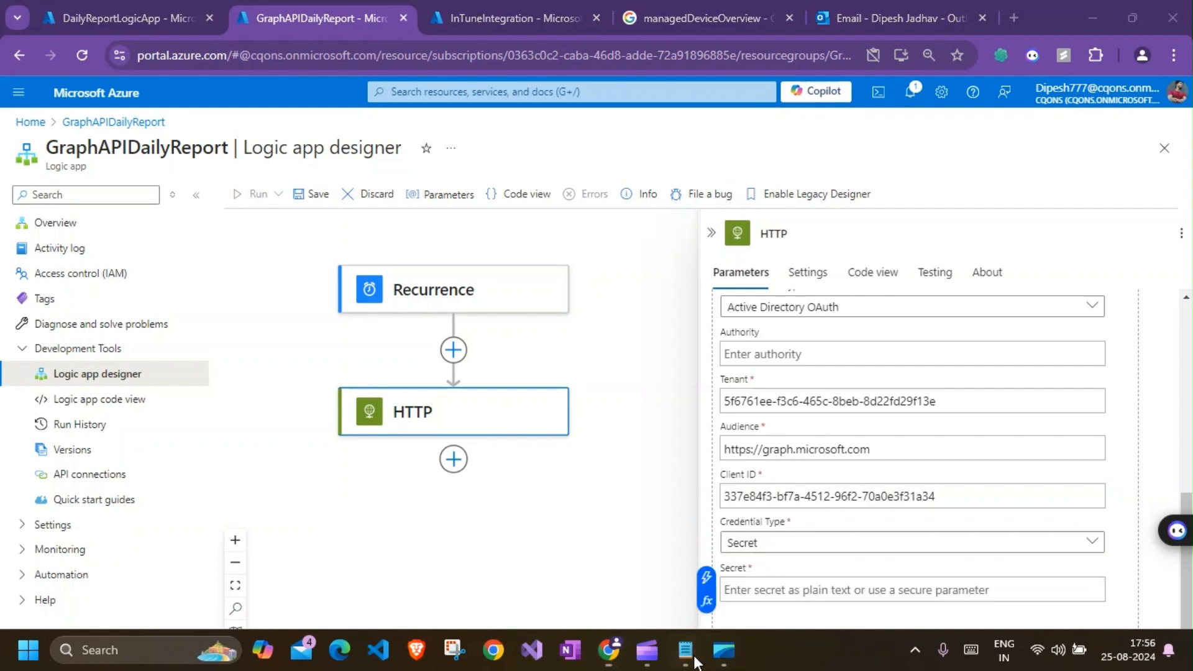
{"action": "left_click", "coordinate": [685, 651]}
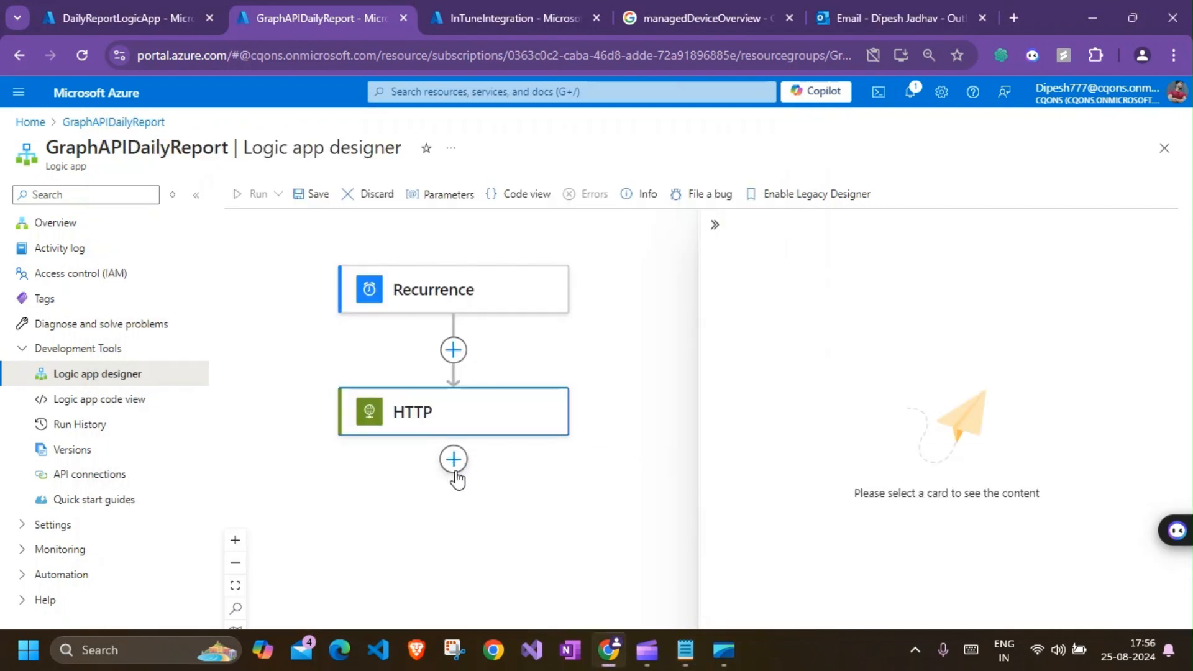
{"action": "mouse_move", "coordinate": [454, 459]}
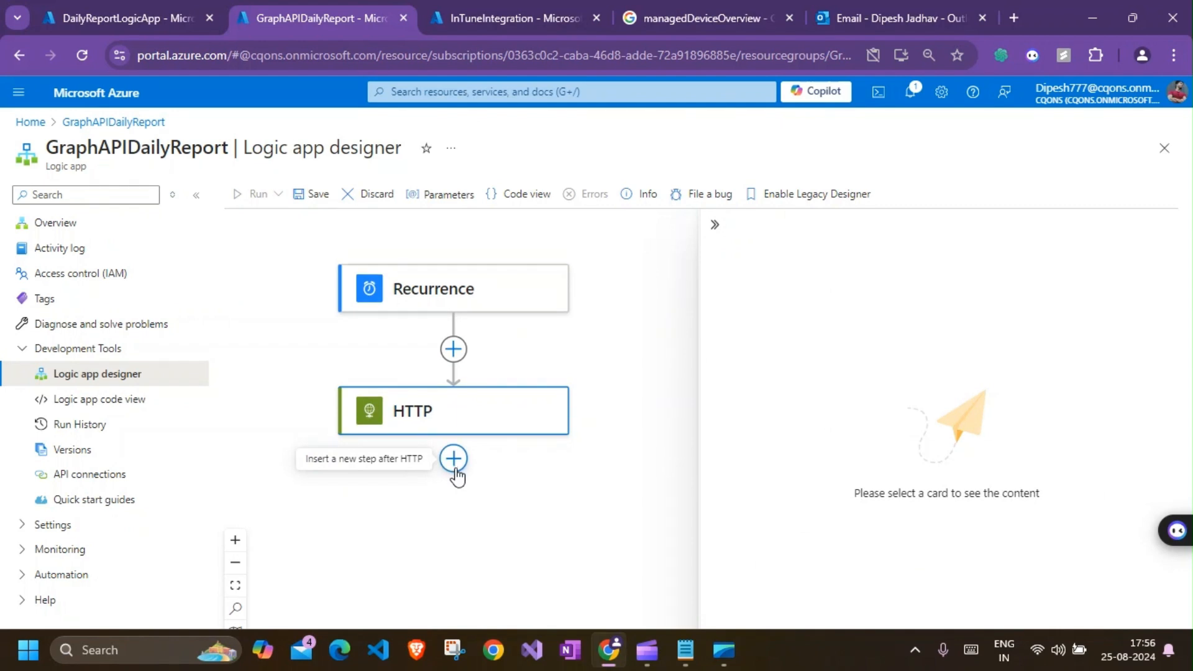
Step: Retitle the HTTP card 'GET Graph API Managed Device OverView', save, and collapse the pane
{"action": "left_click", "coordinate": [452, 410]}
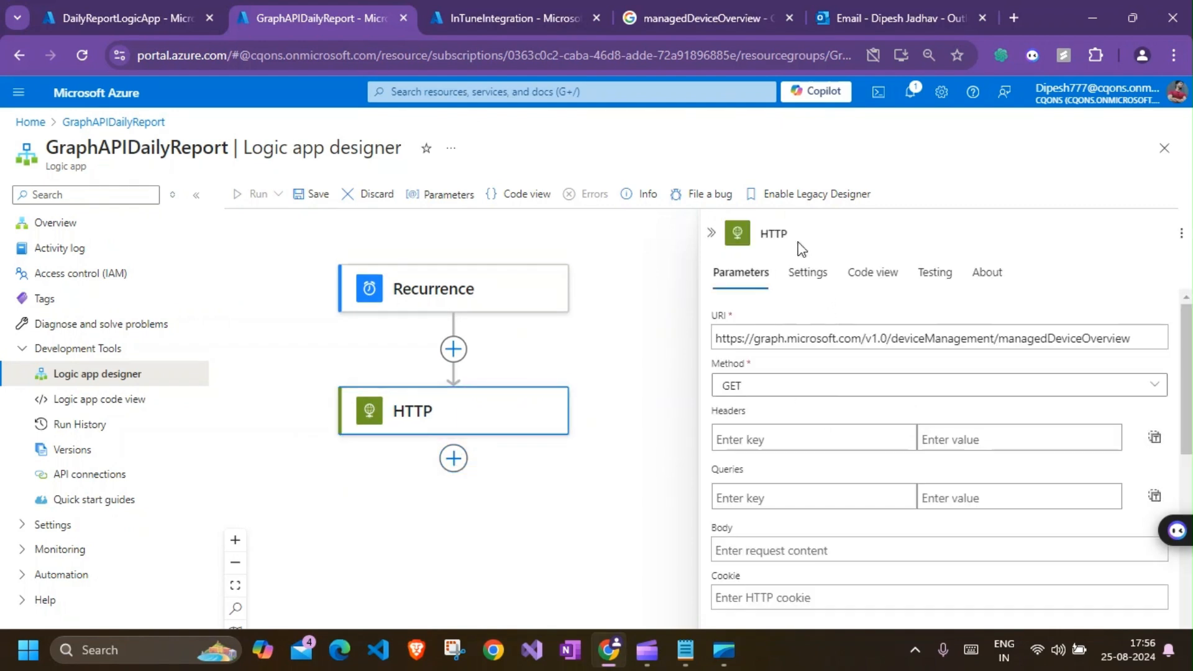
{"action": "type", "text": "Graph API Managed Device Over"}
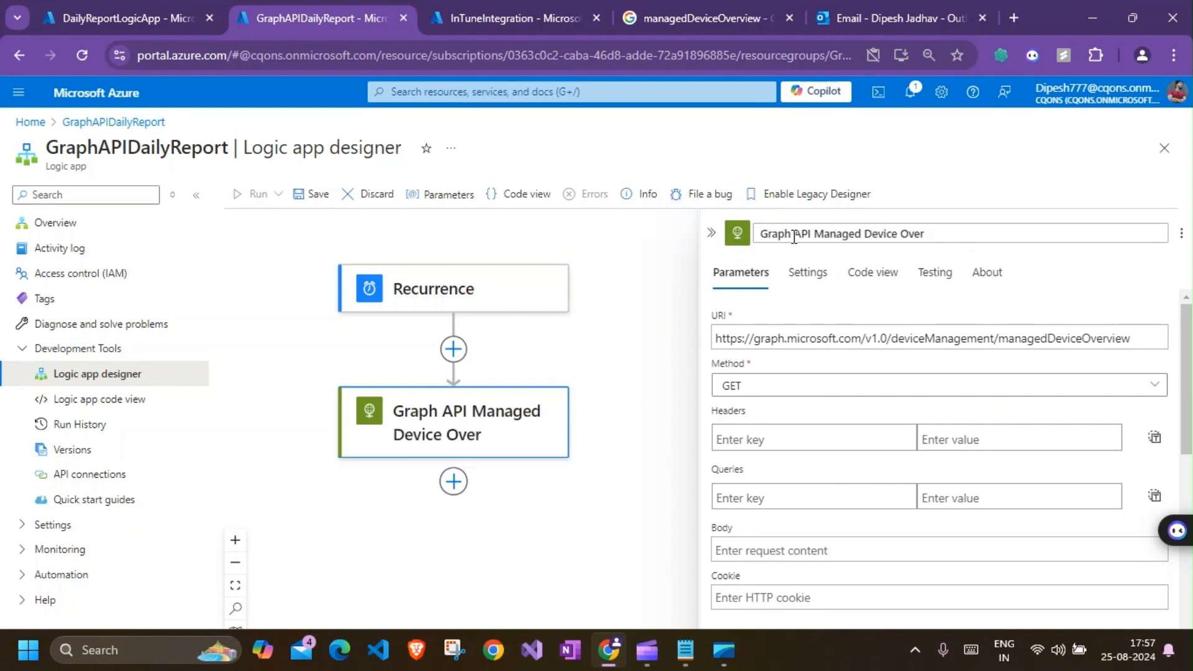
{"action": "type", "text": "View"}
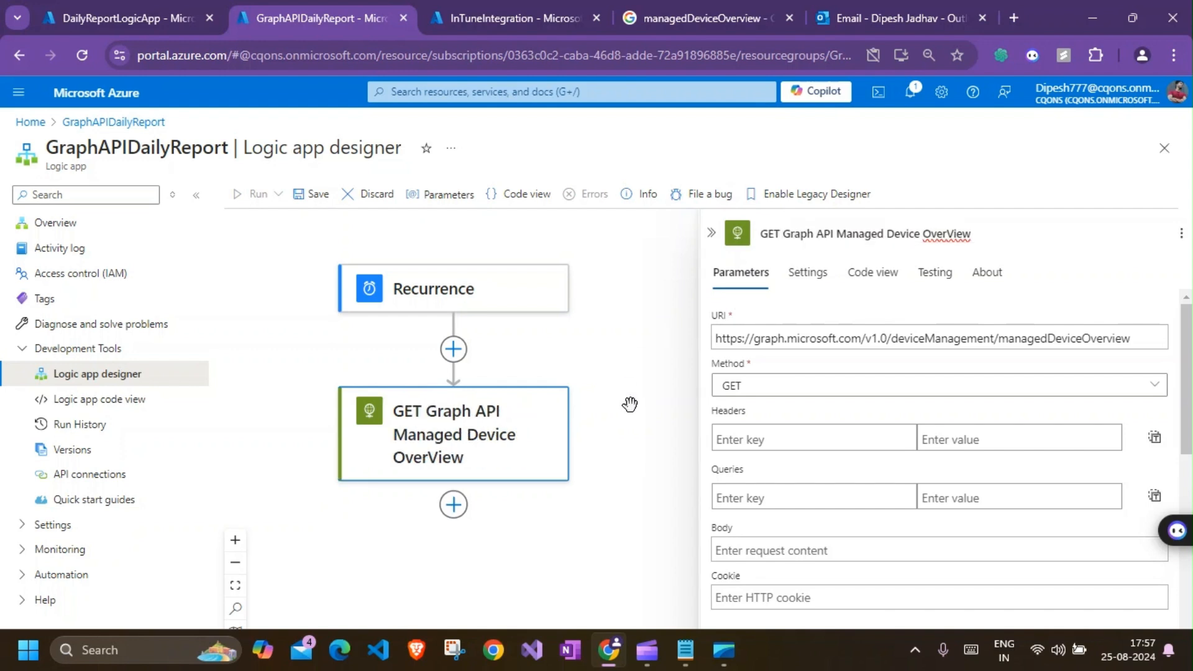
{"action": "mouse_move", "coordinate": [453, 504]}
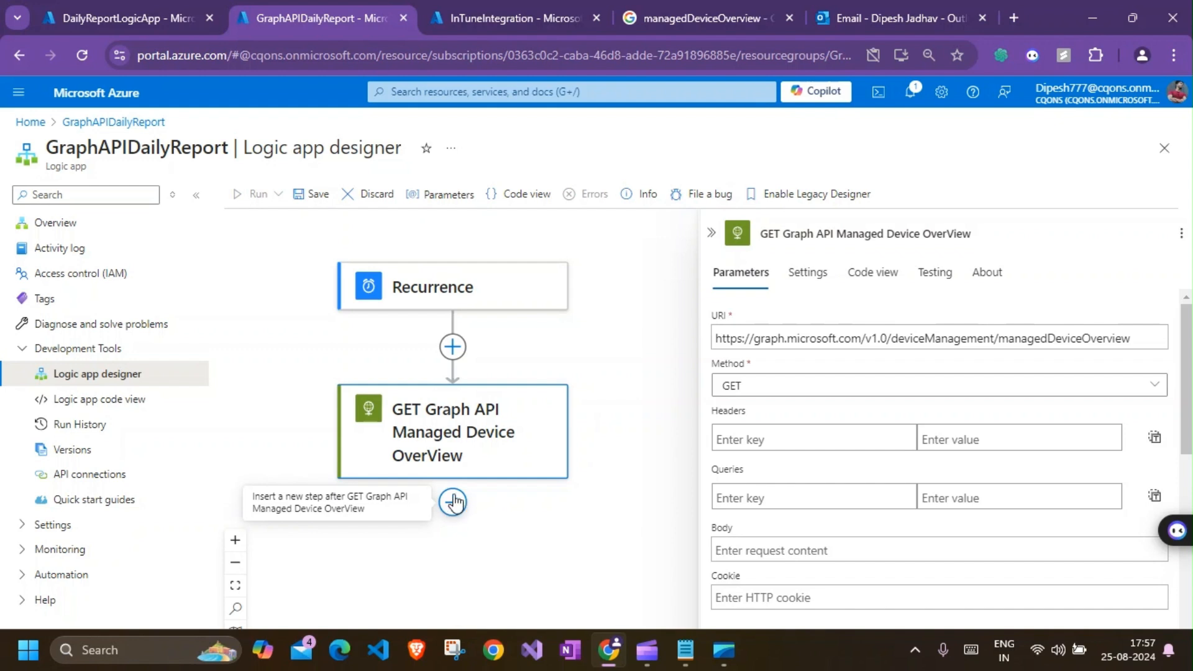
{"action": "mouse_move", "coordinate": [452, 529]}
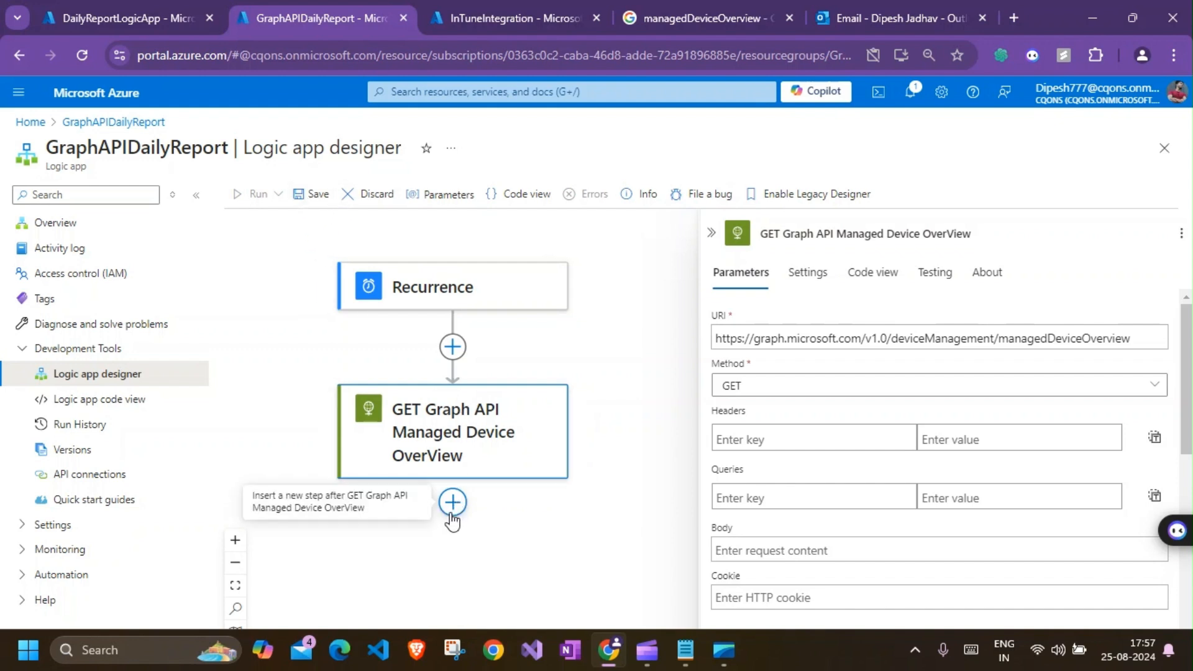
{"action": "left_click", "coordinate": [314, 194]}
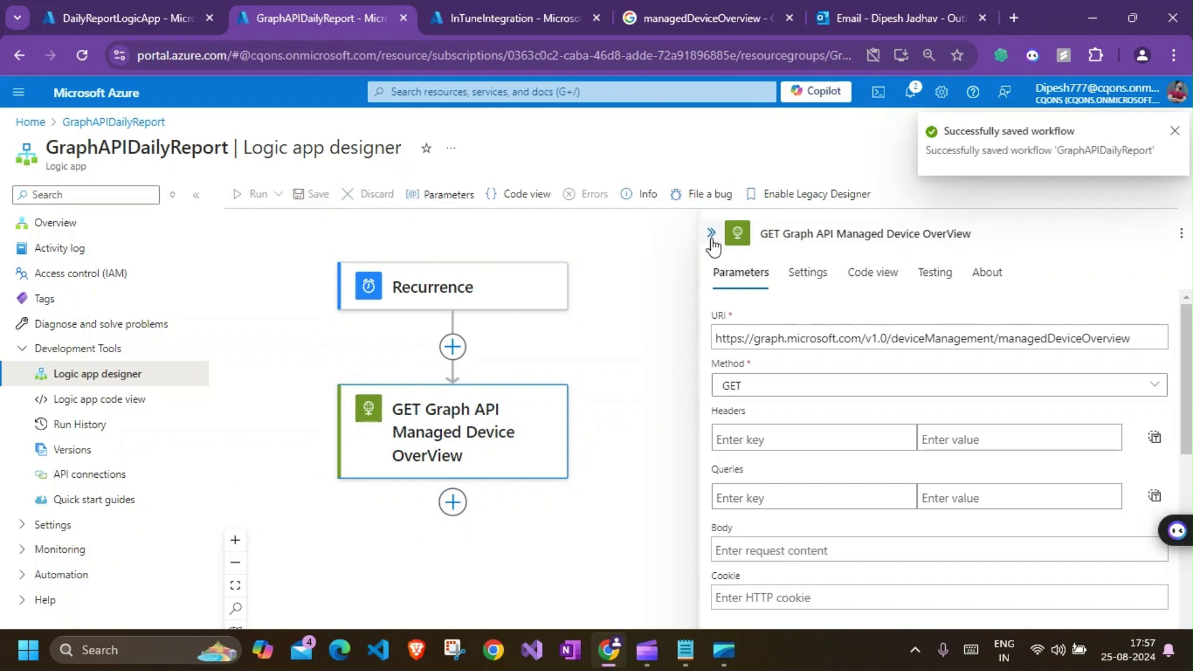
{"action": "left_click", "coordinate": [711, 233]}
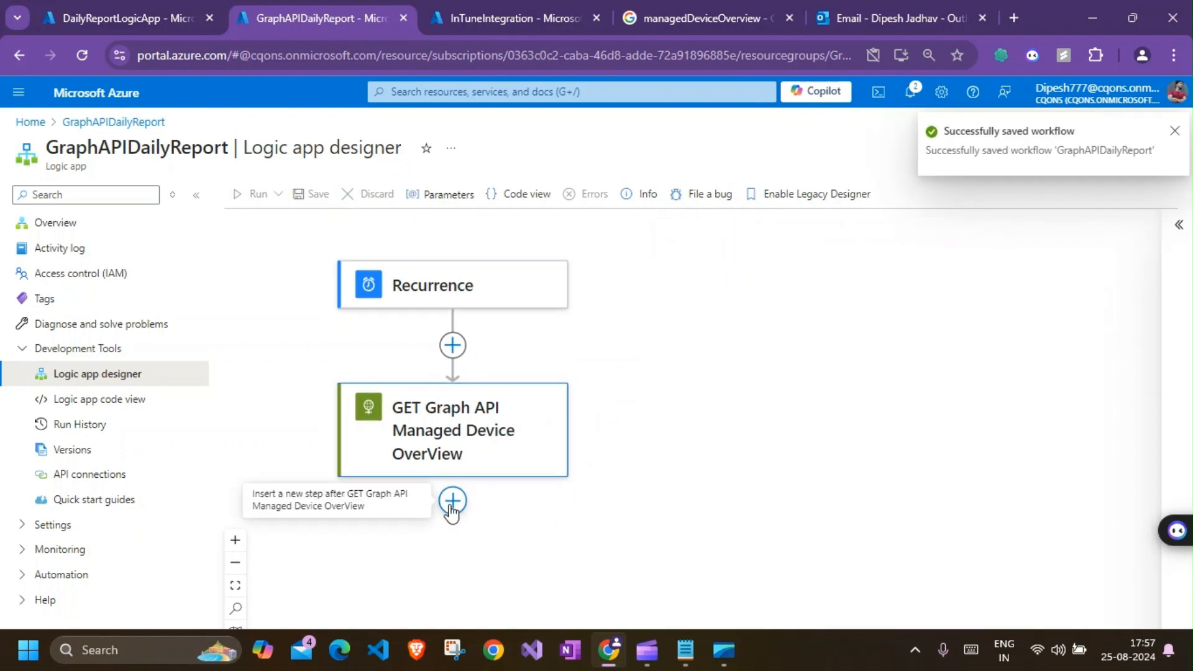
Step: Insert an action below the GET step, search 'Json', and add Parse JSON
{"action": "left_click", "coordinate": [1177, 131]}
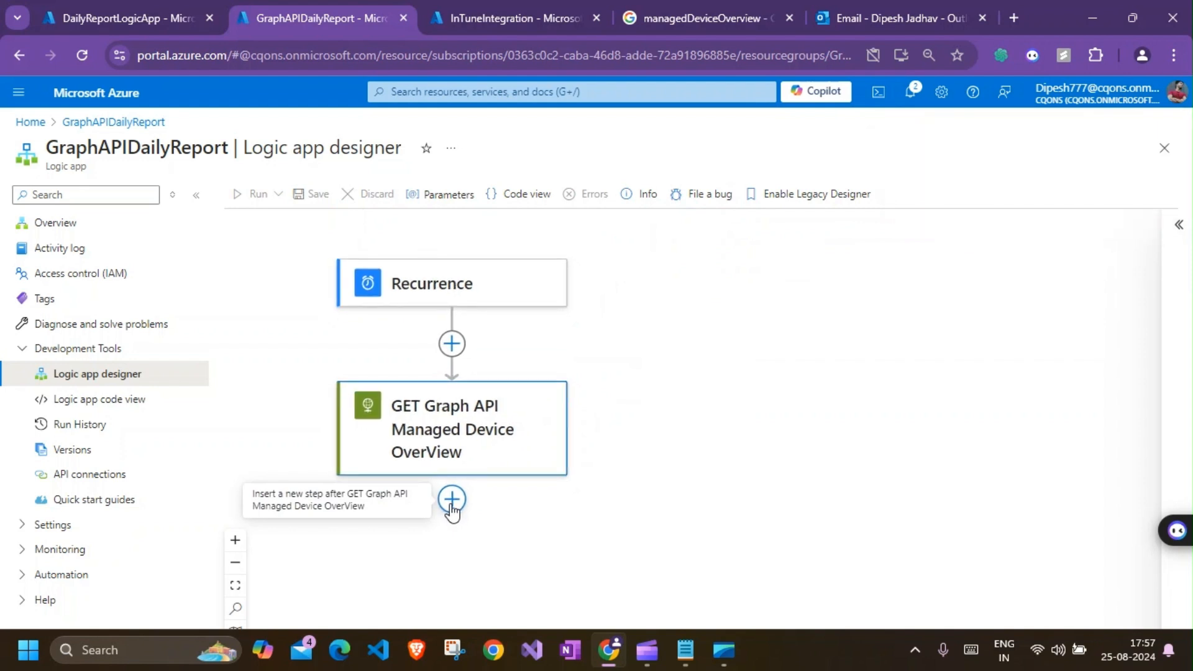
{"action": "left_click", "coordinate": [451, 497]}
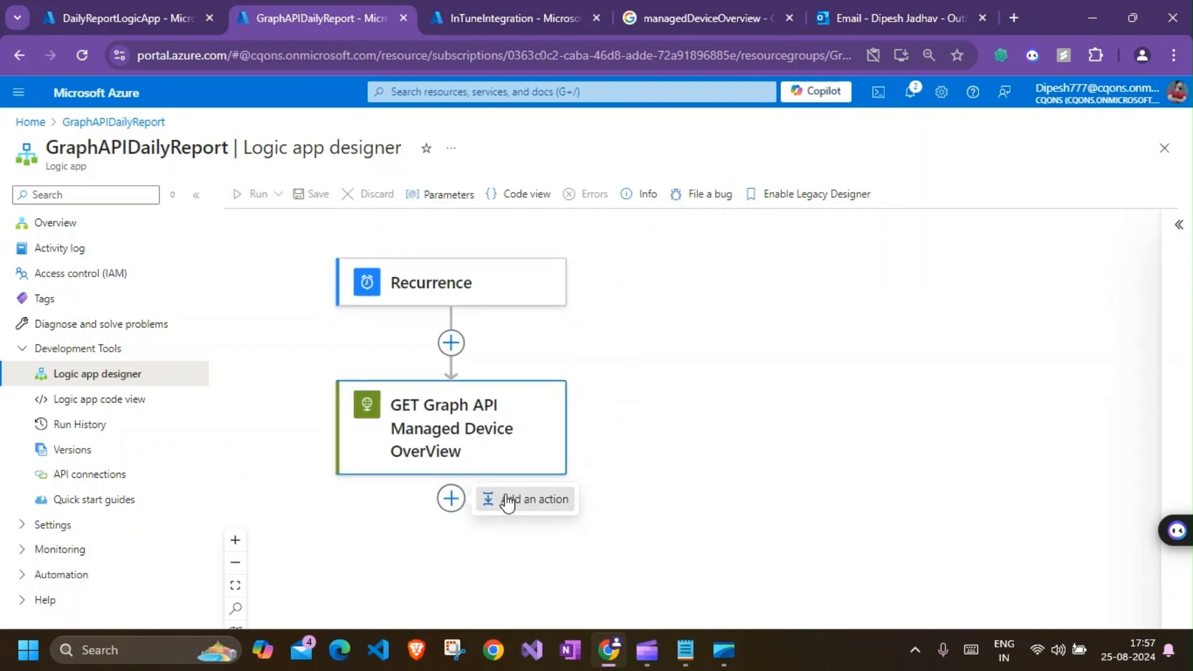
{"action": "left_click", "coordinate": [532, 499]}
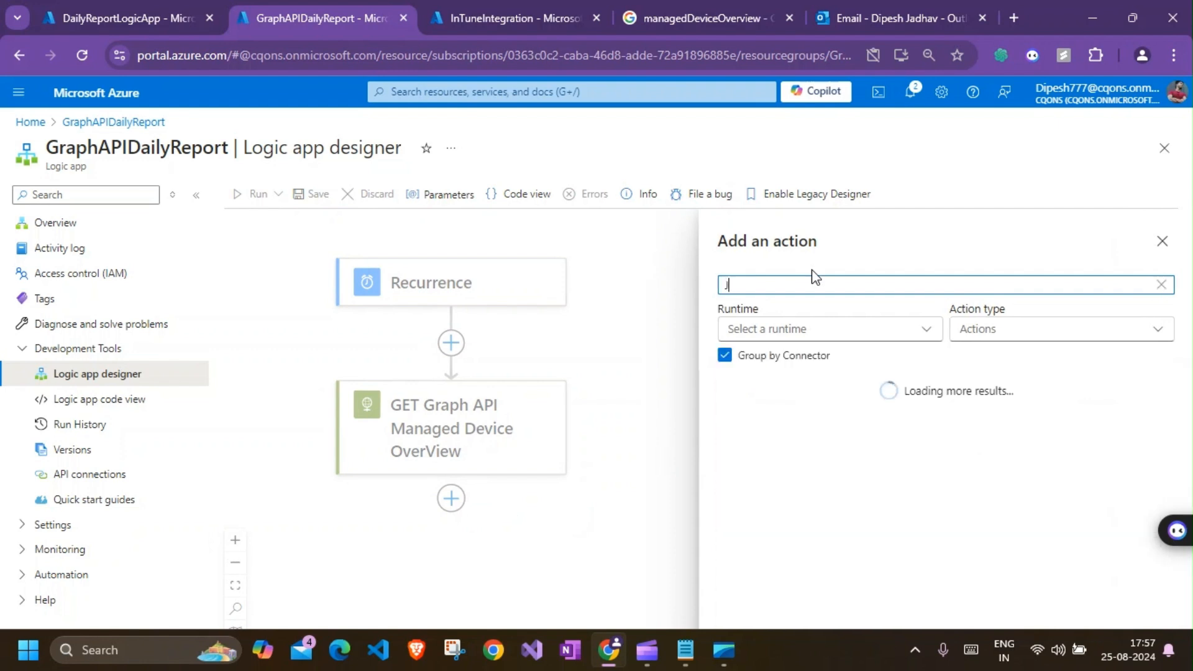
{"action": "type", "text": "Json"}
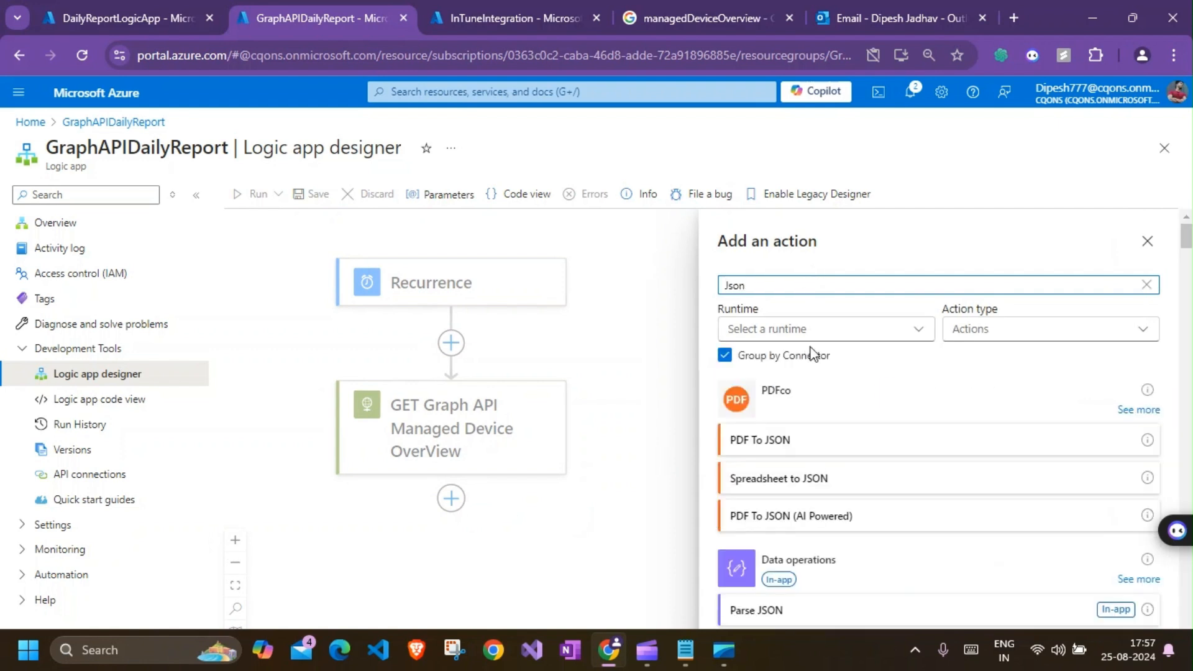
{"action": "scroll", "scroll_direction": "down", "scroll_amount": 3}
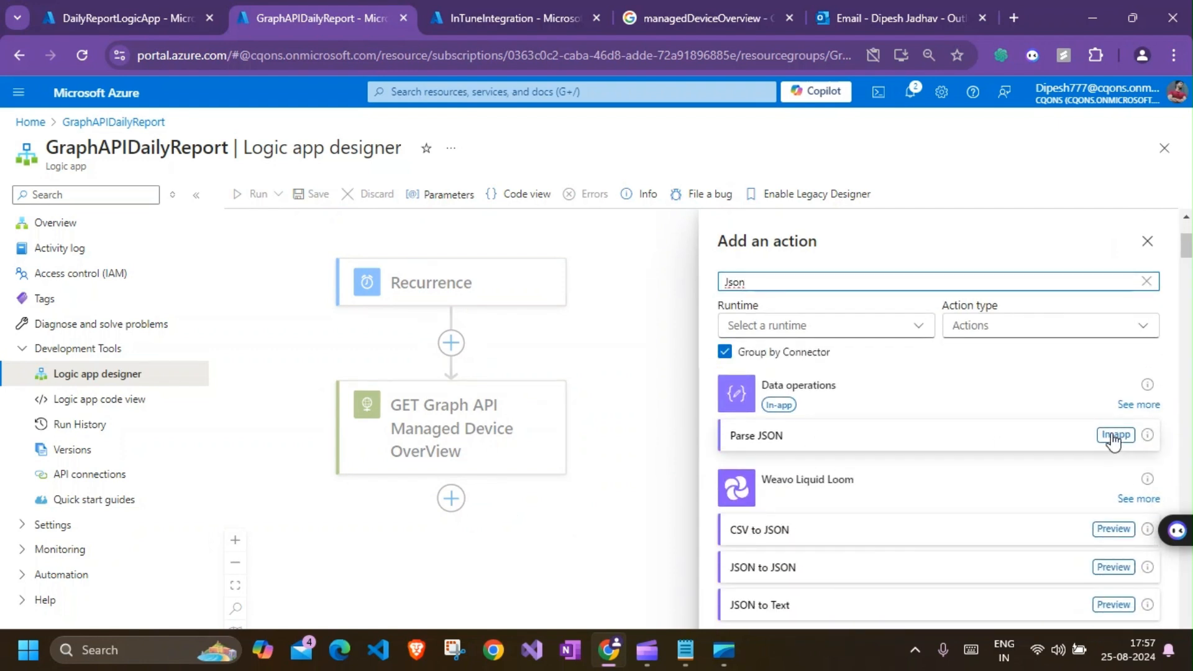
{"action": "left_click", "coordinate": [756, 436]}
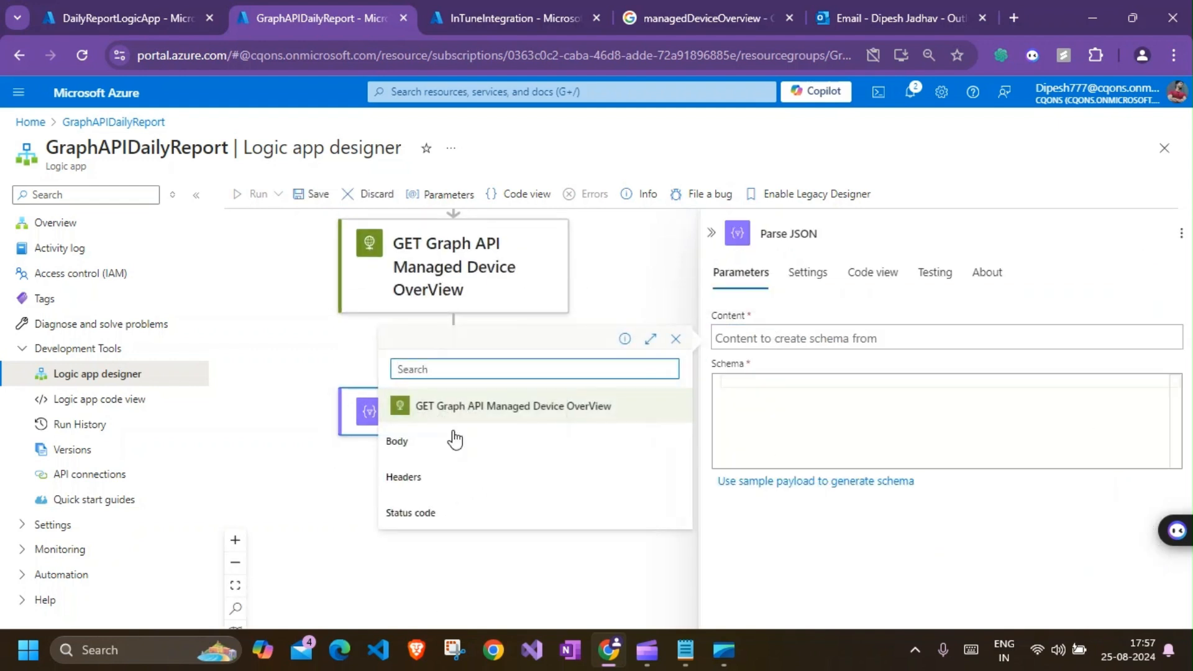
Step: Use the GET step's Body as Parse JSON content, then save the GraphAPIDailyReport workflow
{"action": "left_click", "coordinate": [396, 441]}
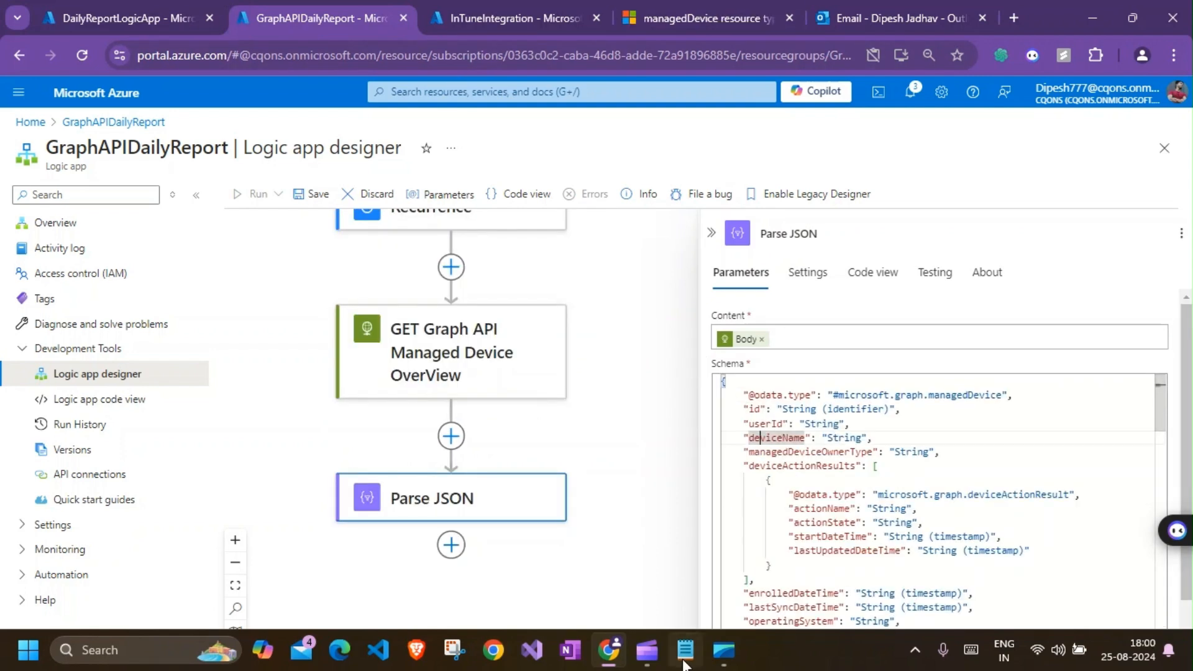
{"action": "left_click", "coordinate": [684, 651]}
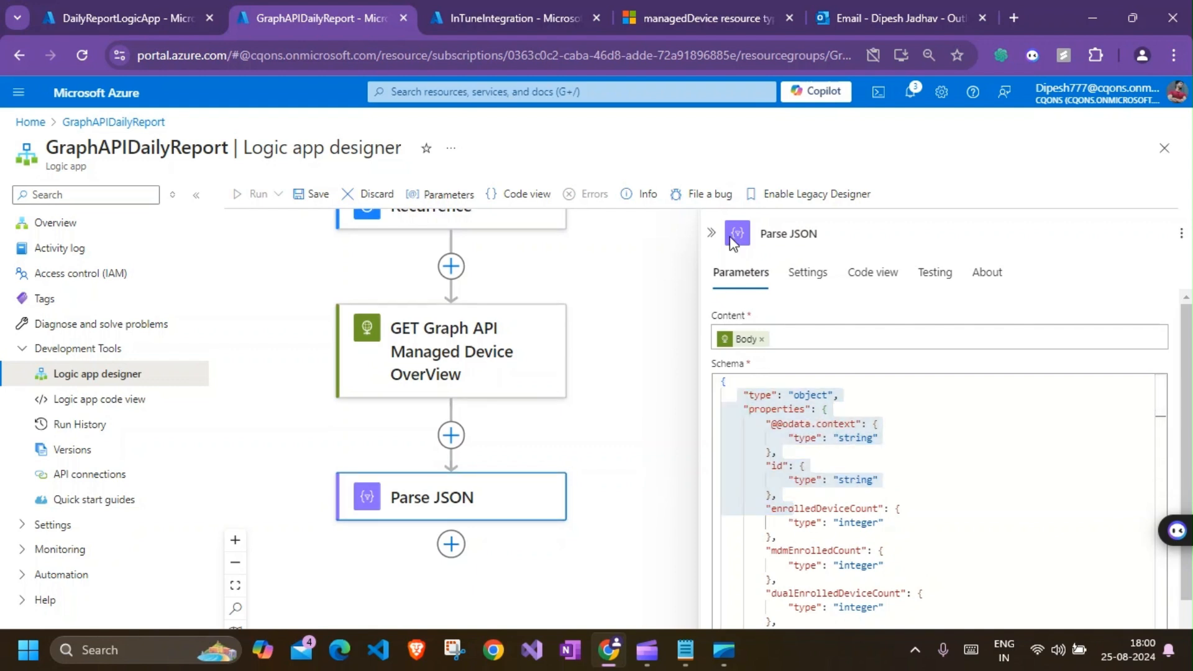
{"action": "left_click", "coordinate": [712, 233]}
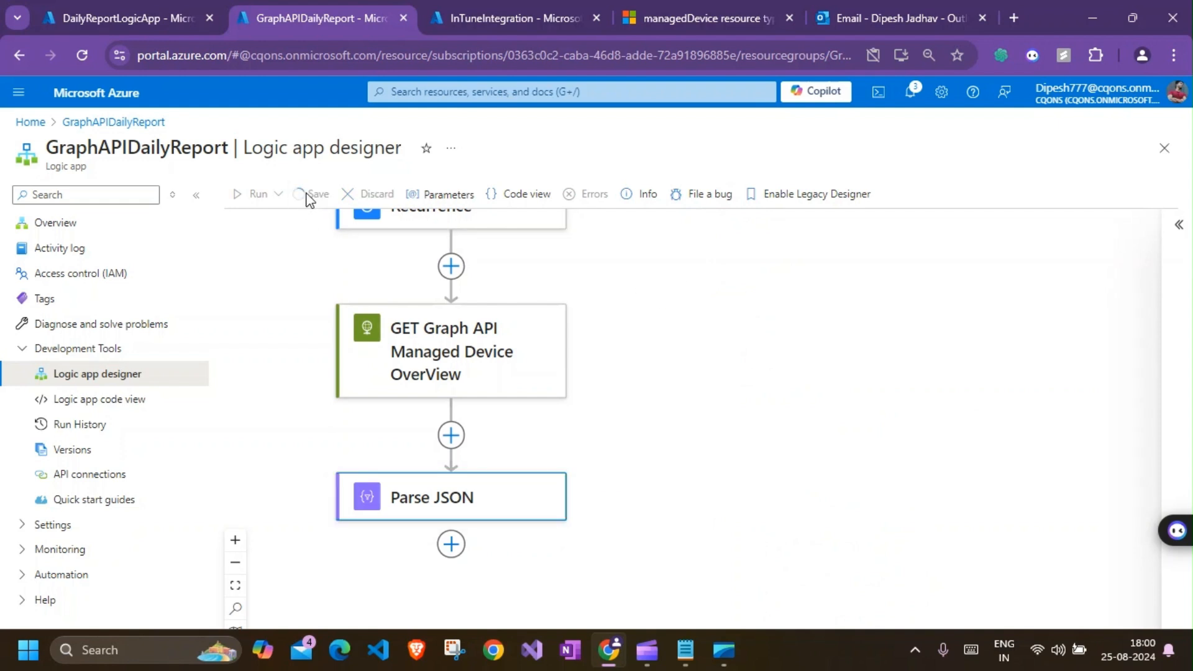
{"action": "left_click", "coordinate": [311, 194]}
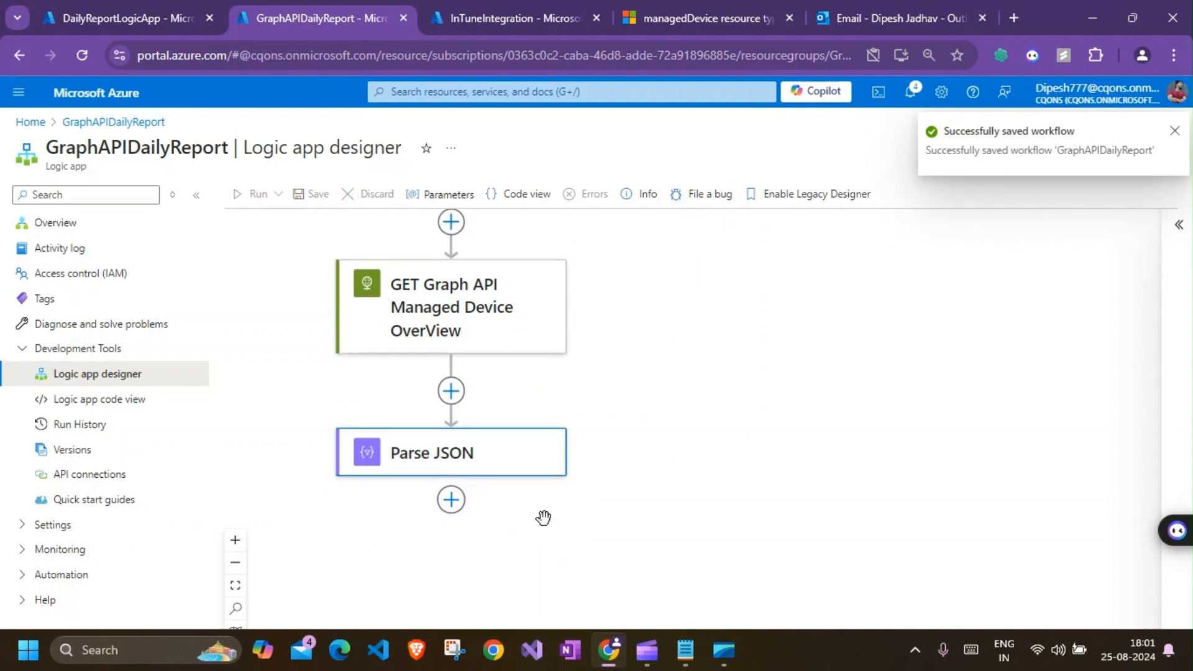
{"action": "mouse_move", "coordinate": [451, 499]}
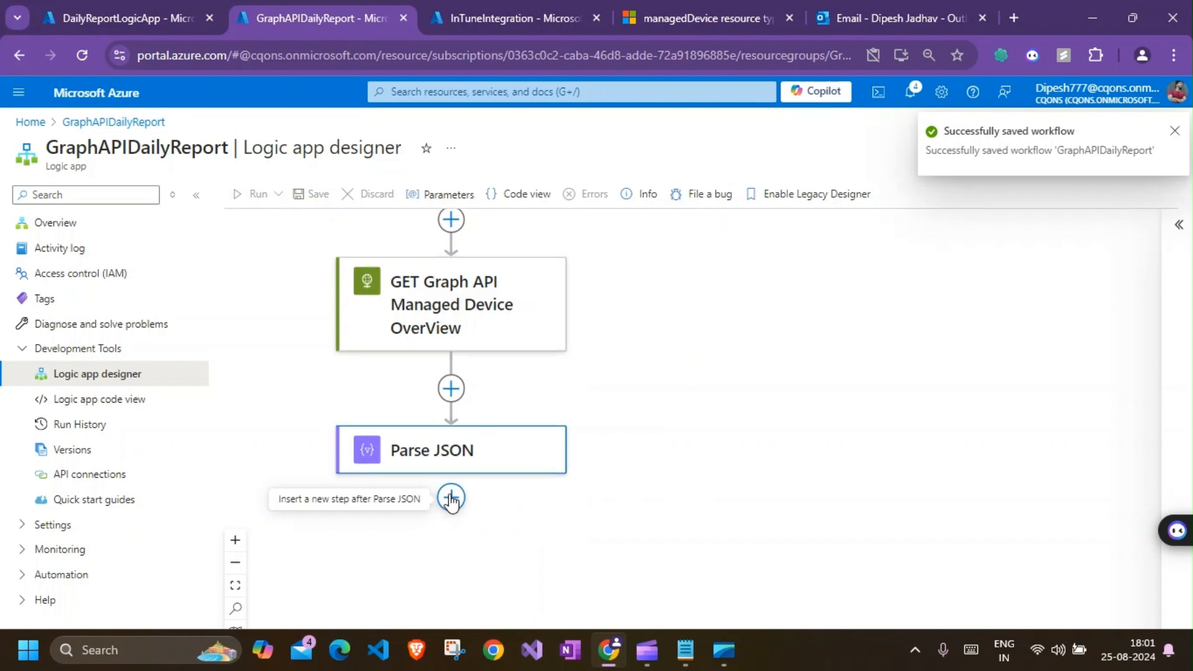
Step: Add an action below Parse JSON, search 'outlook', and choose Outlook.com Send an email (V2)
{"action": "left_click", "coordinate": [1173, 129]}
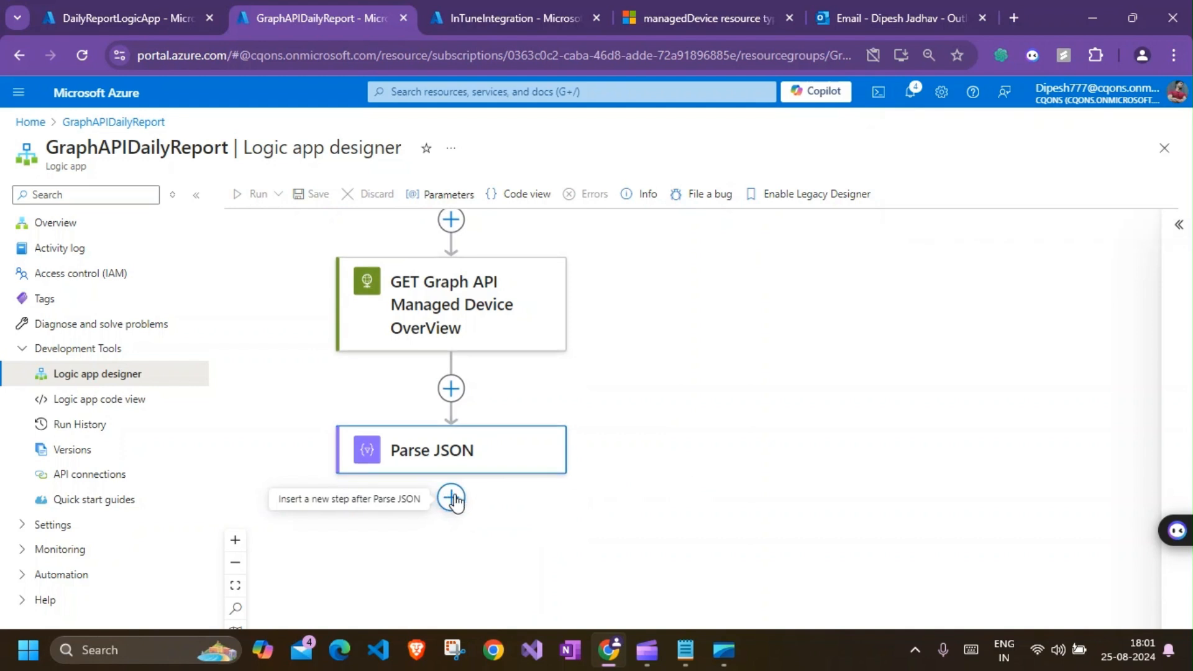
{"action": "left_click", "coordinate": [432, 451]}
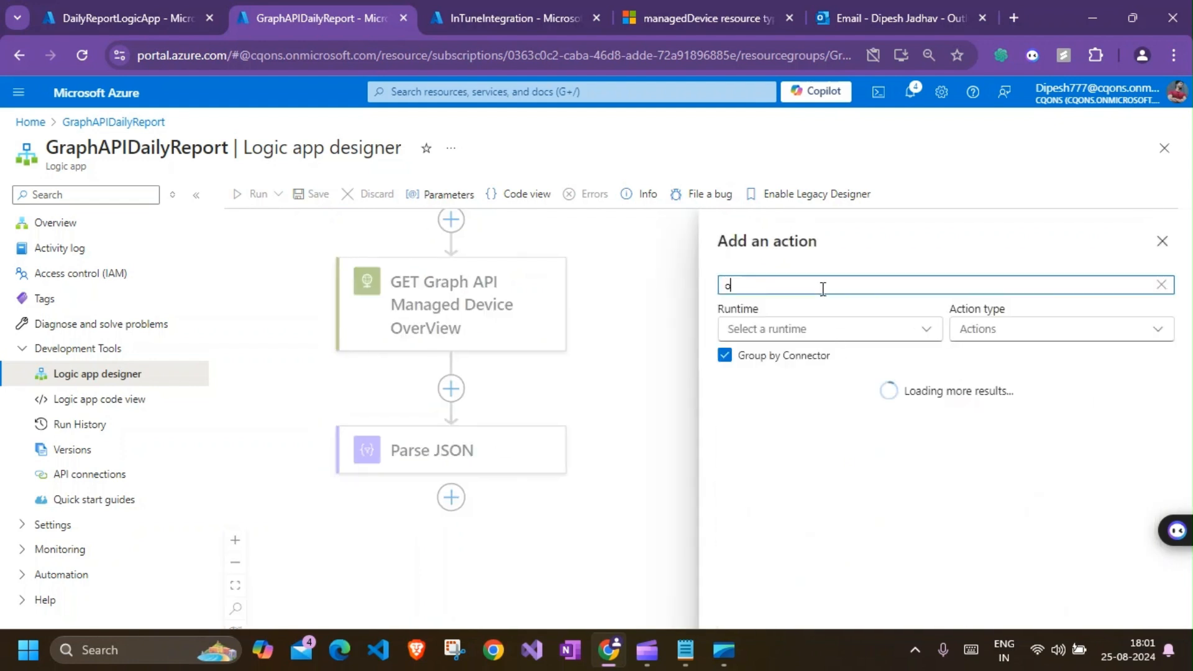
{"action": "type", "text": "outlook"}
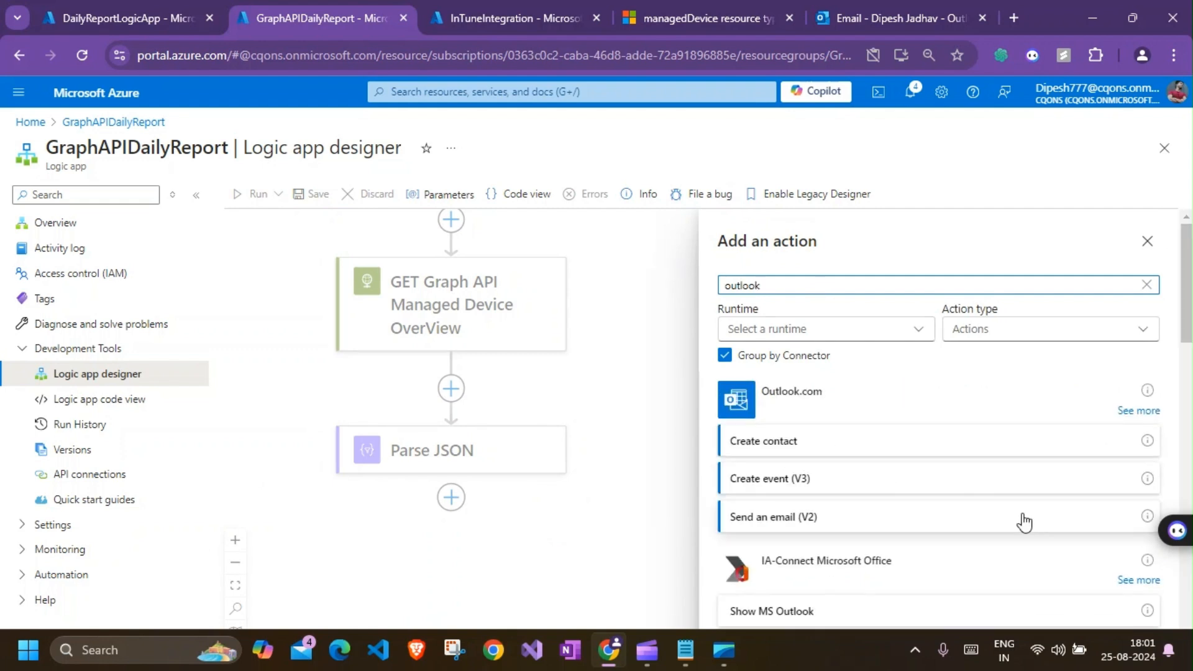
{"action": "left_click", "coordinate": [773, 517]}
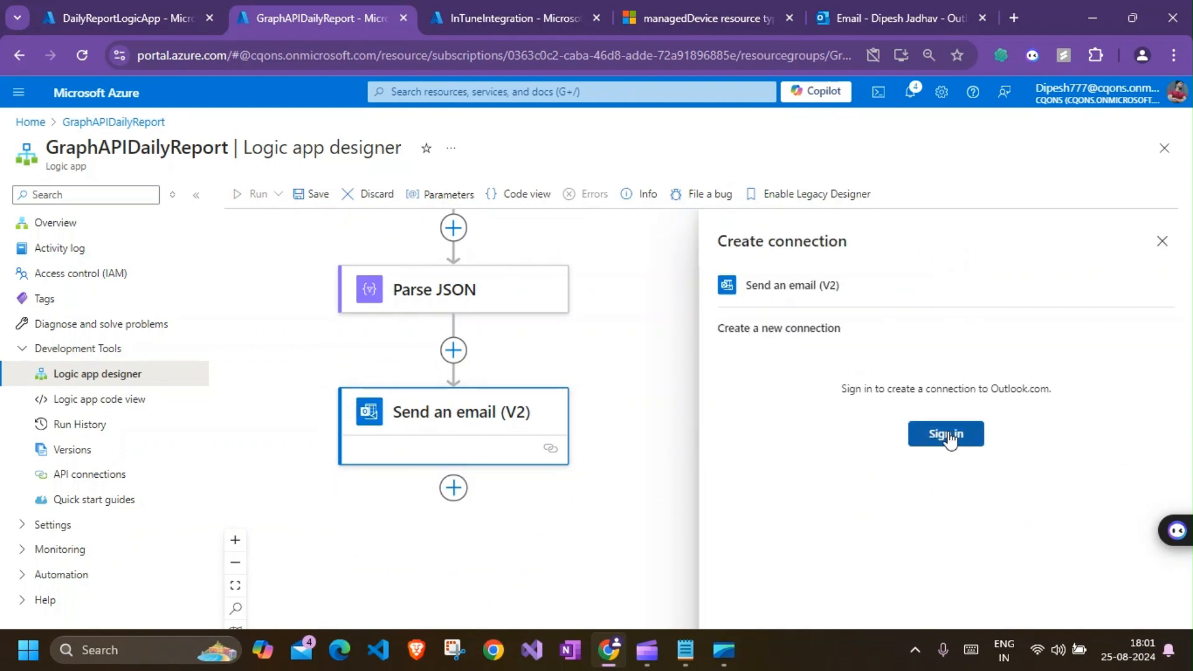
Step: Sign in to Outlook.com, allow the blocked pop-up, and pick the existing Microsoft account
{"action": "left_click", "coordinate": [945, 434]}
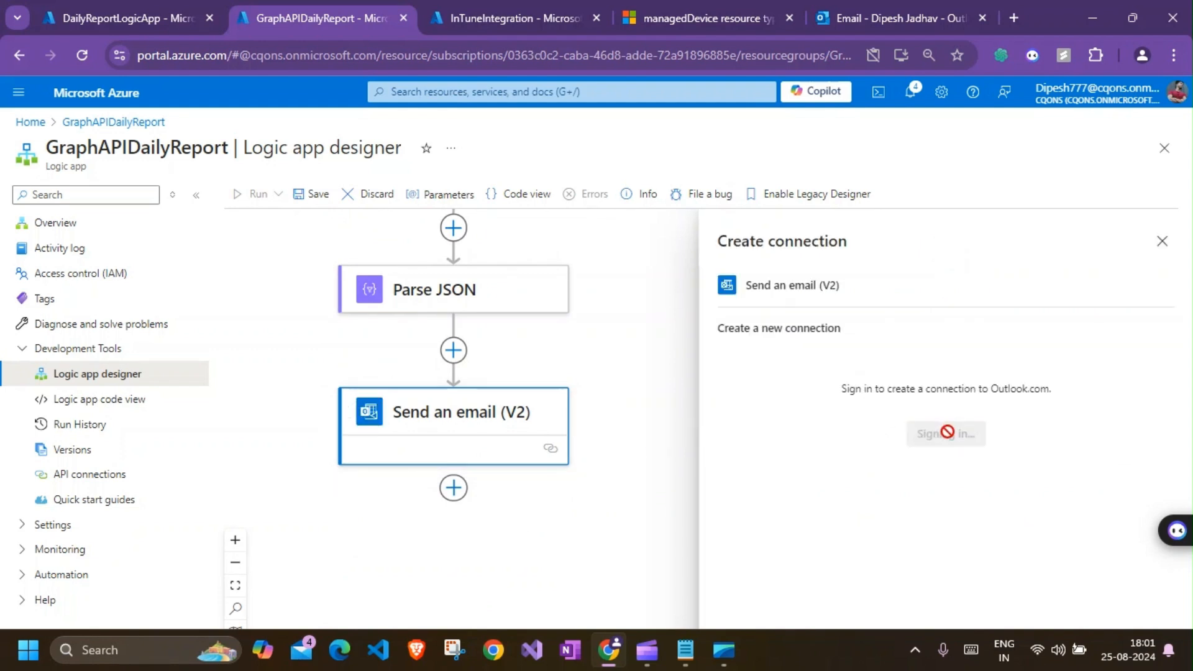
{"action": "left_click", "coordinate": [946, 433]}
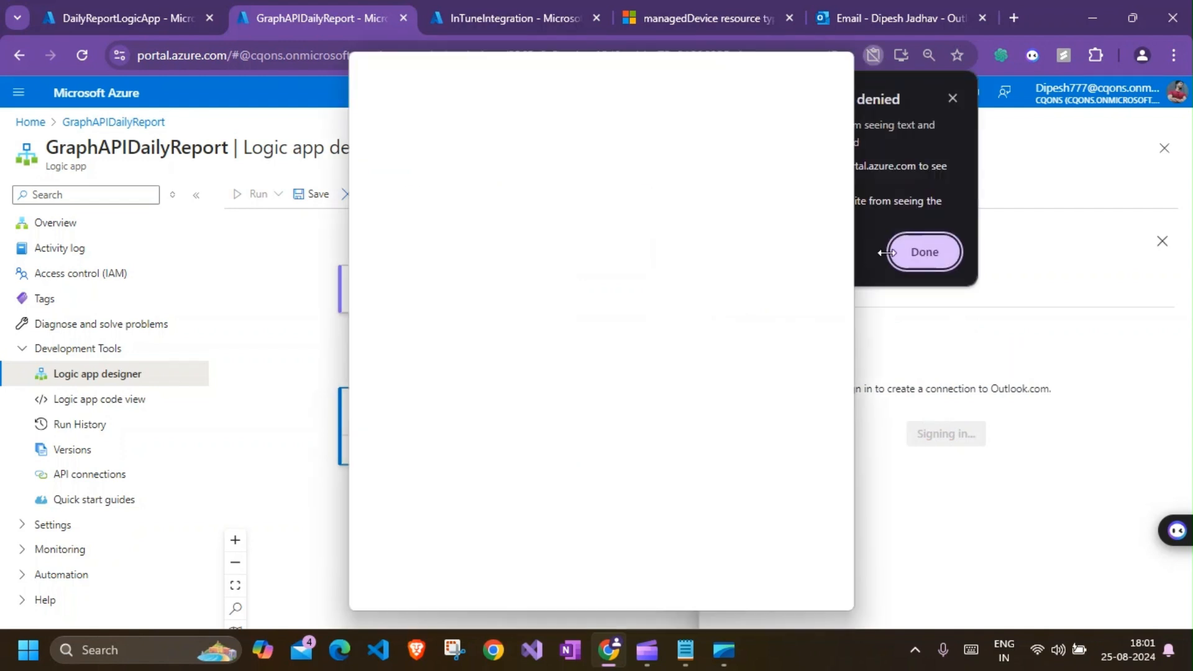
{"action": "left_click", "coordinate": [924, 251]}
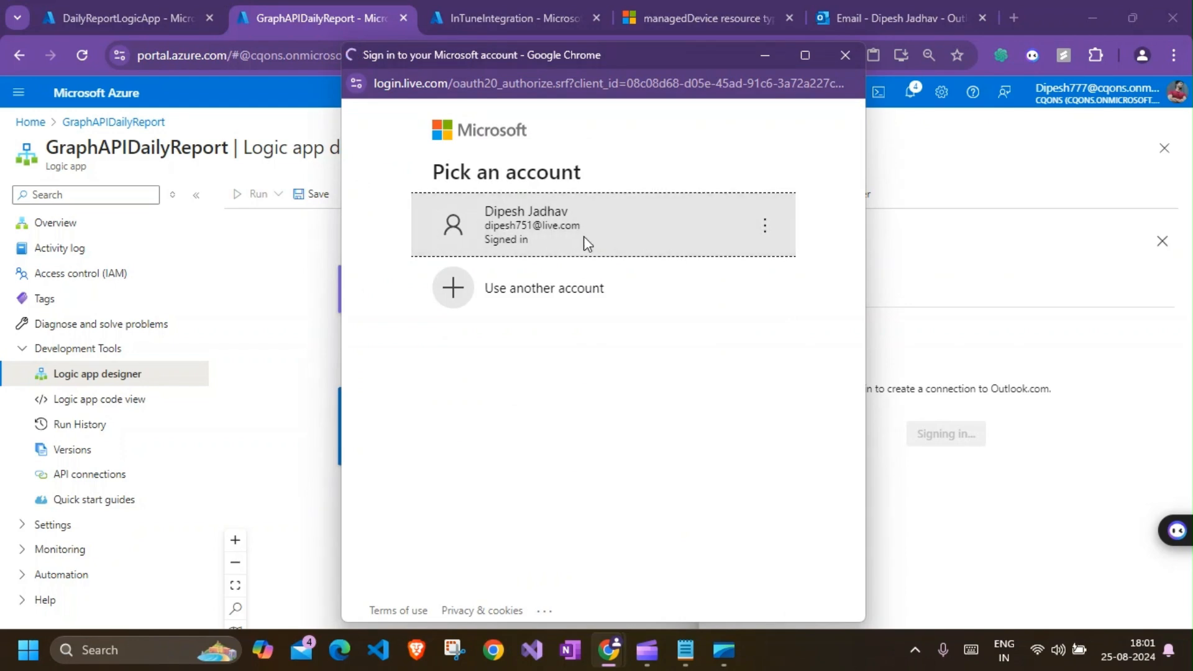
{"action": "left_click", "coordinate": [585, 225]}
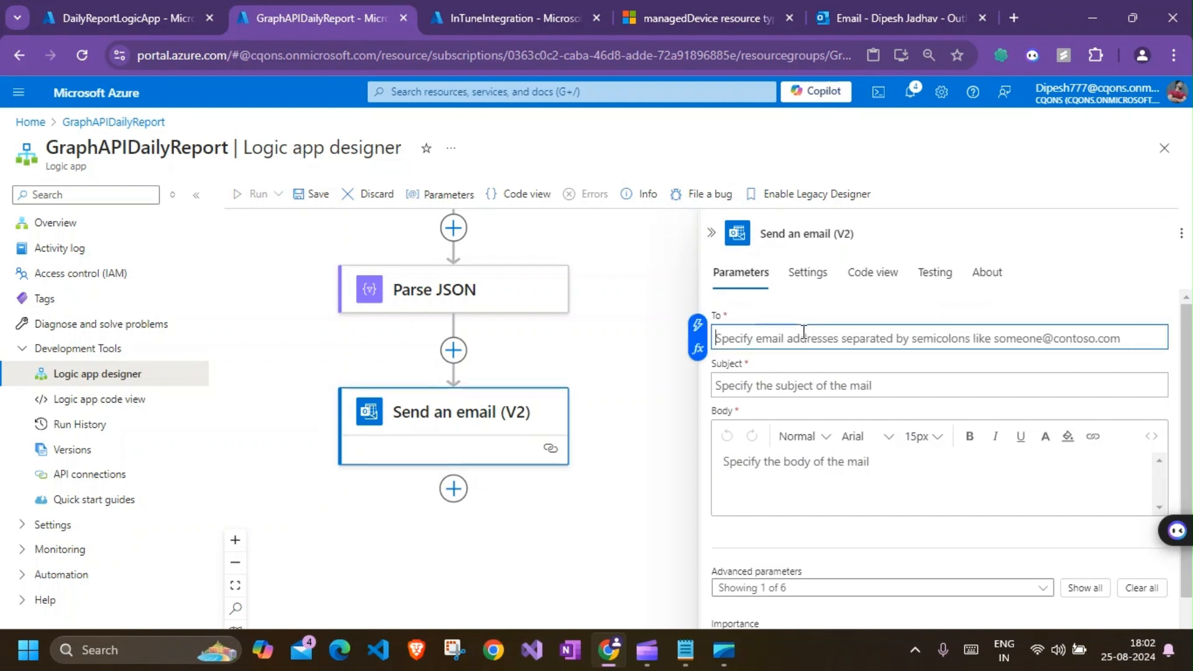
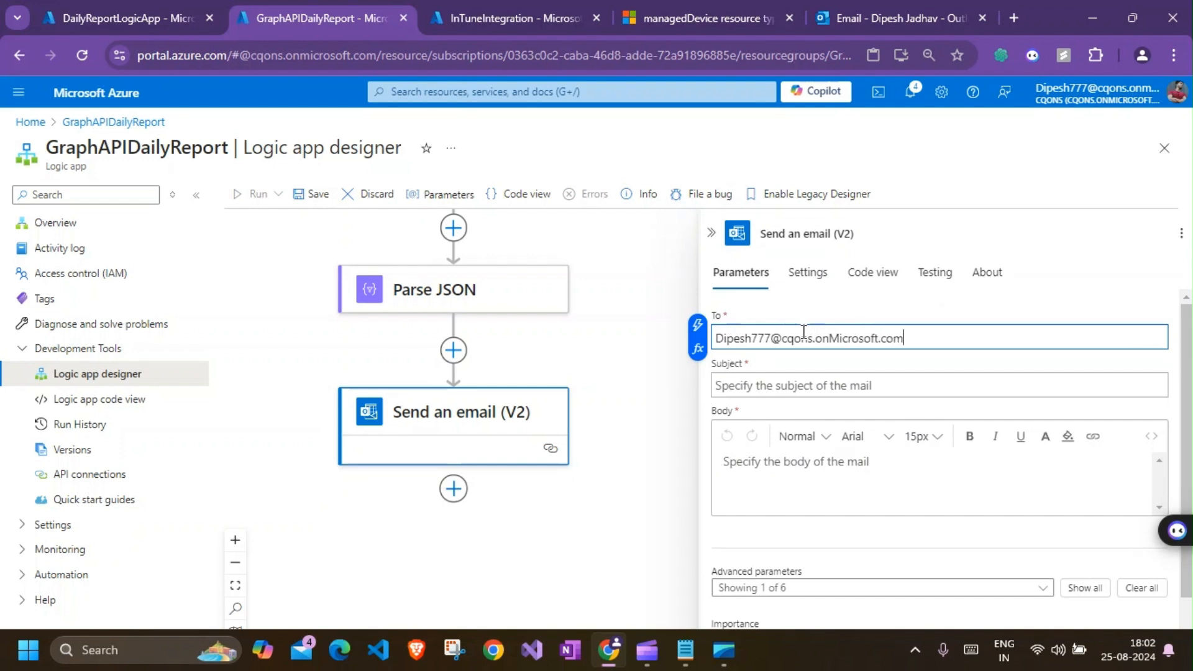
{"action": "type", "text": "You"}
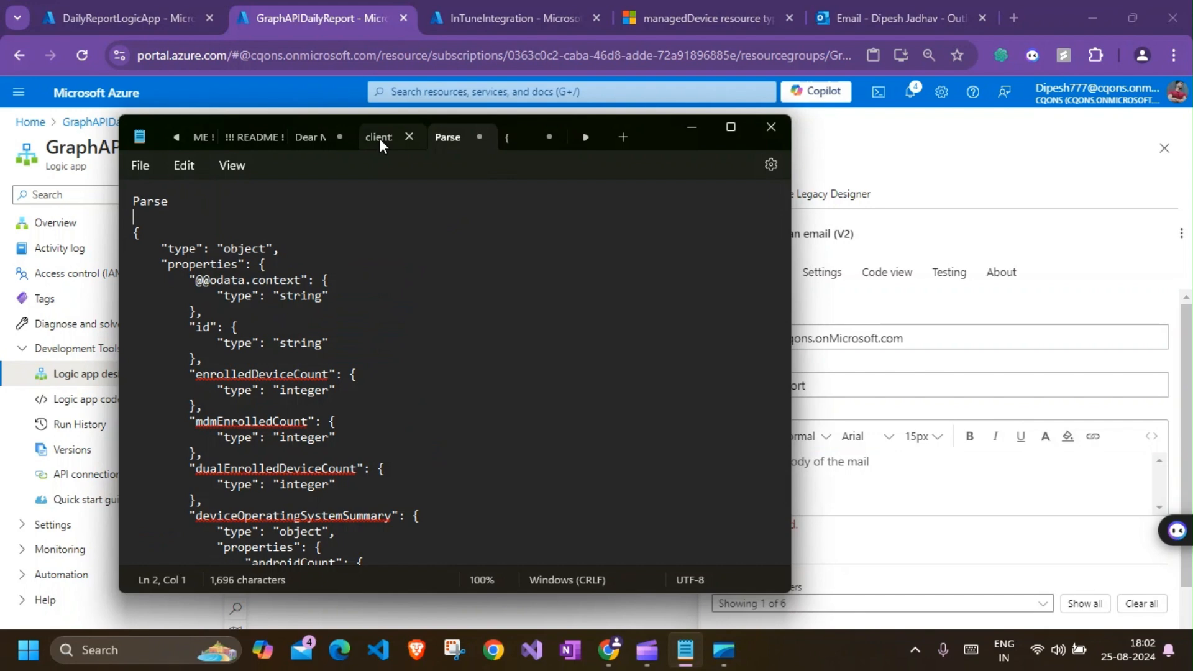
Step: Open the 'Dear MDM Team' Notepad template and copy all of its text
{"action": "left_click", "coordinate": [310, 136]}
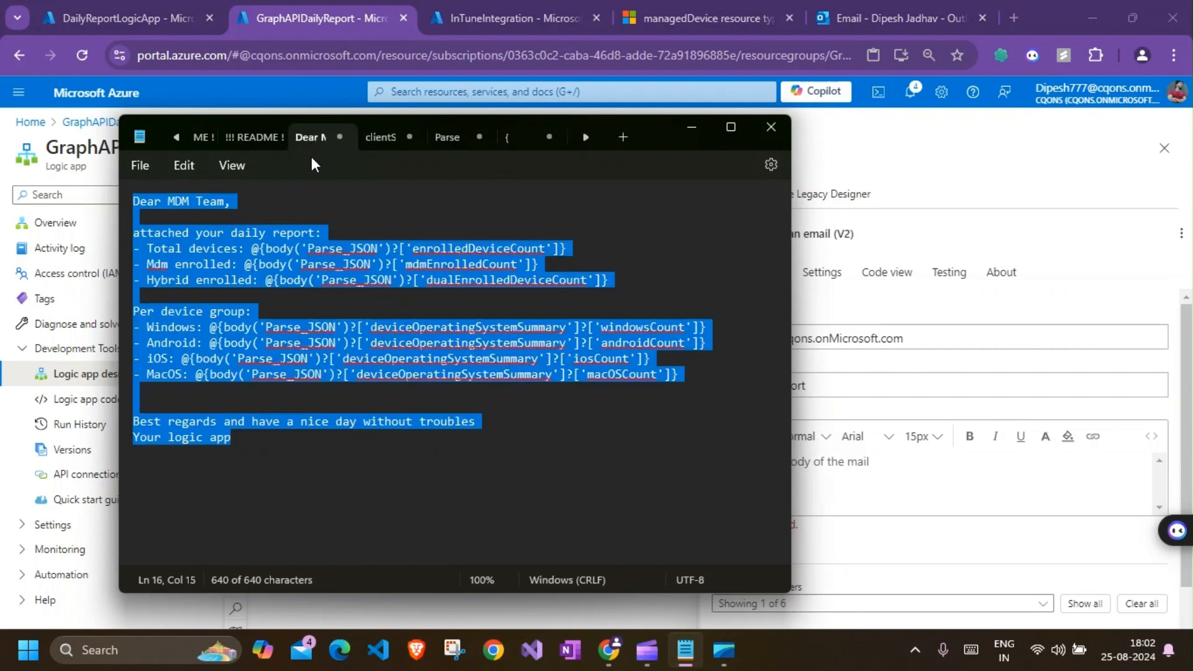
{"action": "mouse_move", "coordinate": [490, 347]}
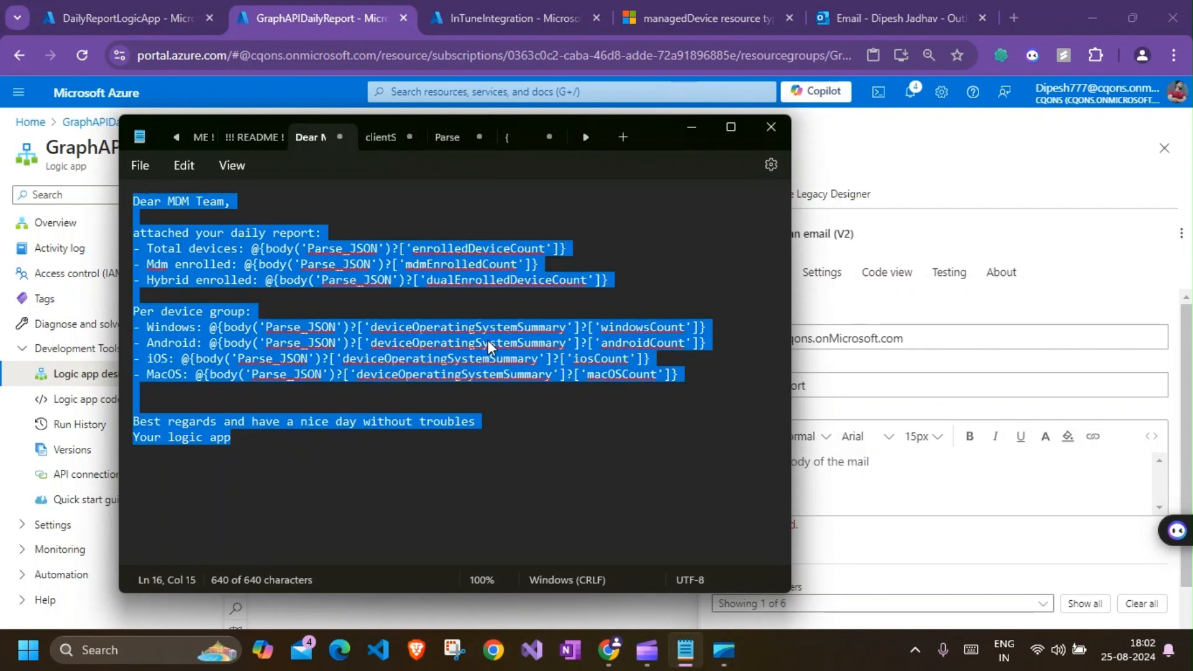
{"action": "left_click", "coordinate": [770, 127]}
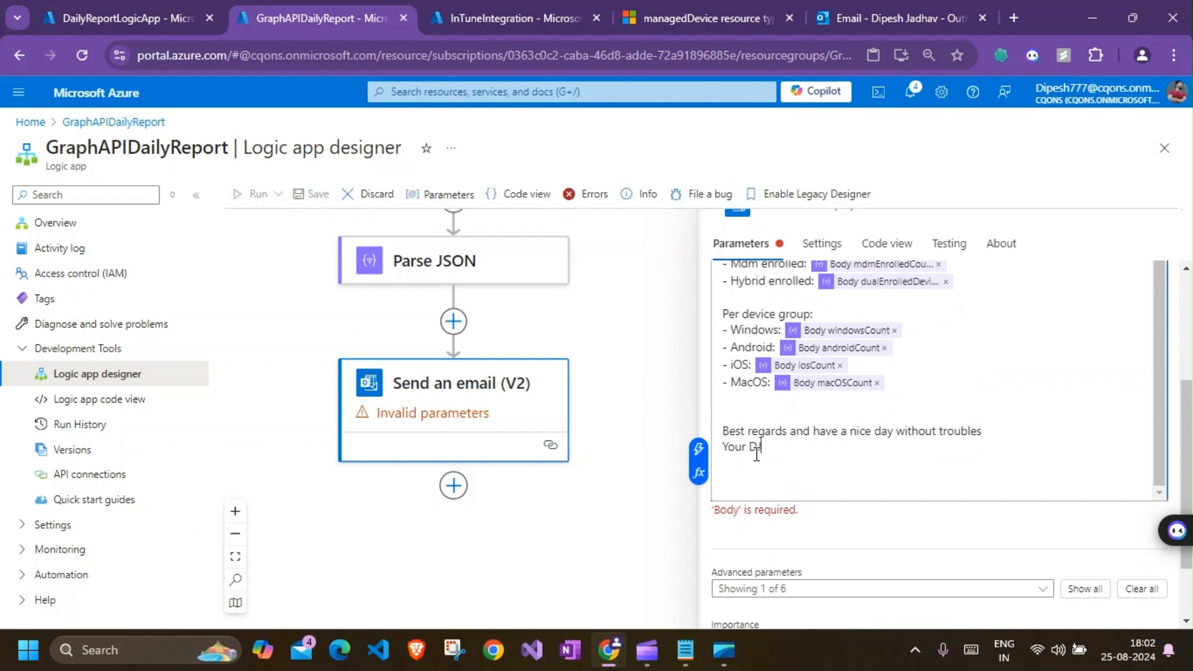
Step: Save GraphAPIDailyReport with the completed Send an email (V2) step
{"action": "scroll", "scroll_direction": "up", "scroll_amount": 3}
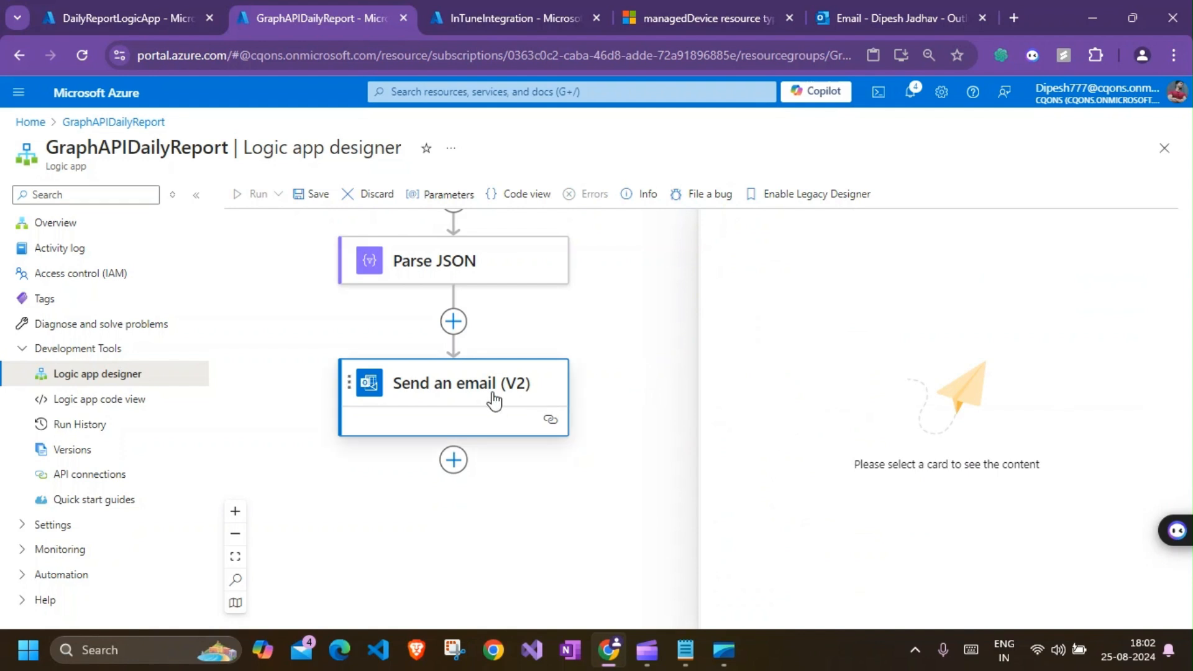
{"action": "left_click", "coordinate": [318, 194]}
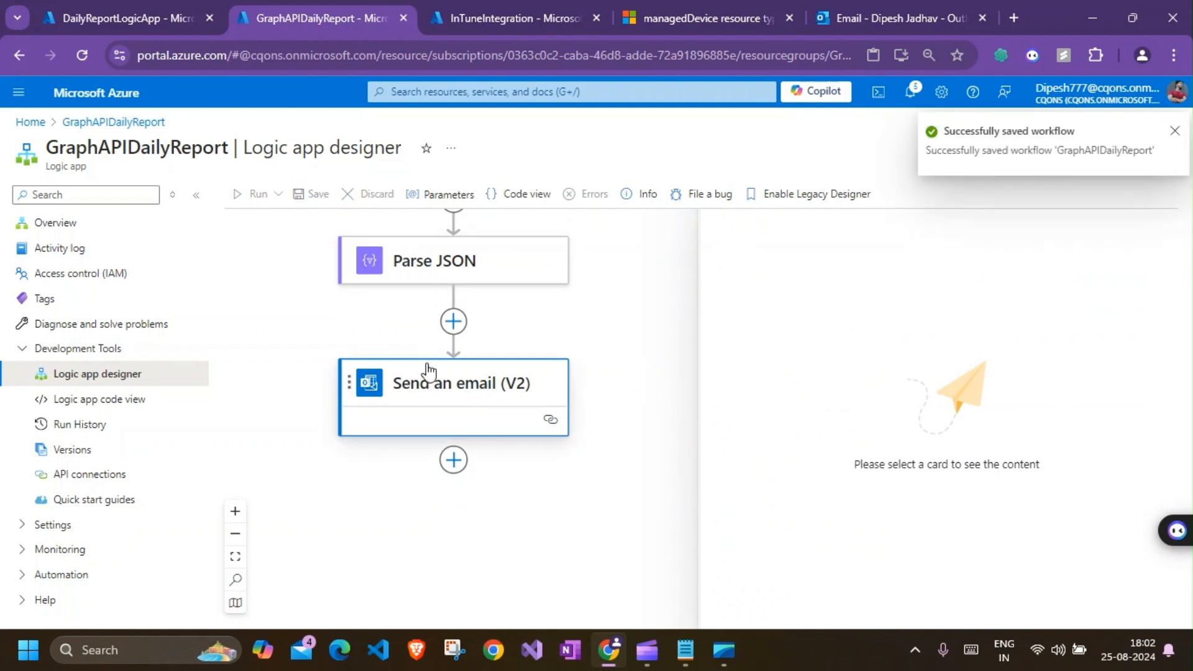
{"action": "scroll", "scroll_direction": "up", "scroll_amount": 3}
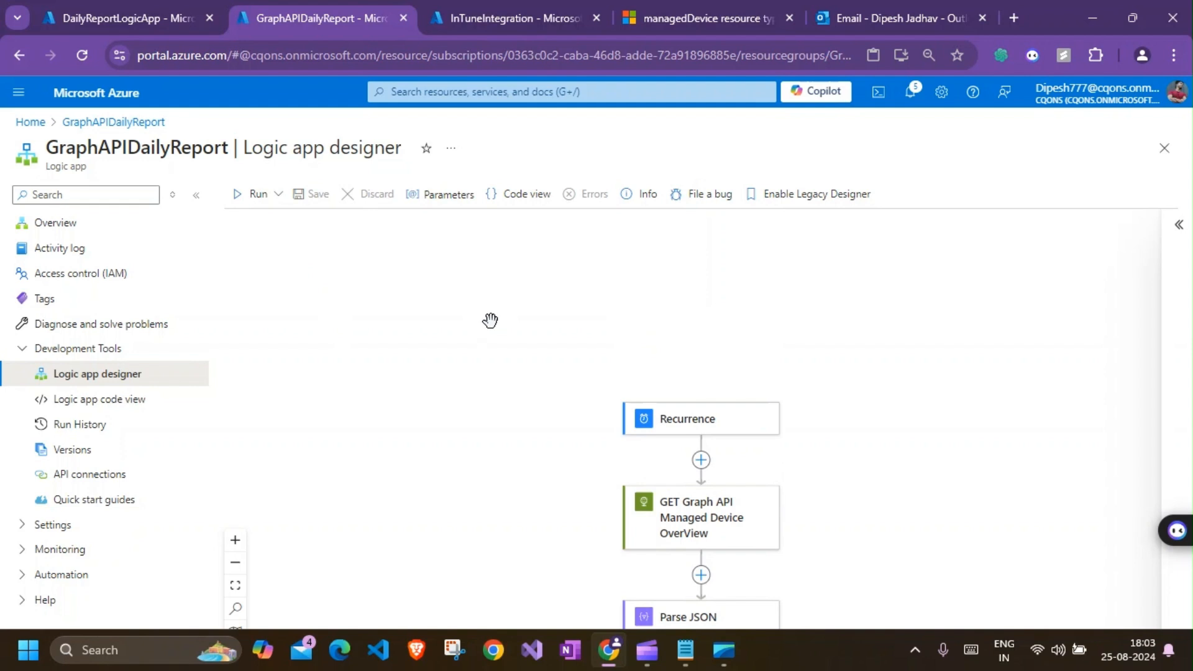
Step: Run GraphAPIDailyReport and switch to the Outlook inbox tab
{"action": "scroll", "scroll_direction": "down", "scroll_amount": 3}
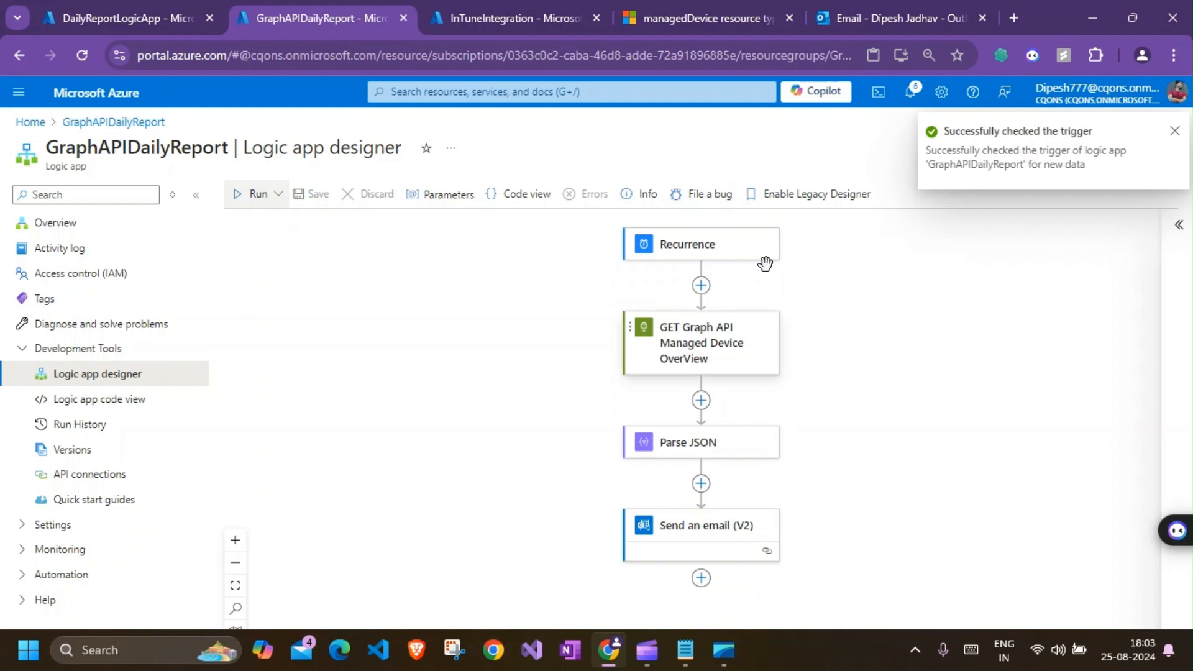
{"action": "left_click", "coordinate": [897, 18]}
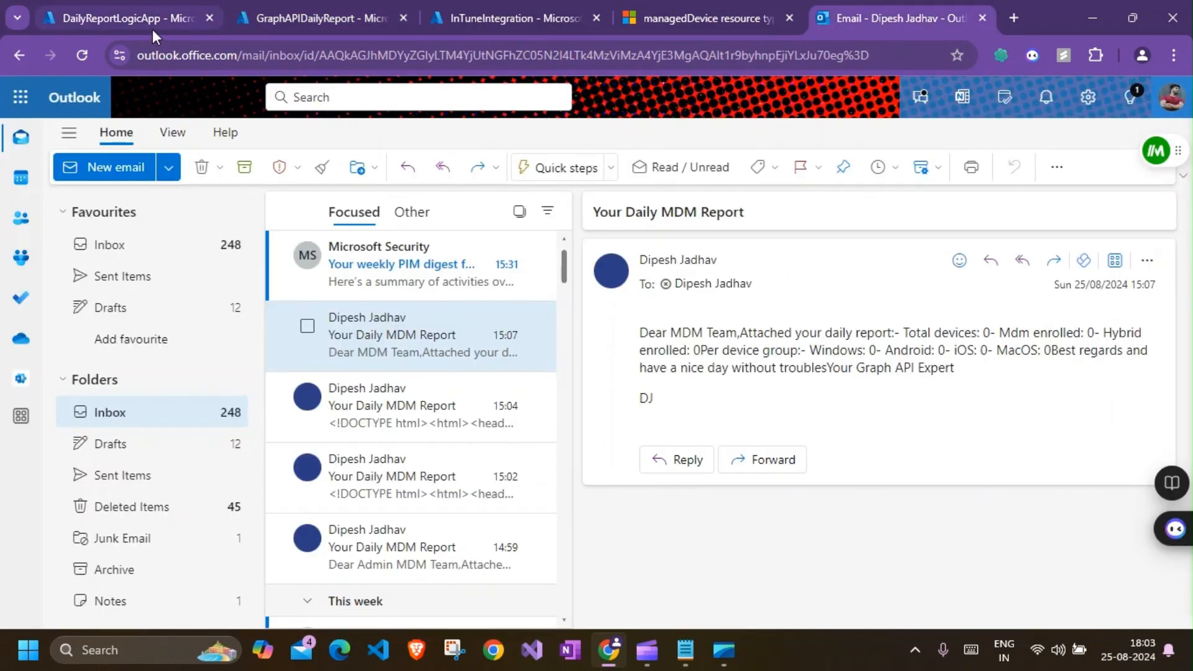
Step: Open the new 'Your Daily Report' email in the Outlook inbox
{"action": "left_click", "coordinate": [313, 18]}
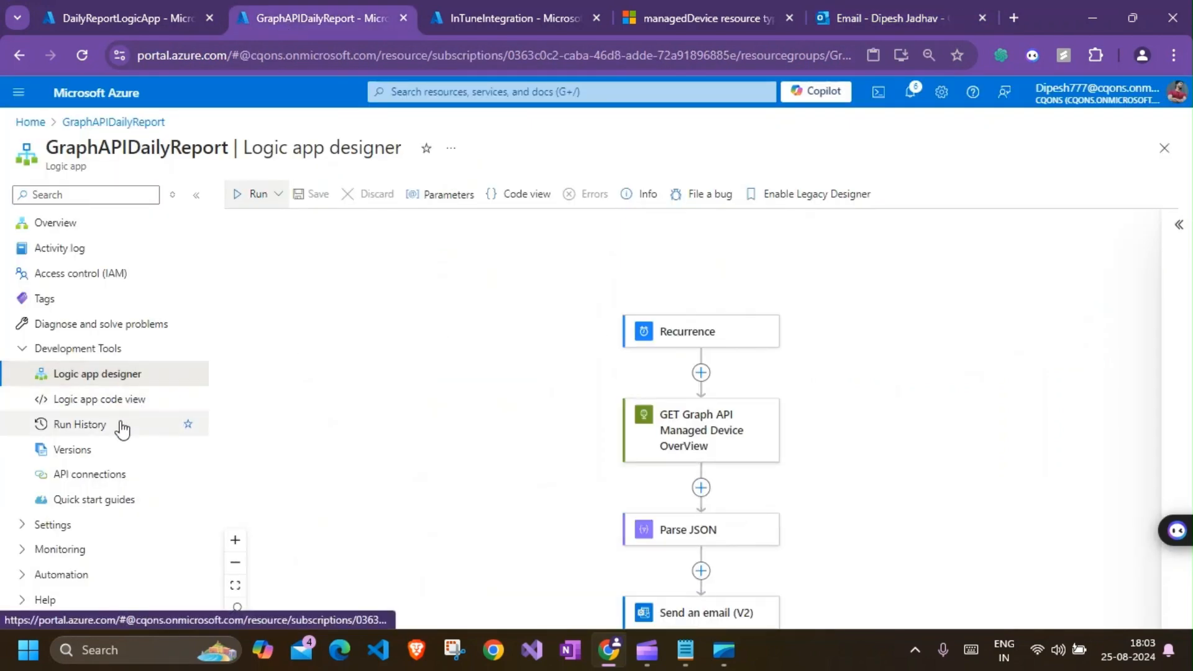
{"action": "left_click", "coordinate": [889, 17]}
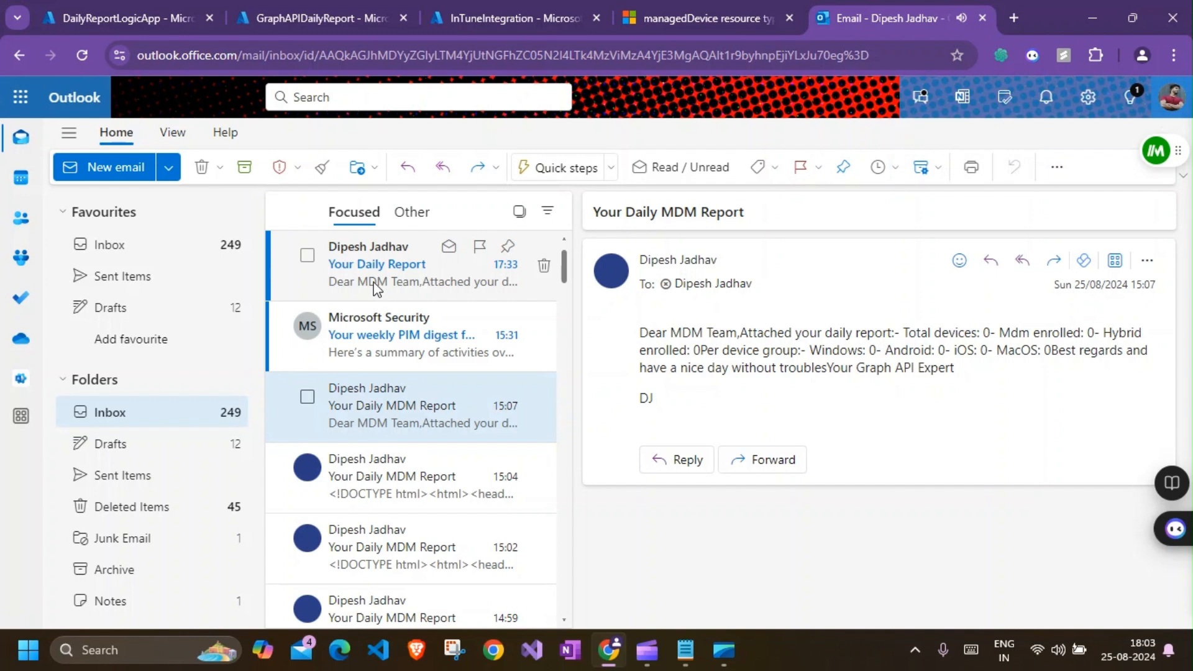
{"action": "left_click", "coordinate": [400, 264]}
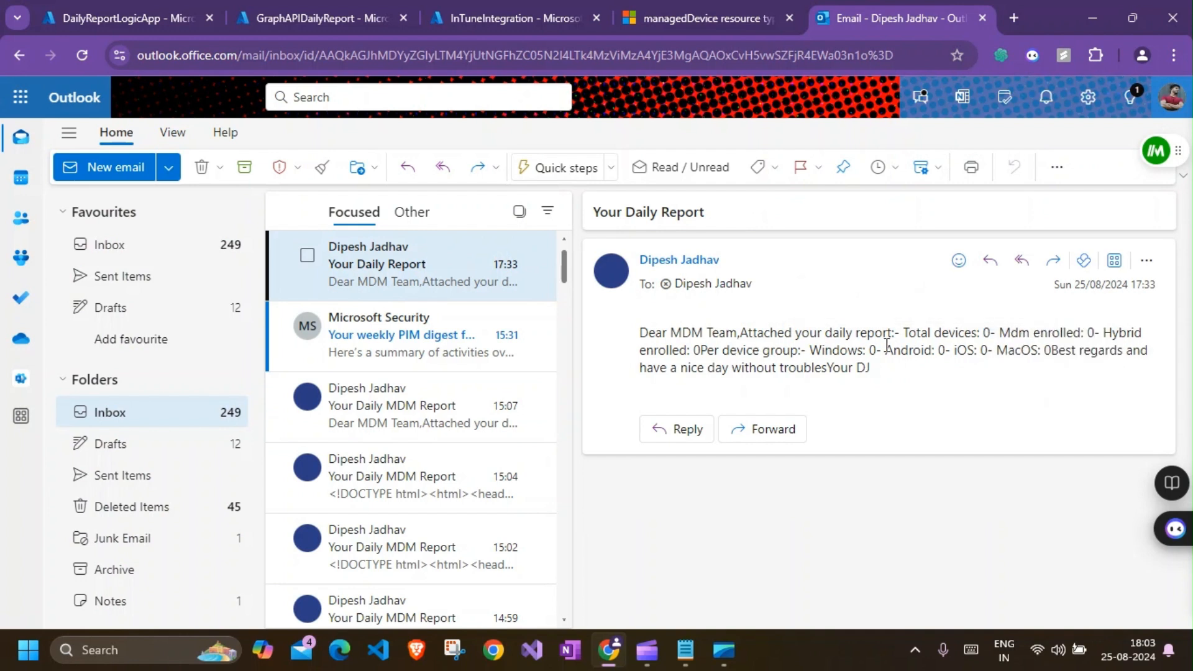
Step: Select the report body with zero device counts, then return to the GraphAPIDailyReport designer
{"action": "left_click_drag", "start_coordinate": [730, 350], "coordinate": [873, 350]}
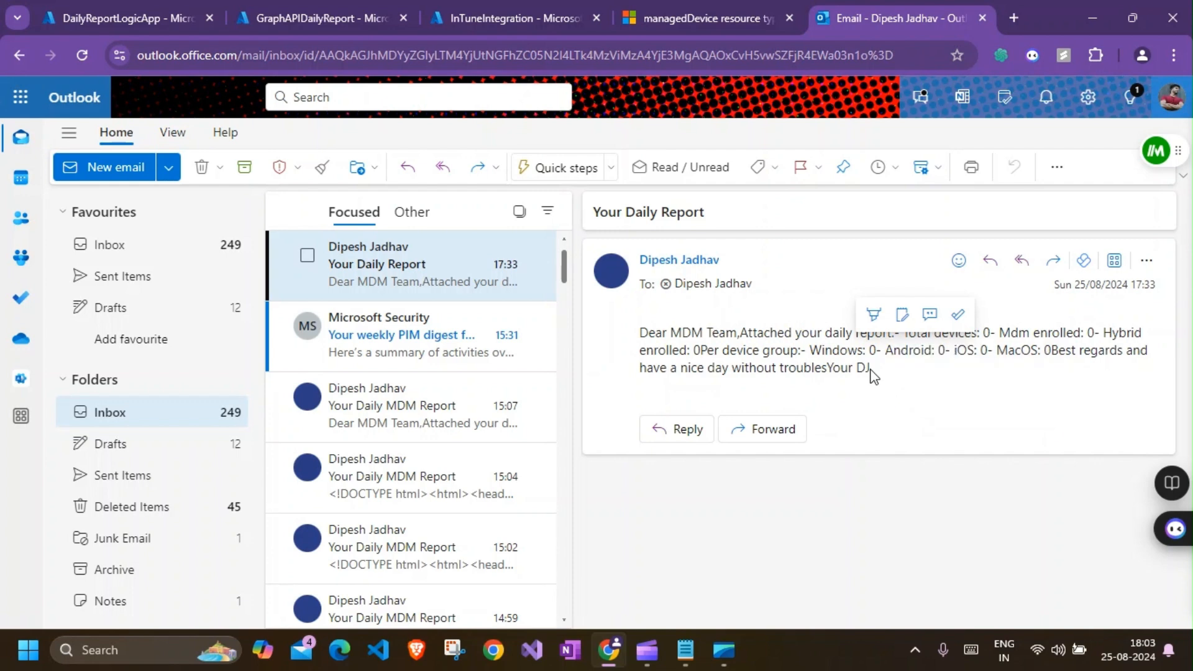
{"action": "left_click_drag", "start_coordinate": [643, 333], "coordinate": [870, 367]}
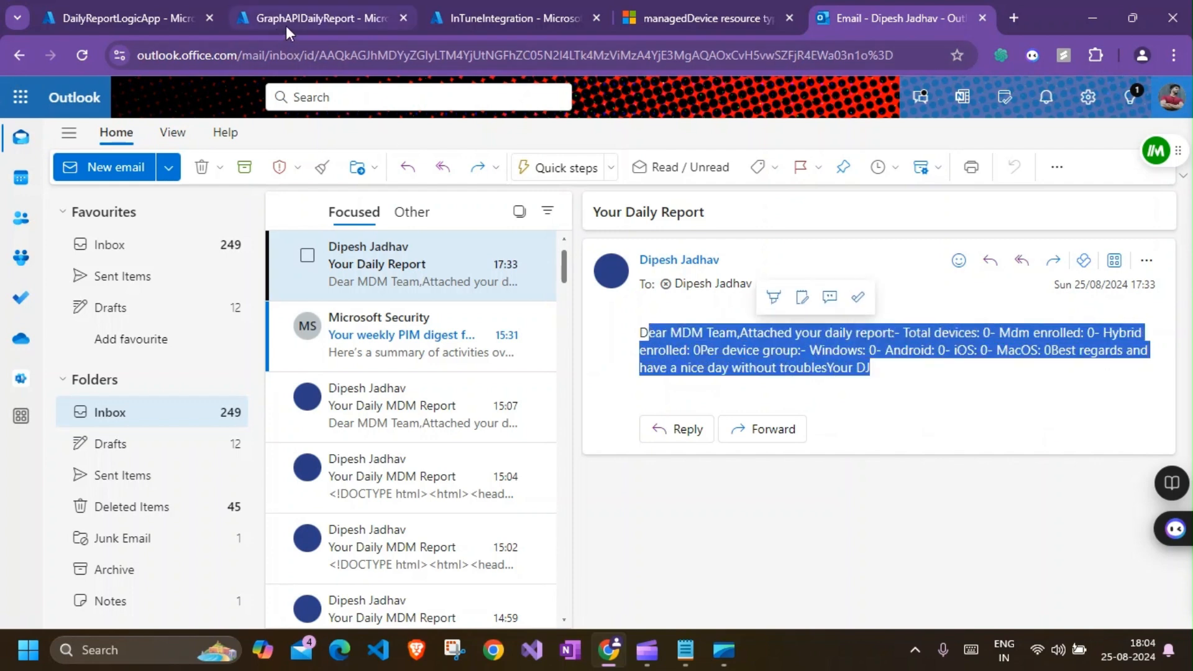
{"action": "left_click", "coordinate": [314, 18]}
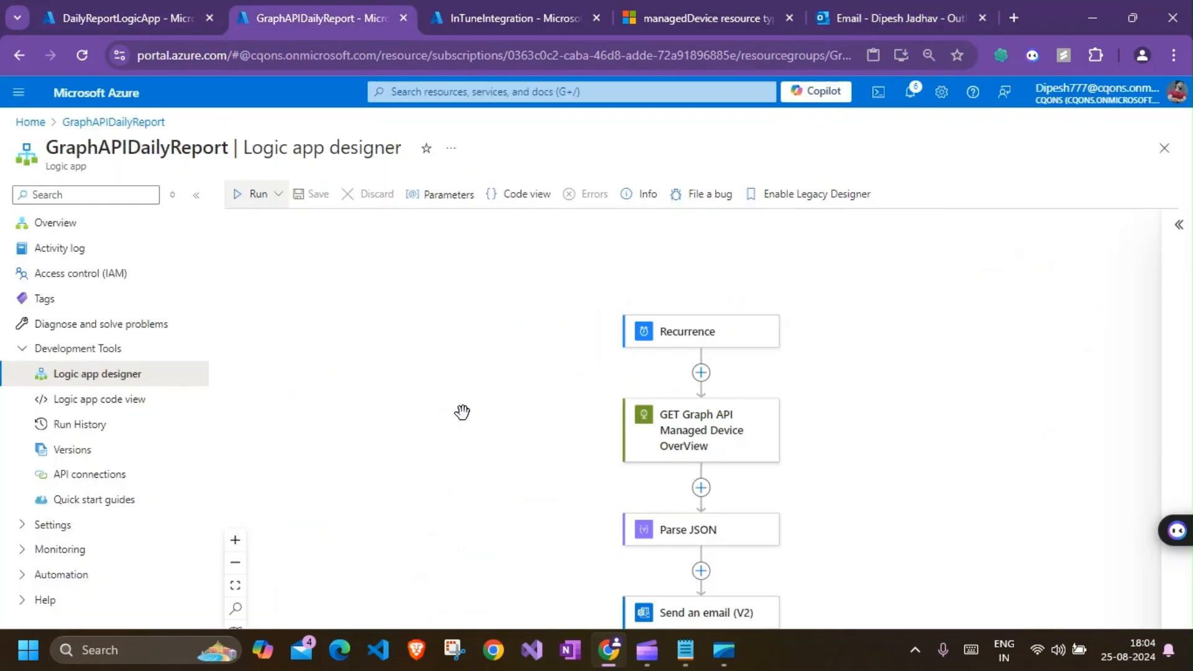